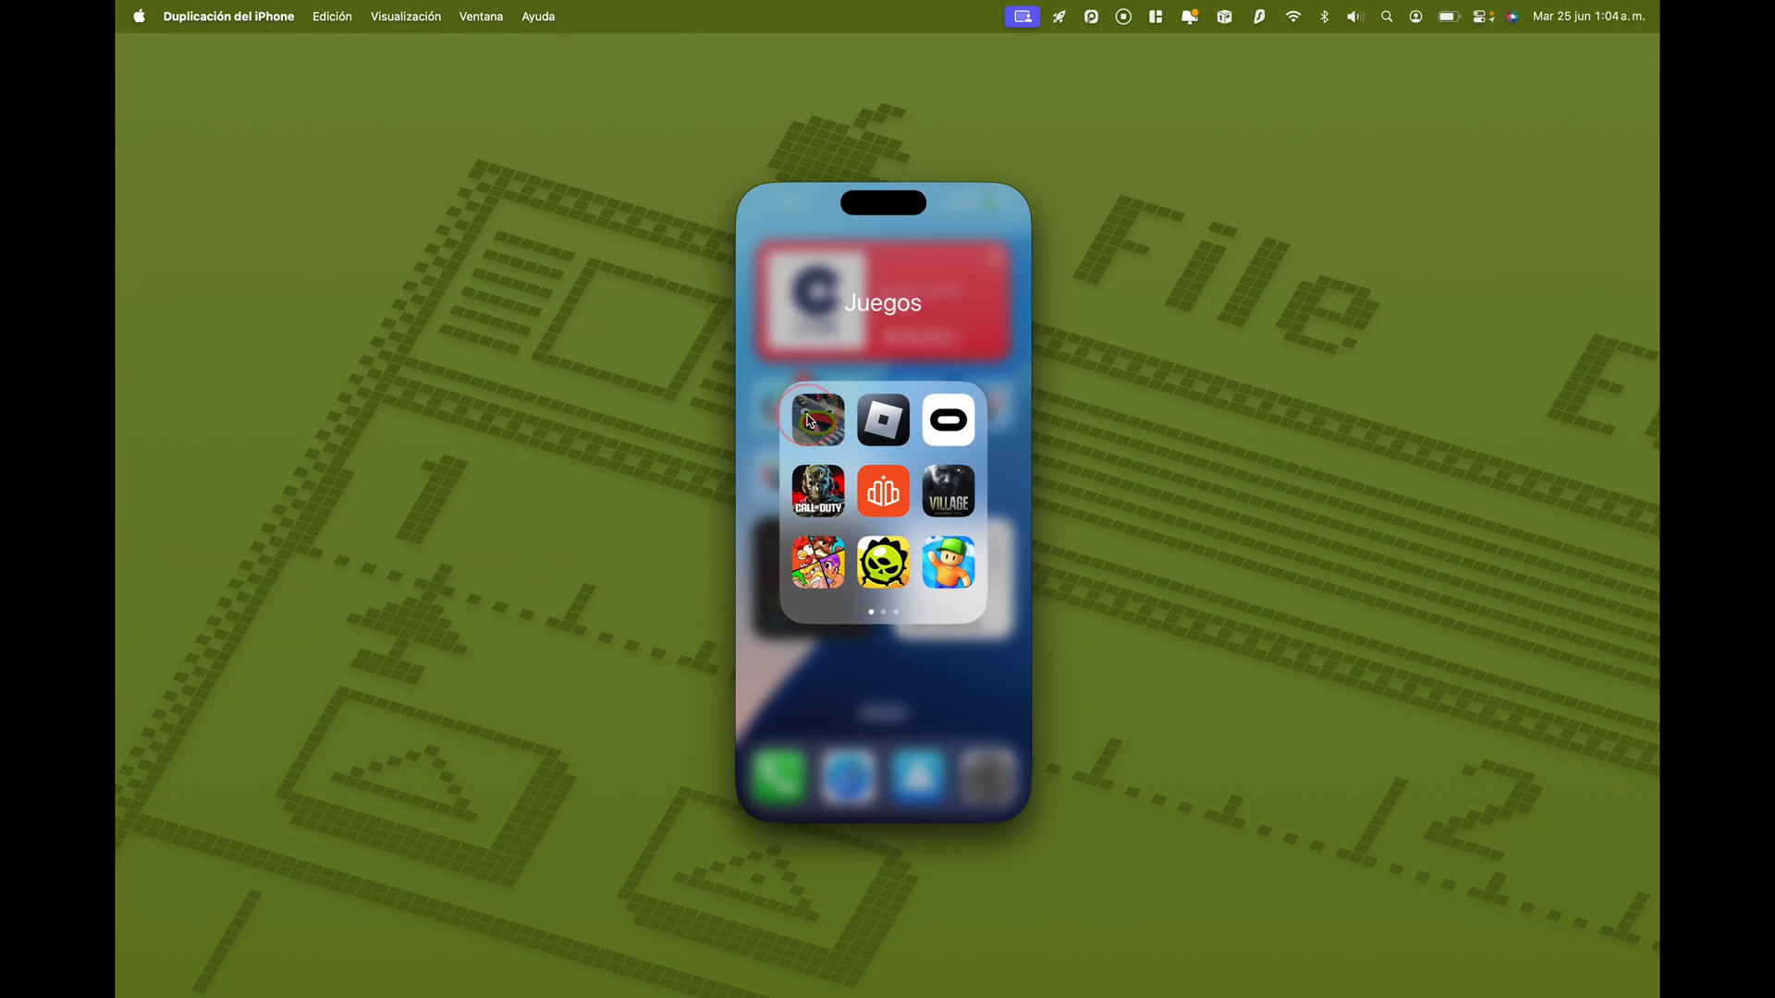
Launch the hole game from Juegos, claim the Welcome Back rewards, and start Eat 40 Pumpkins
{"action": "left_click", "coordinate": [817, 419]}
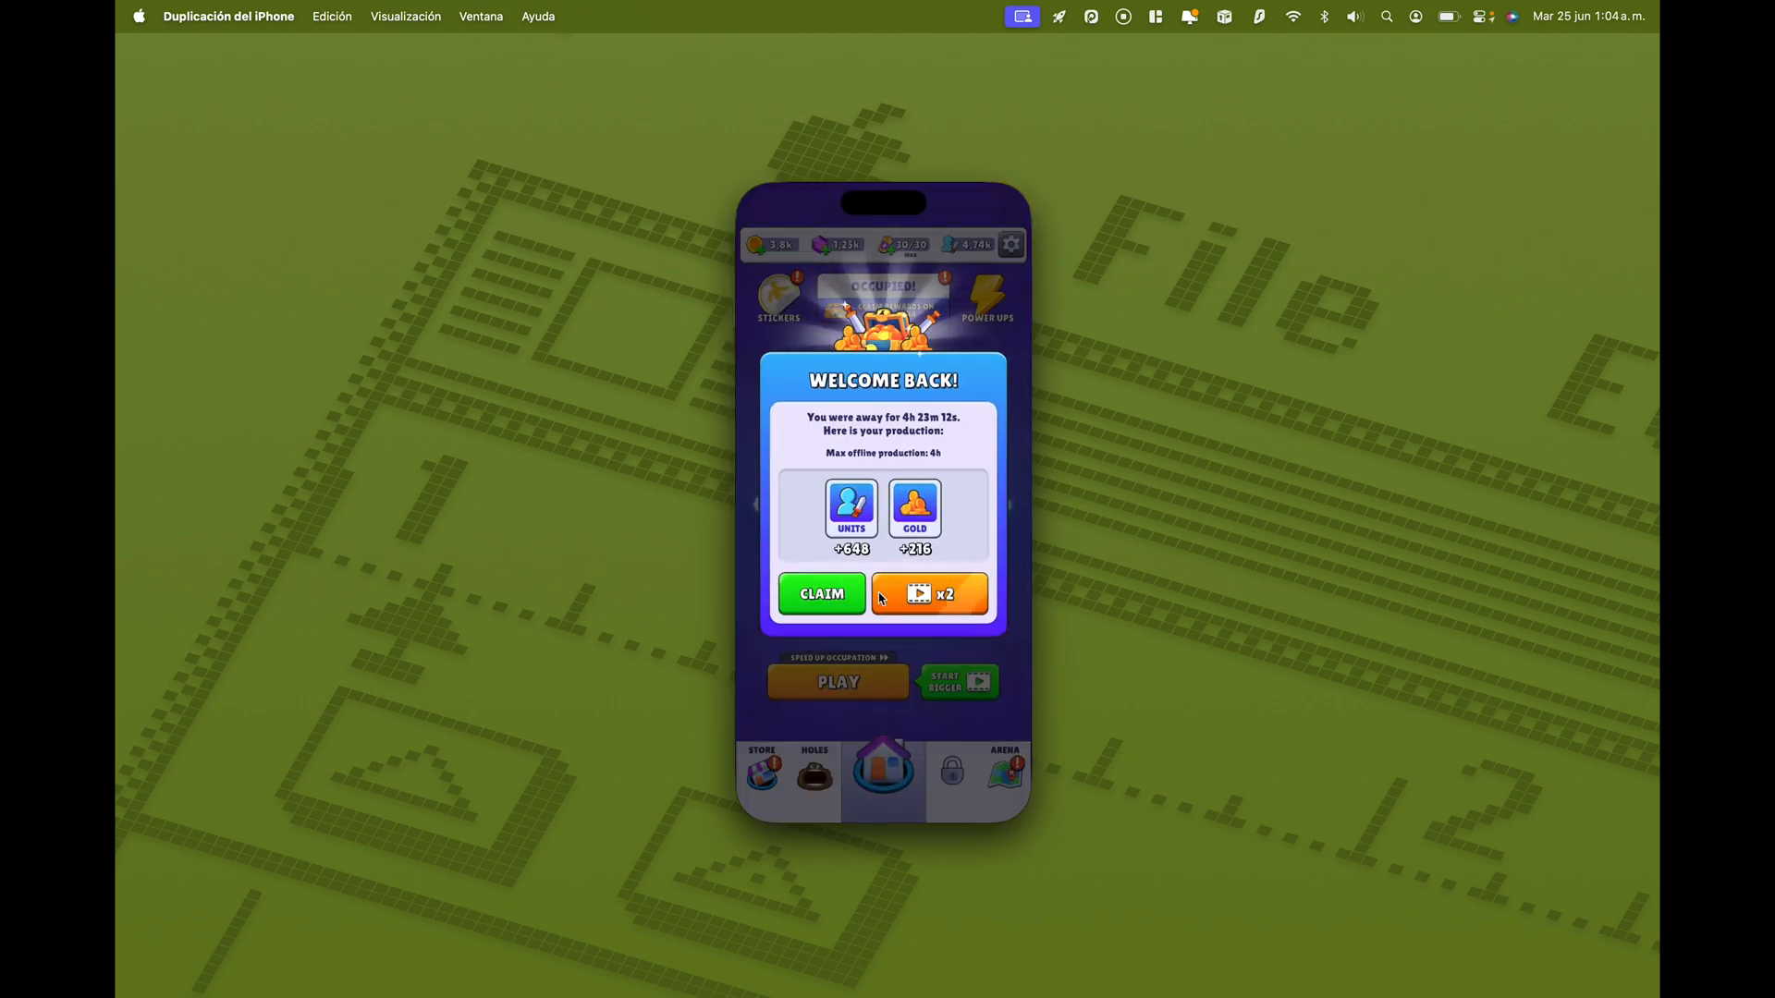
{"action": "left_click", "coordinate": [821, 594]}
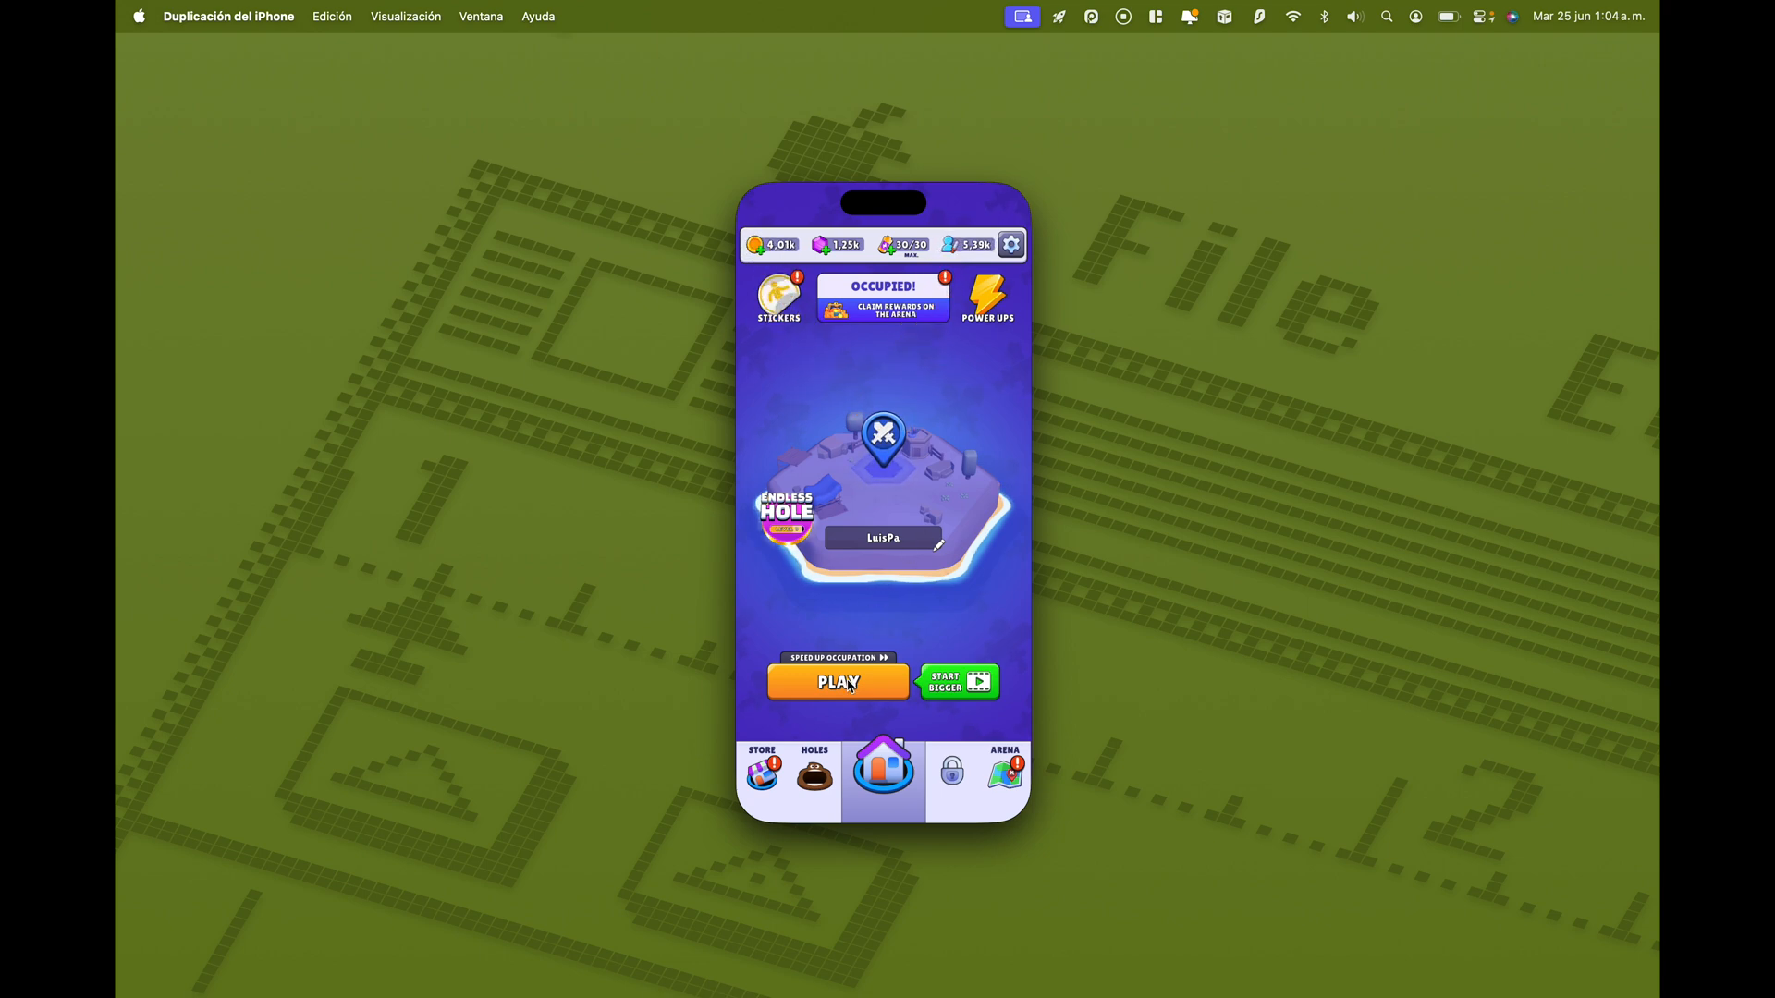
{"action": "left_click", "coordinate": [838, 682]}
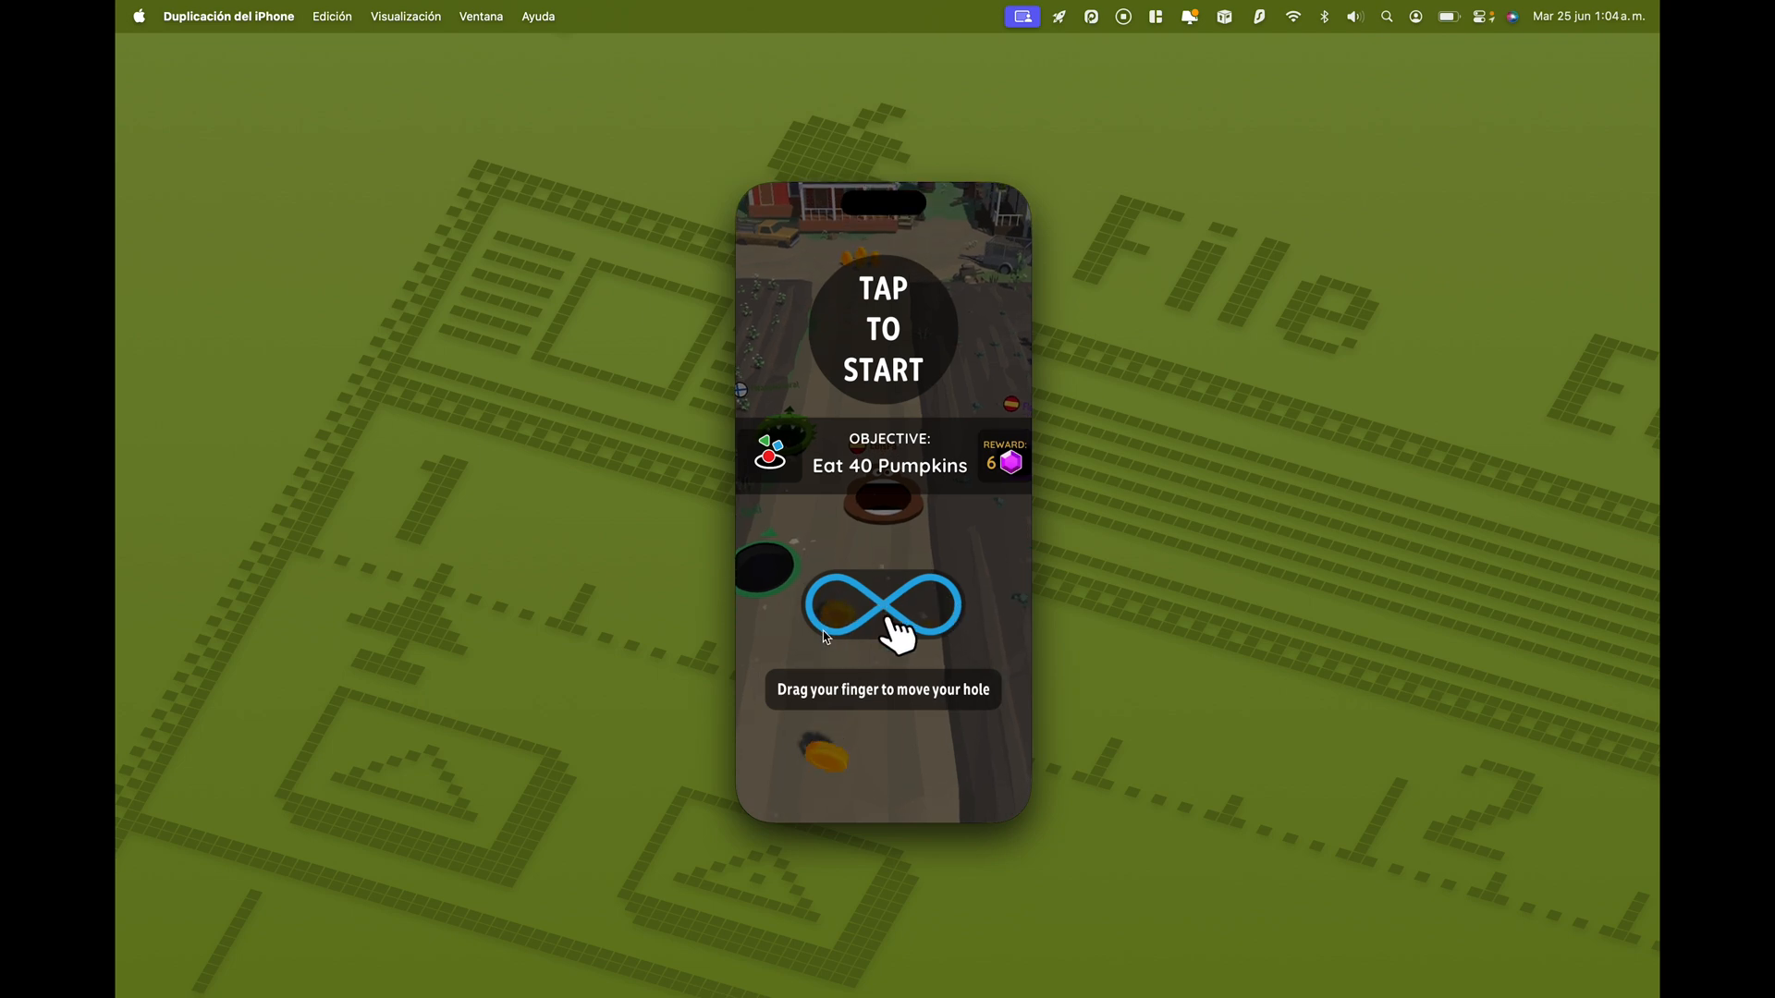
{"action": "left_click", "coordinate": [882, 328]}
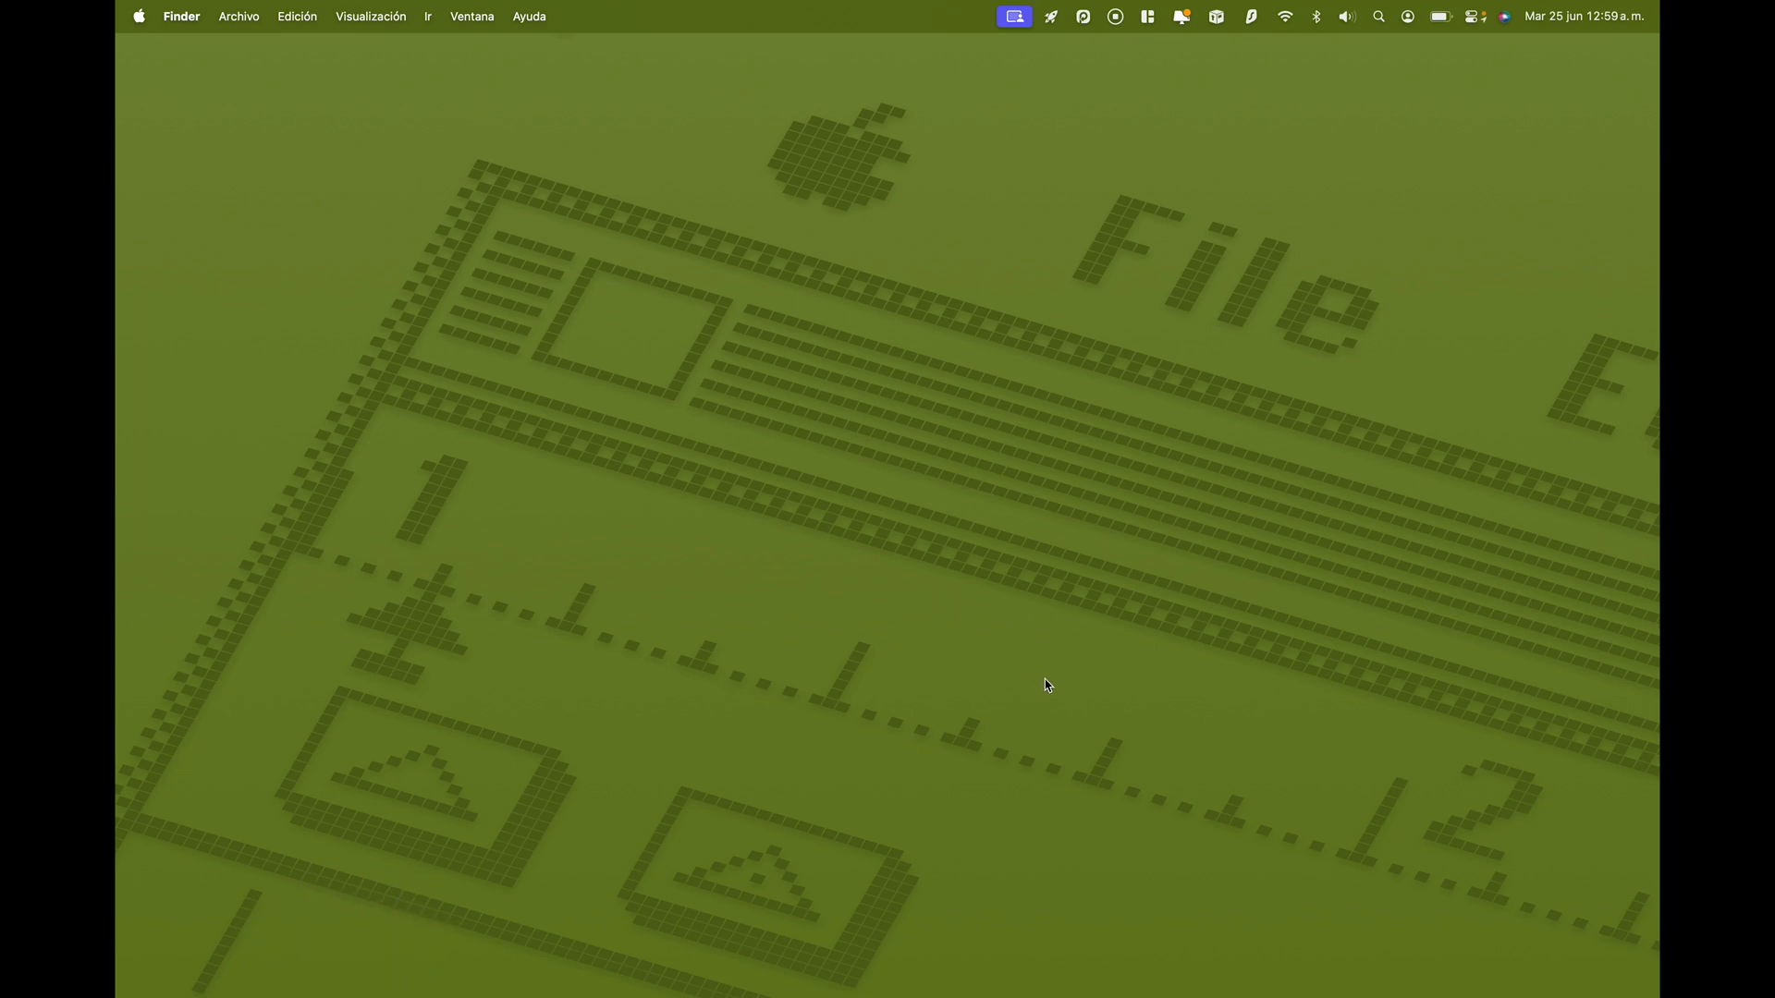
{"action": "mouse_move", "coordinate": [1120, 939]}
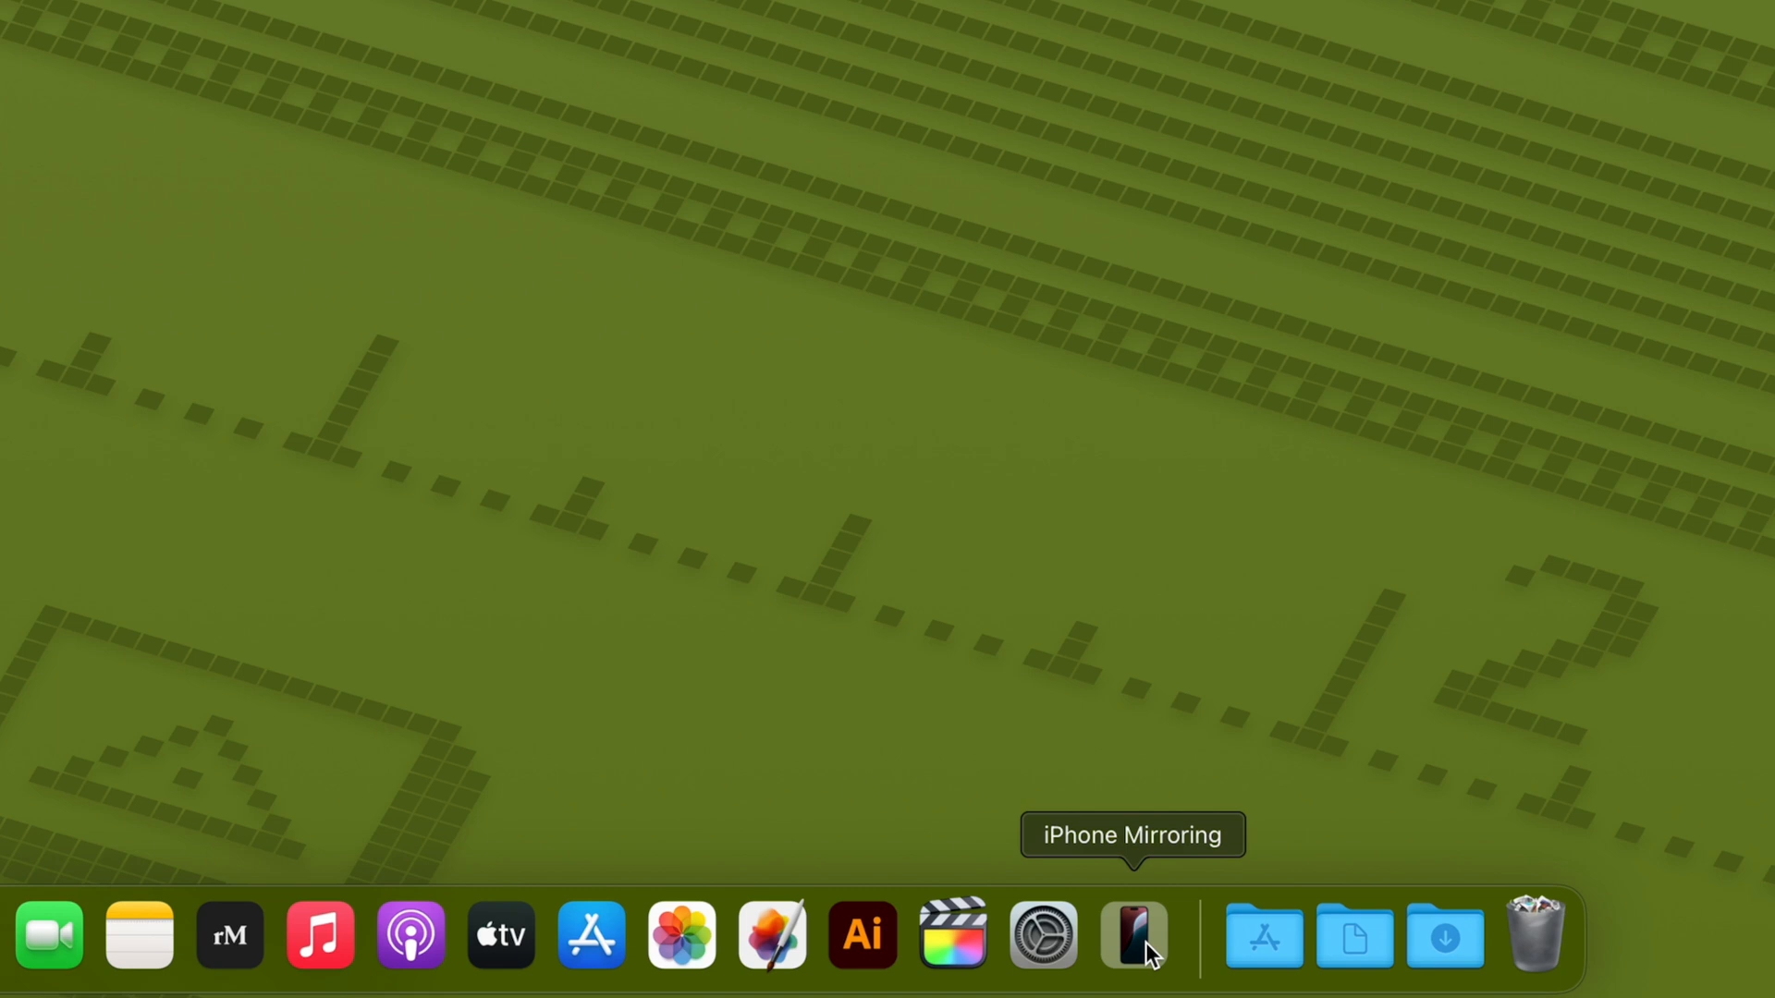
{"action": "left_click", "coordinate": [1133, 937]}
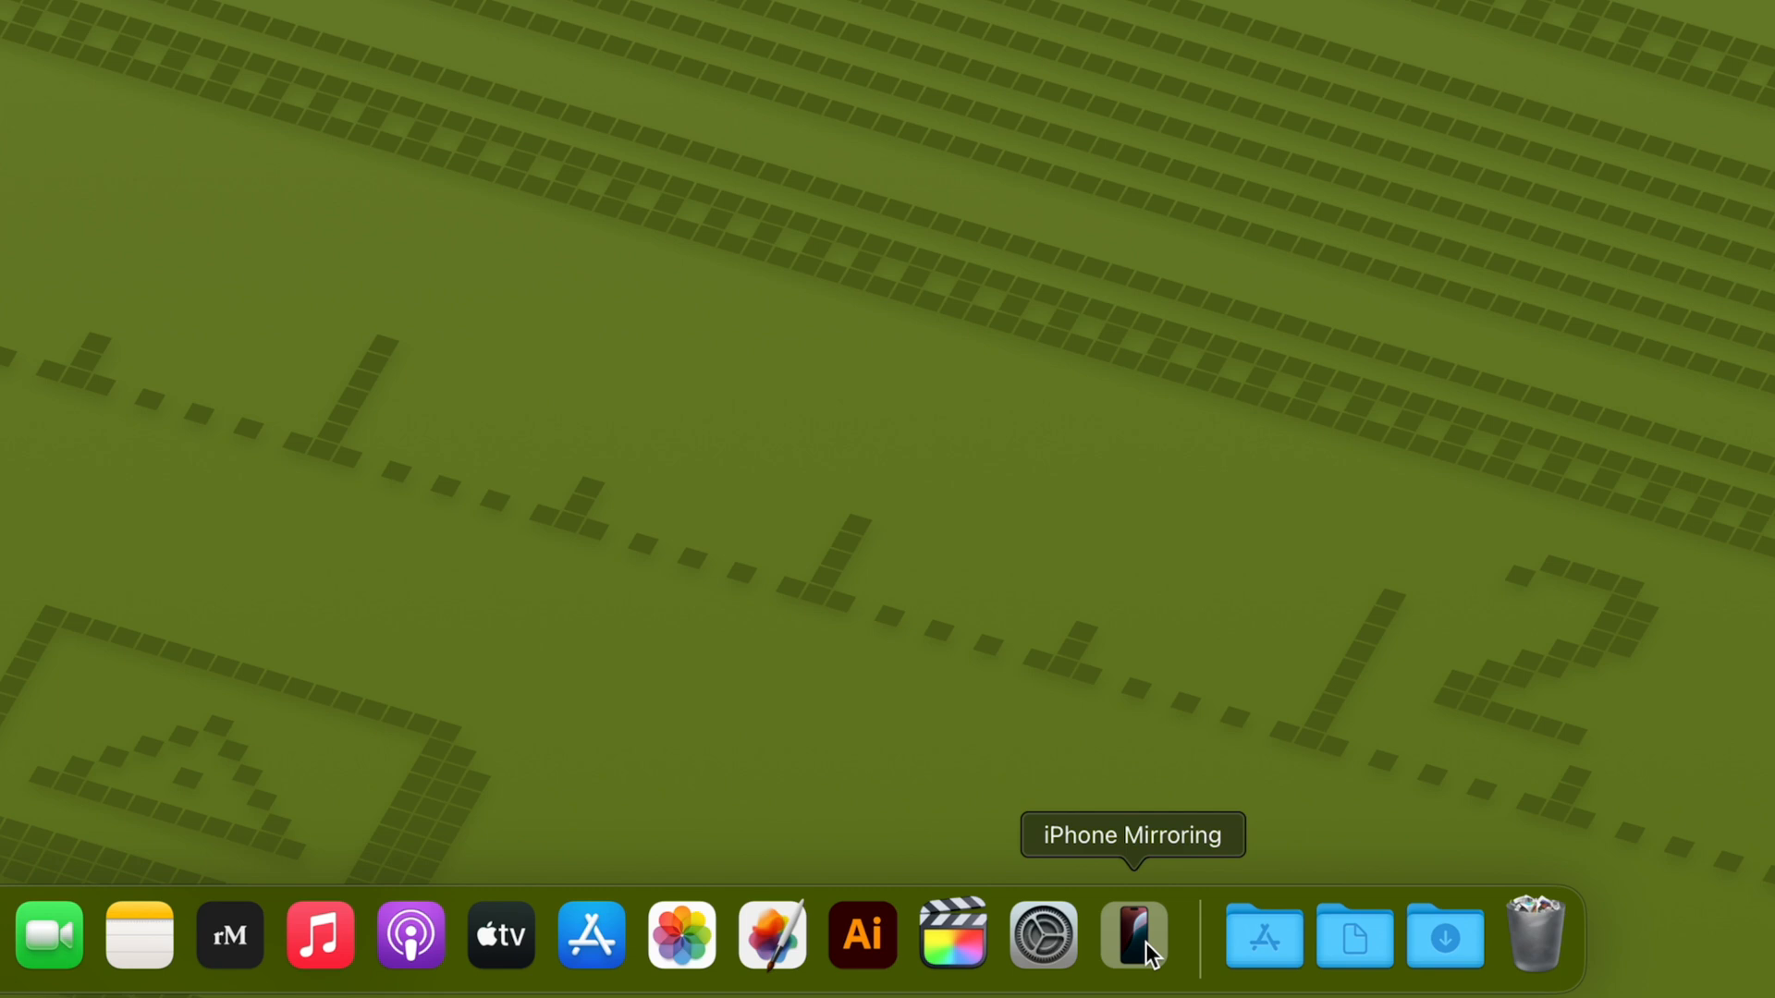
{"action": "mouse_move", "coordinate": [1143, 945]}
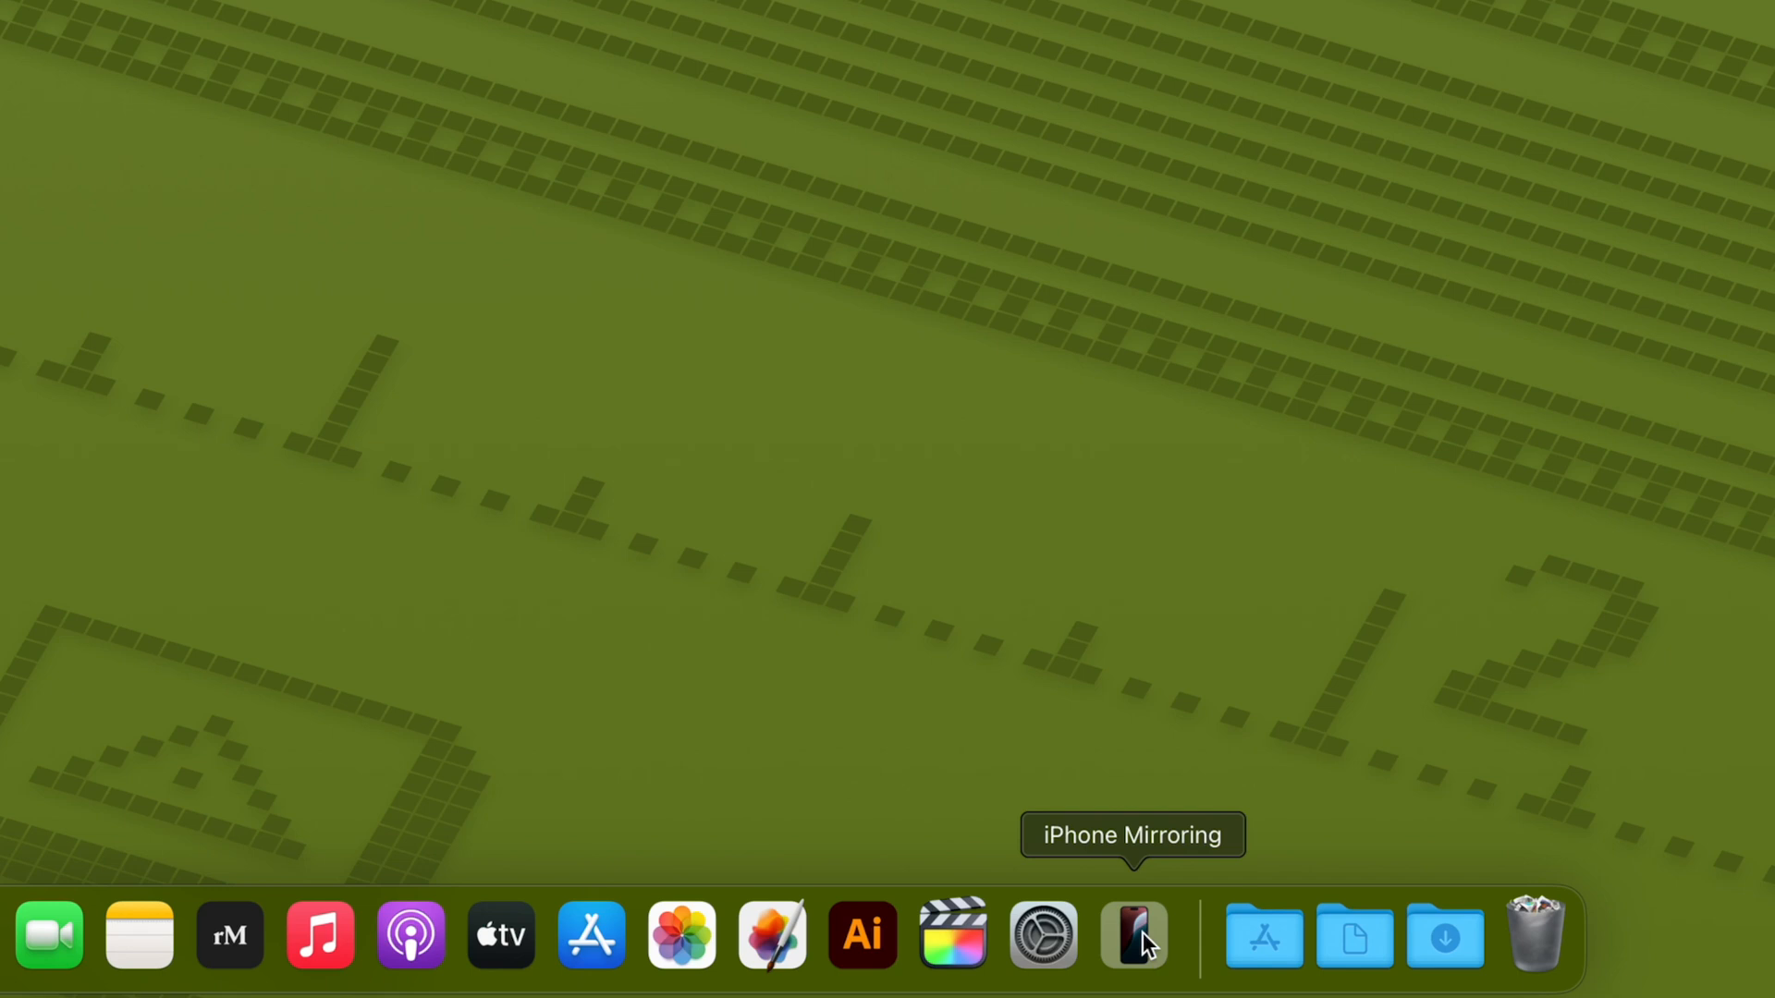
{"action": "mouse_move", "coordinate": [1152, 954]}
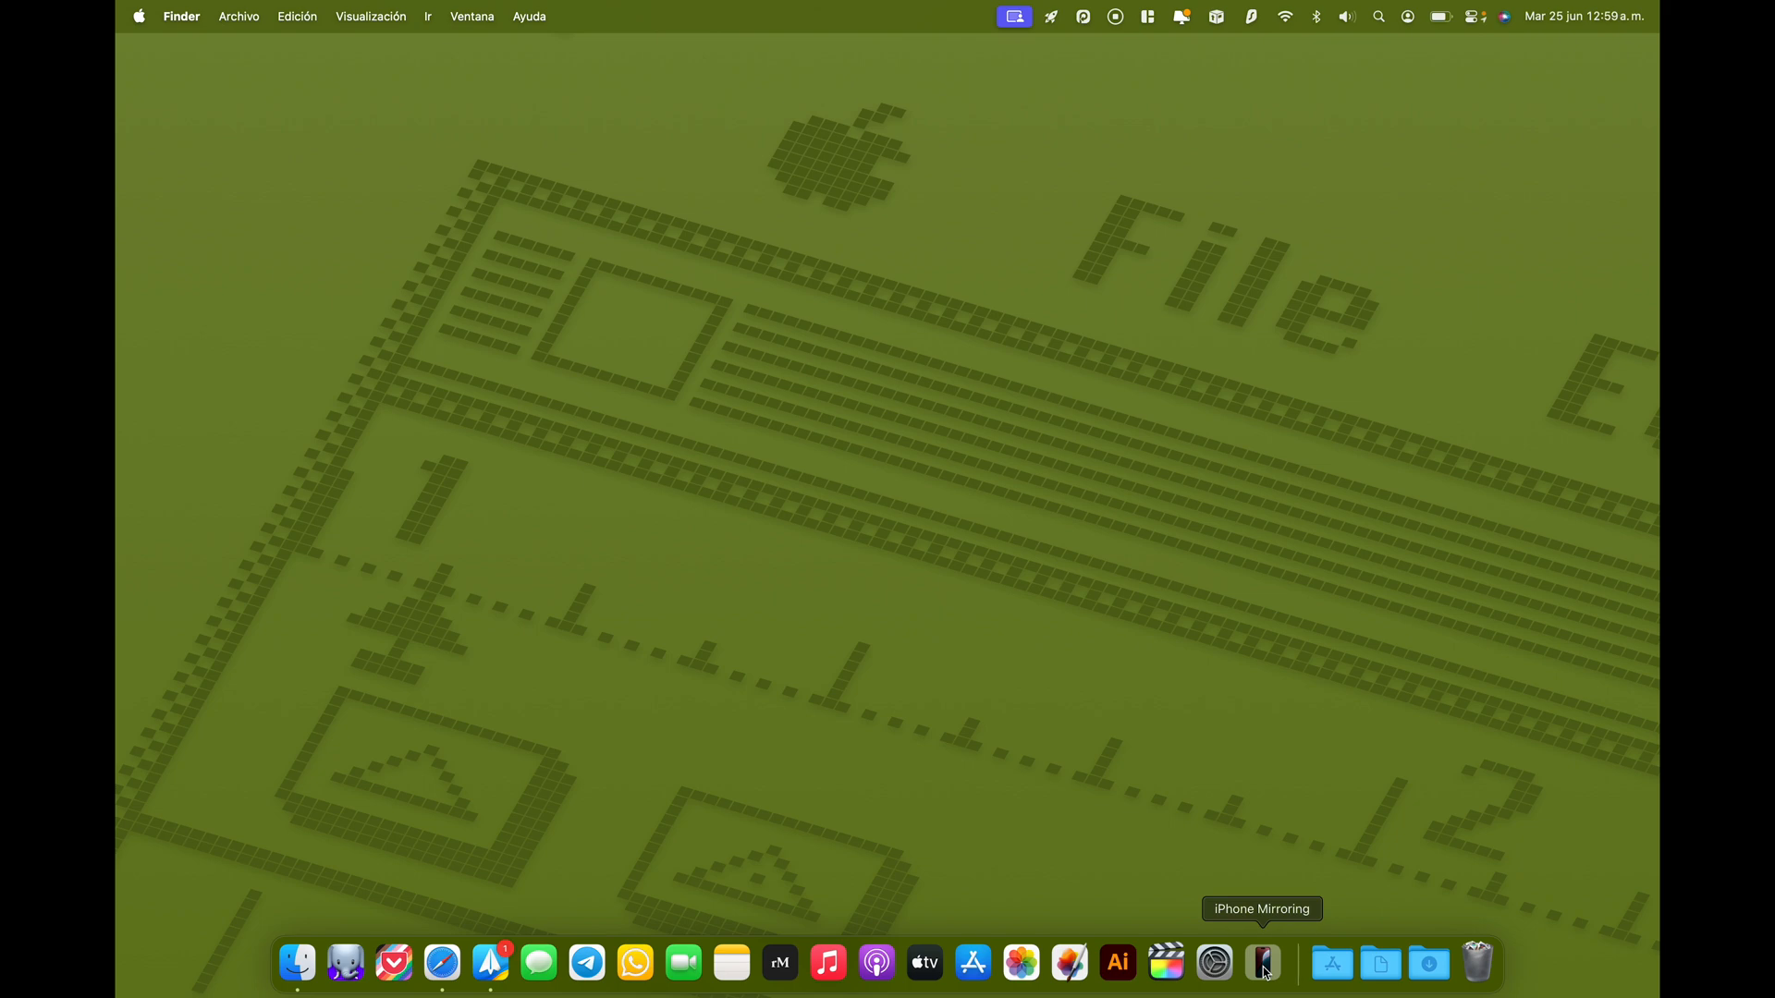
Launch iPhone Mirroring from the Dock to show the iPhone home screen
{"action": "left_click", "coordinate": [1261, 962]}
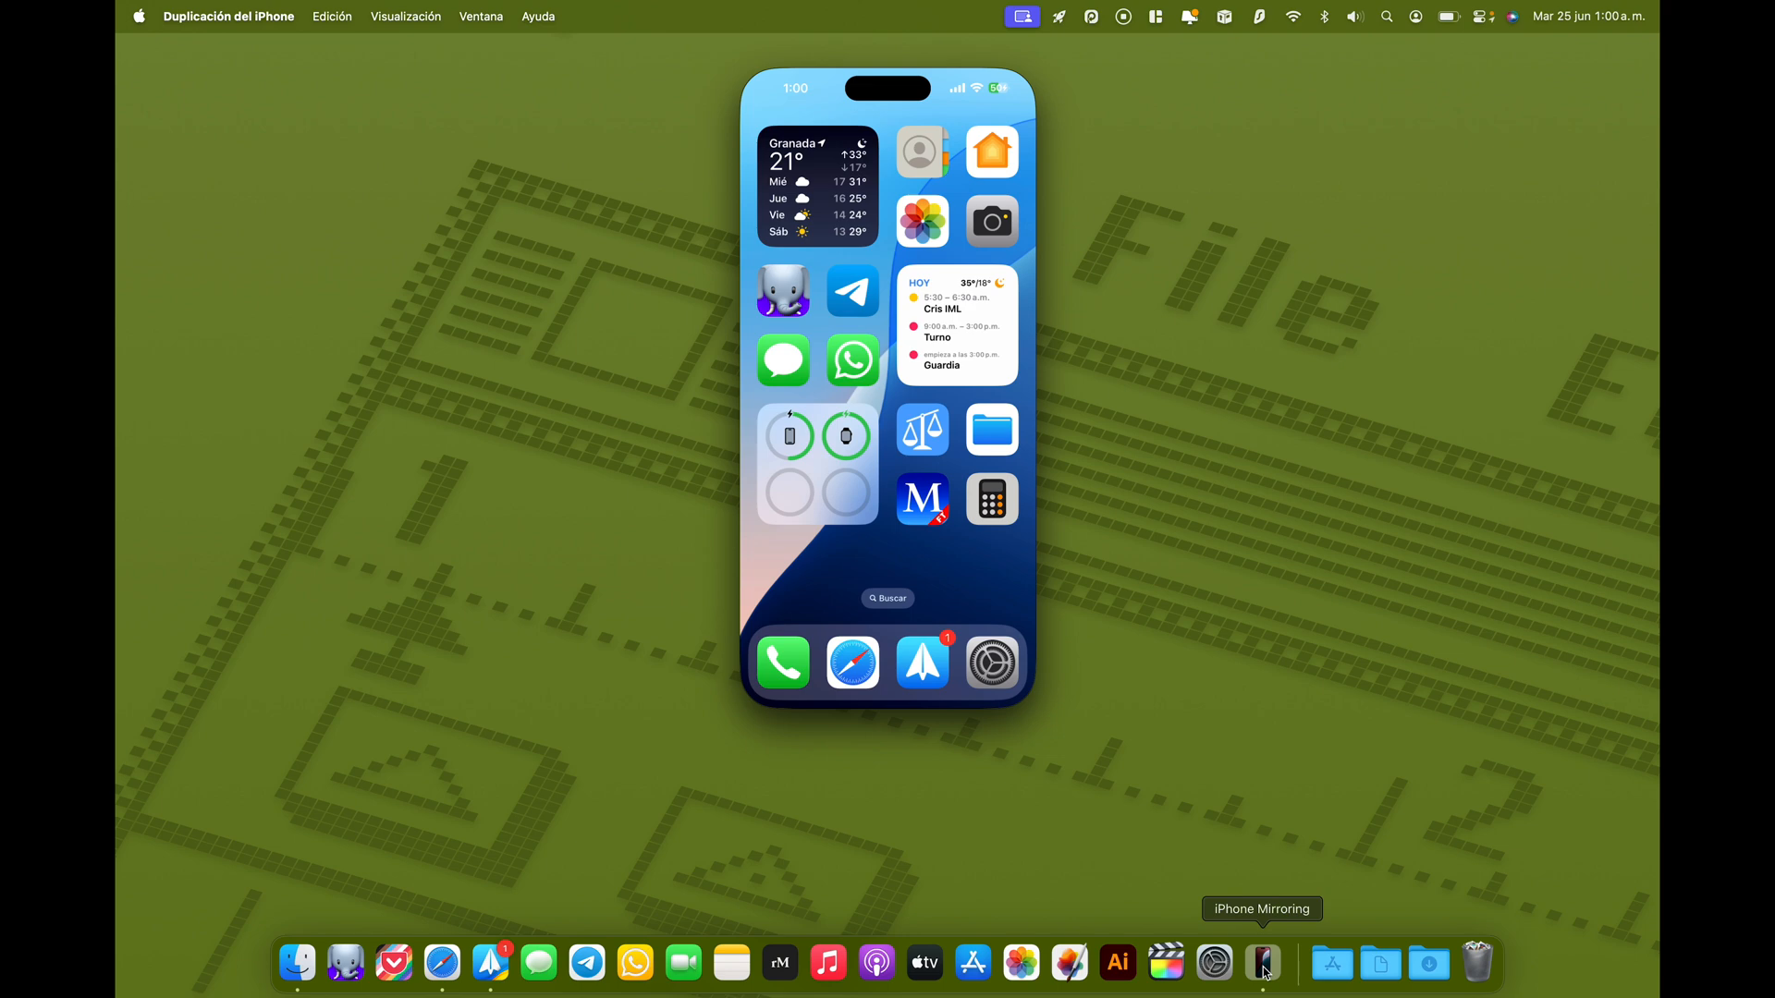
{"action": "mouse_move", "coordinate": [872, 481]}
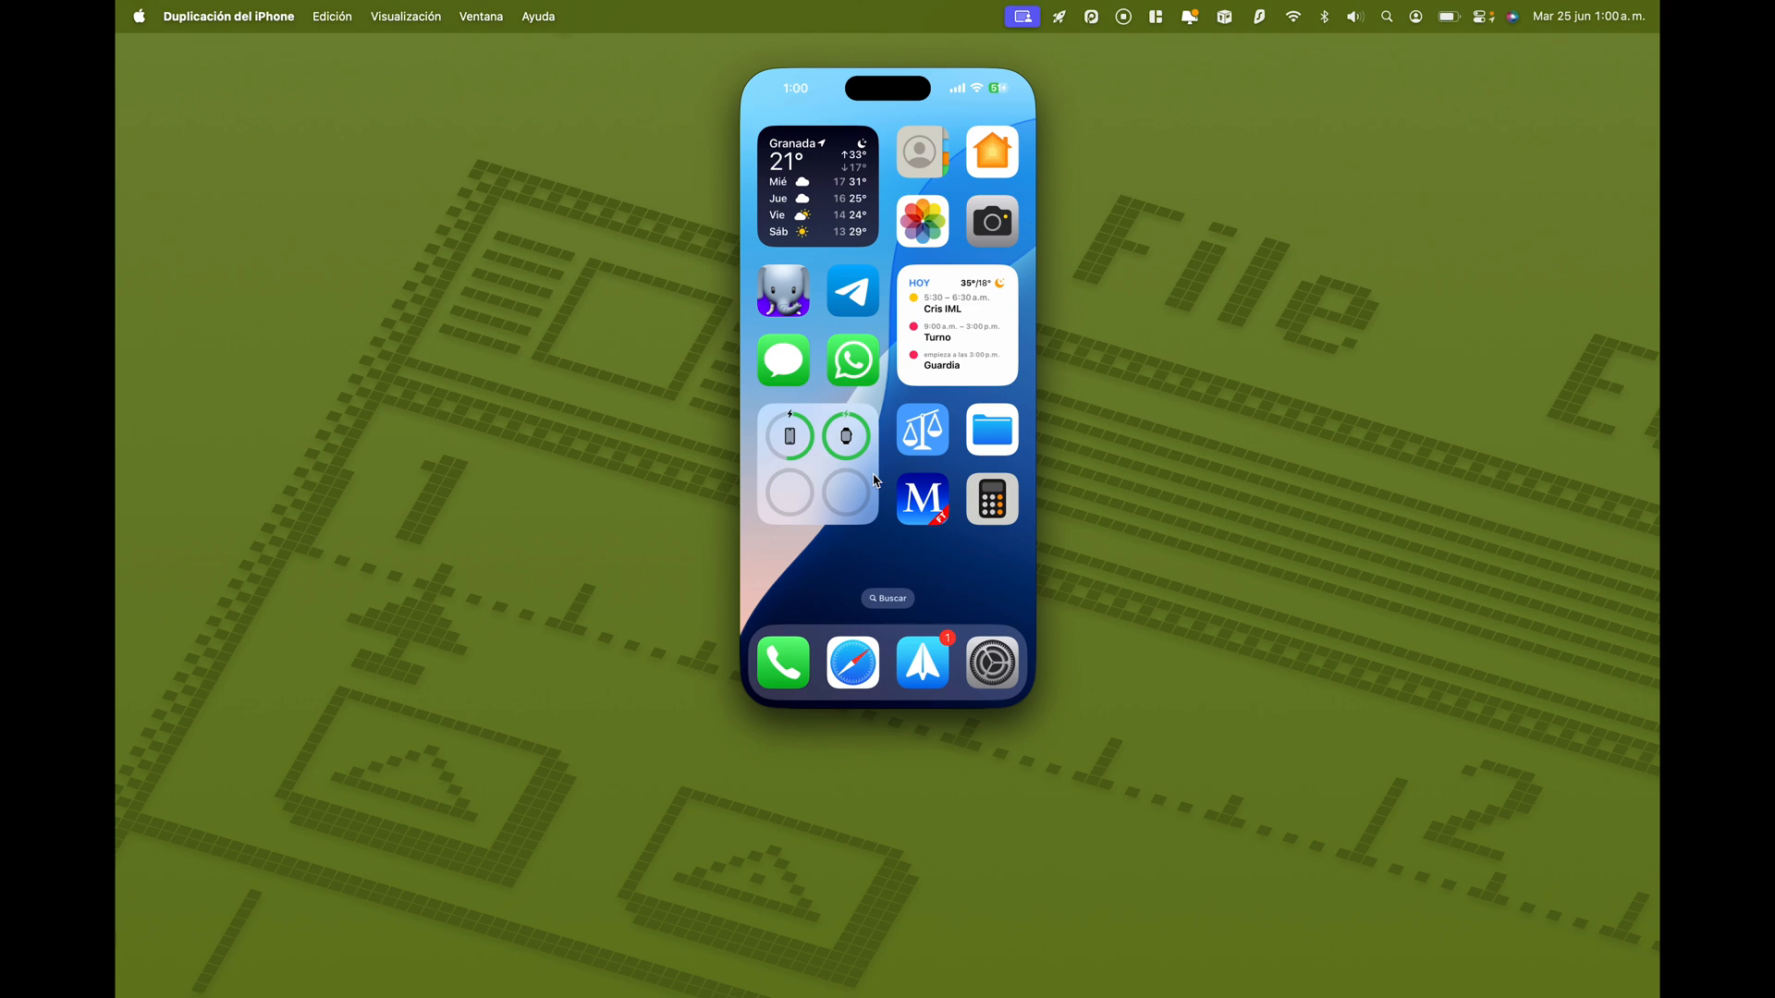
{"action": "mouse_move", "coordinate": [892, 469]}
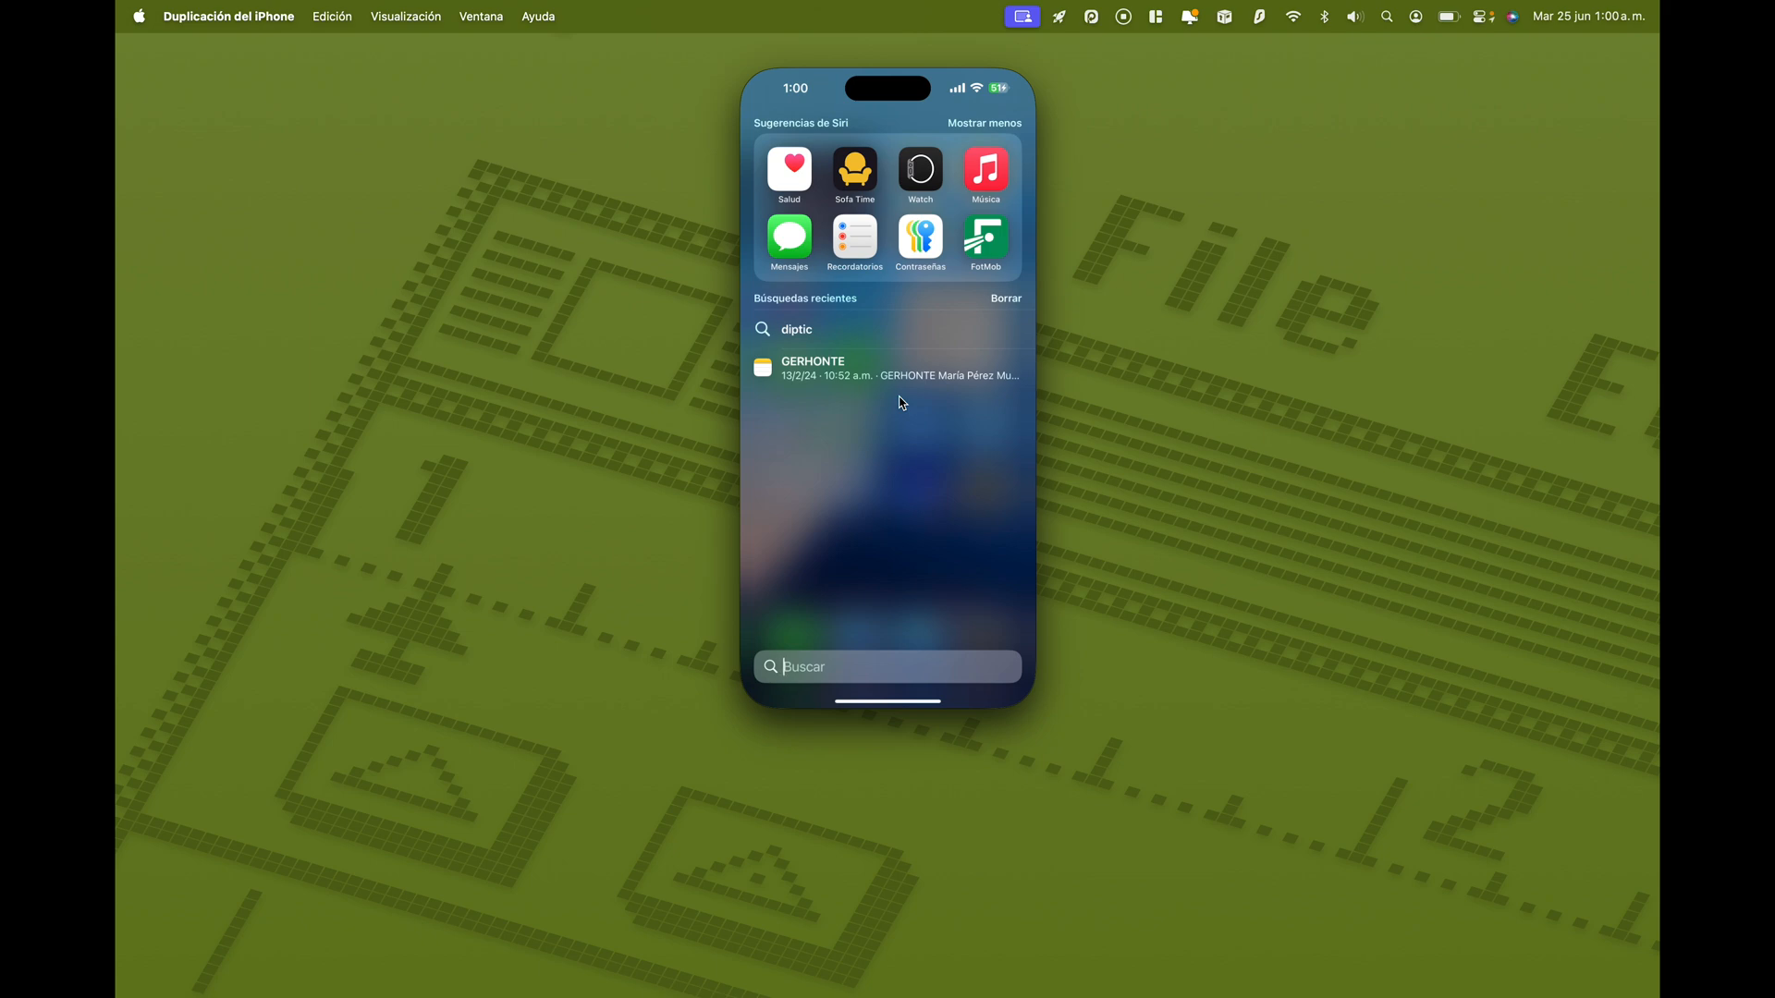
Launch Ivory from search and scroll through its Home timeline posts
{"action": "key", "text": "Escape"}
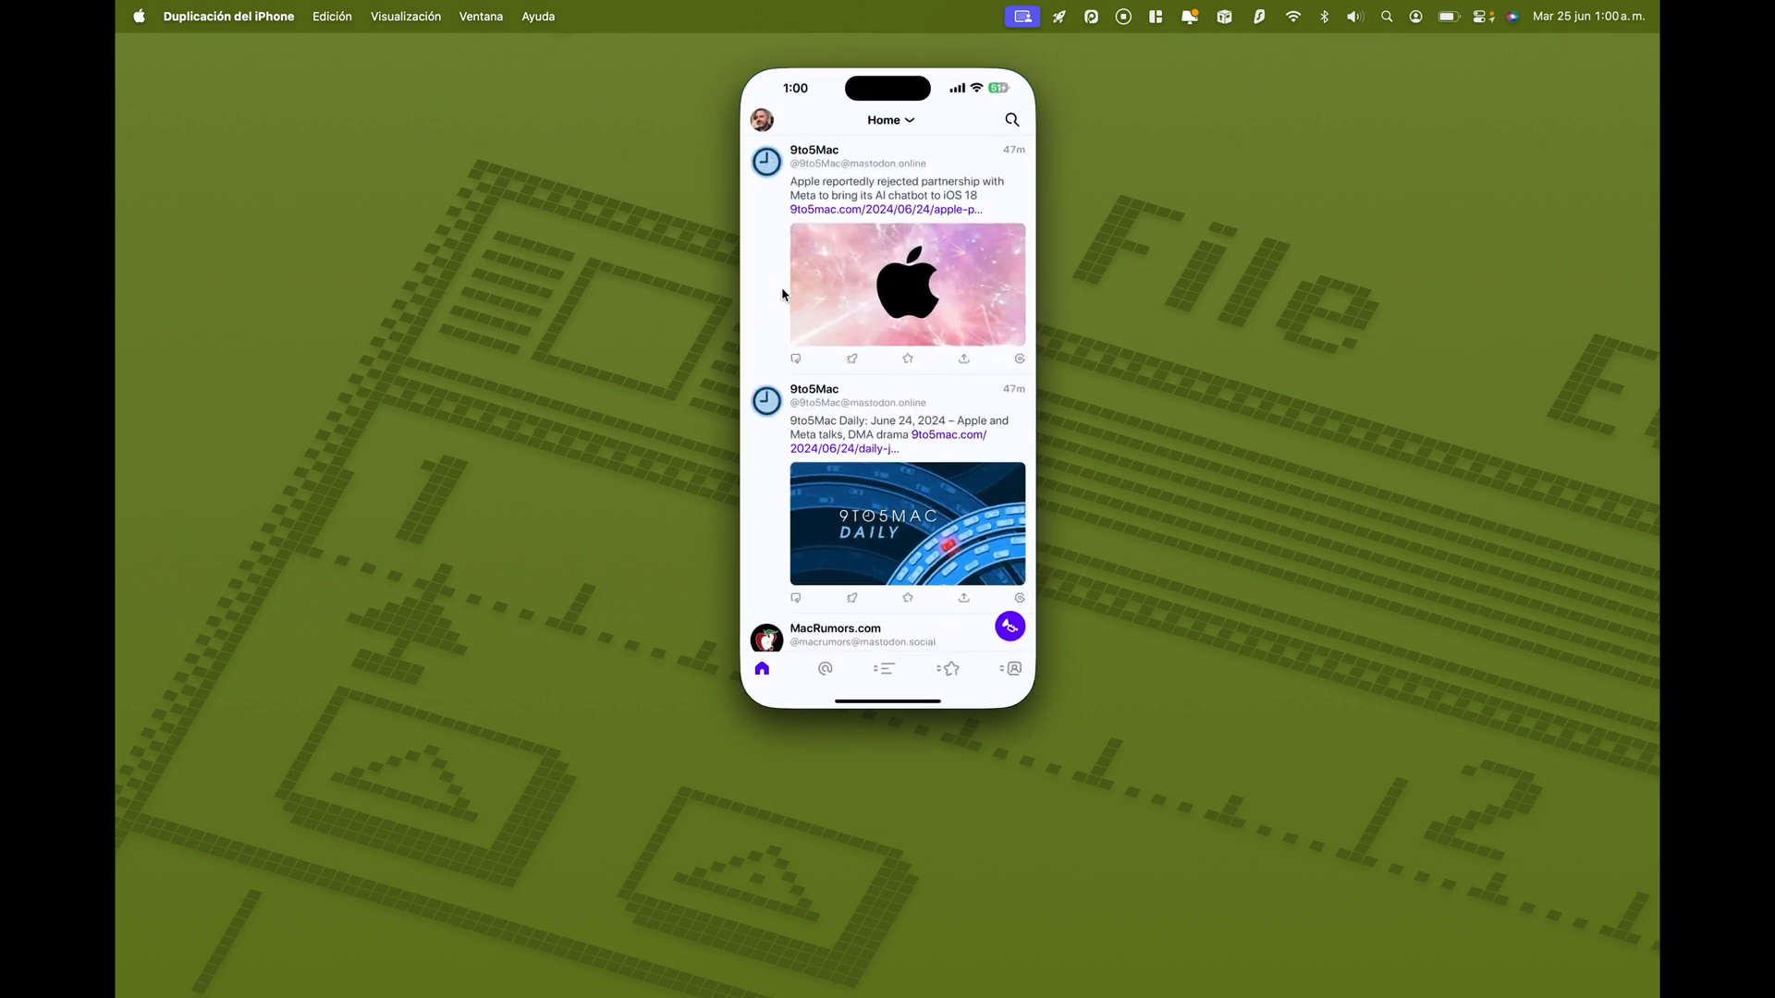
{"action": "scroll", "scroll_direction": "down", "scroll_amount": 3}
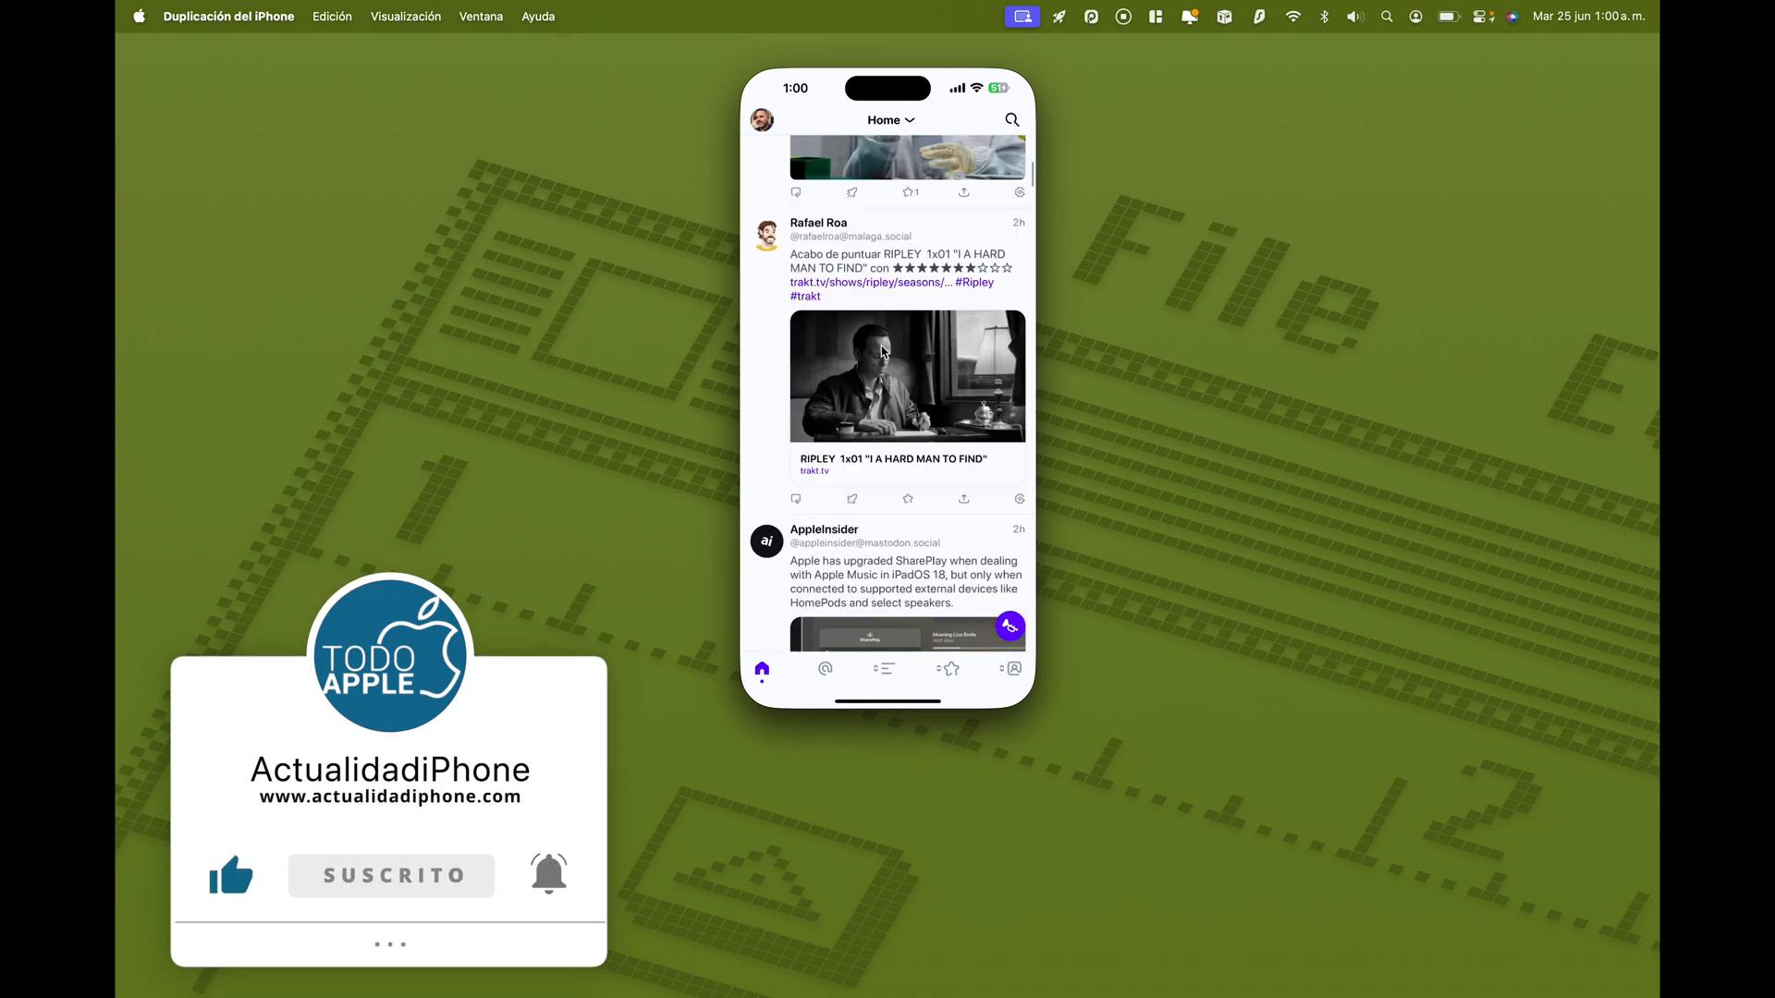
{"action": "scroll", "scroll_direction": "up", "scroll_amount": 3}
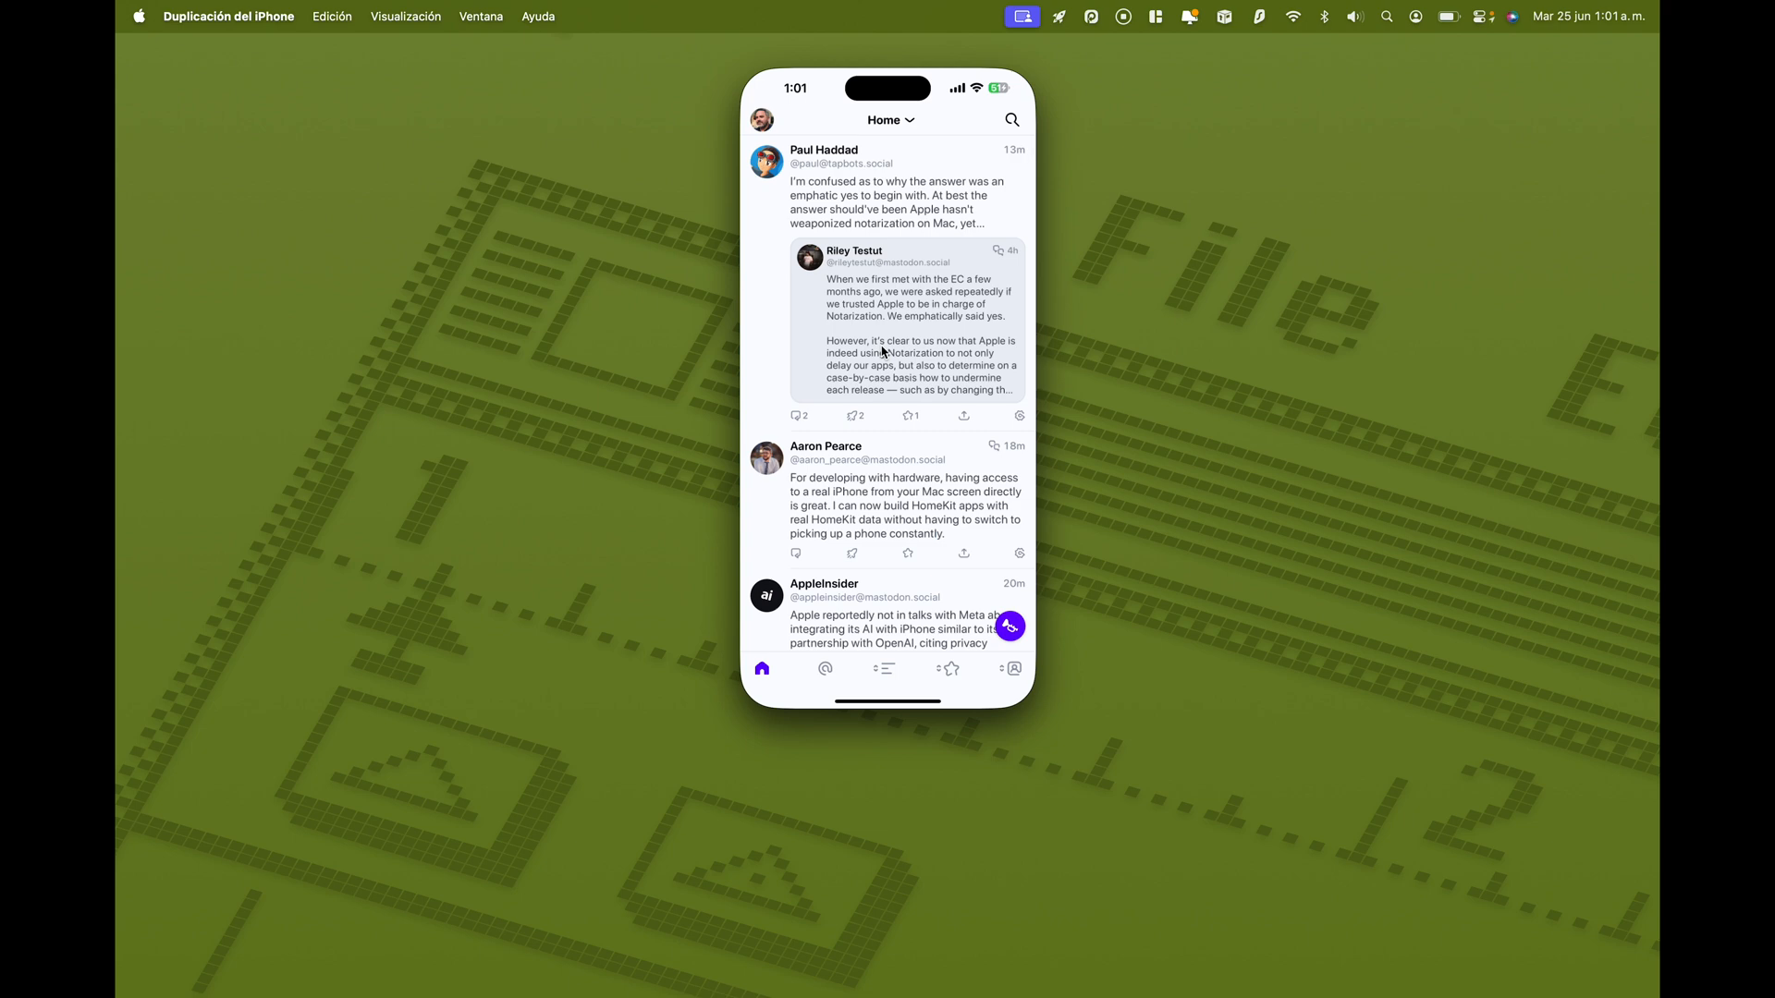
{"action": "mouse_move", "coordinate": [893, 422]}
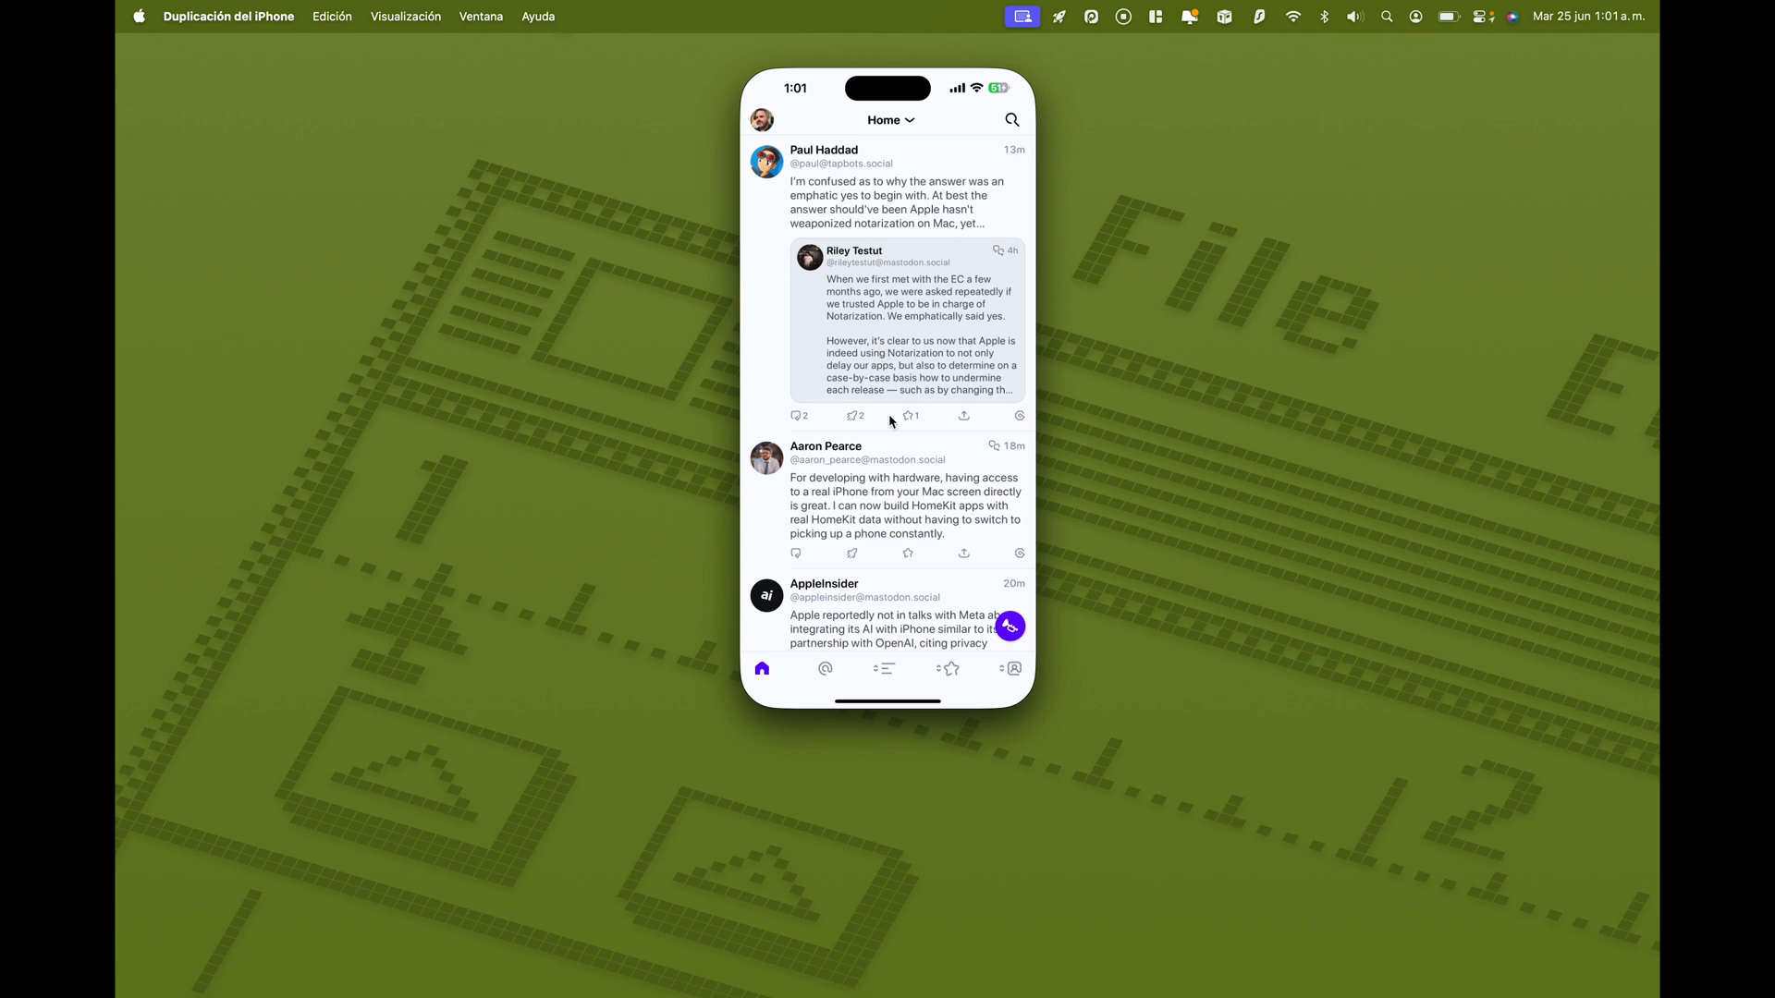
{"action": "mouse_move", "coordinate": [924, 357]}
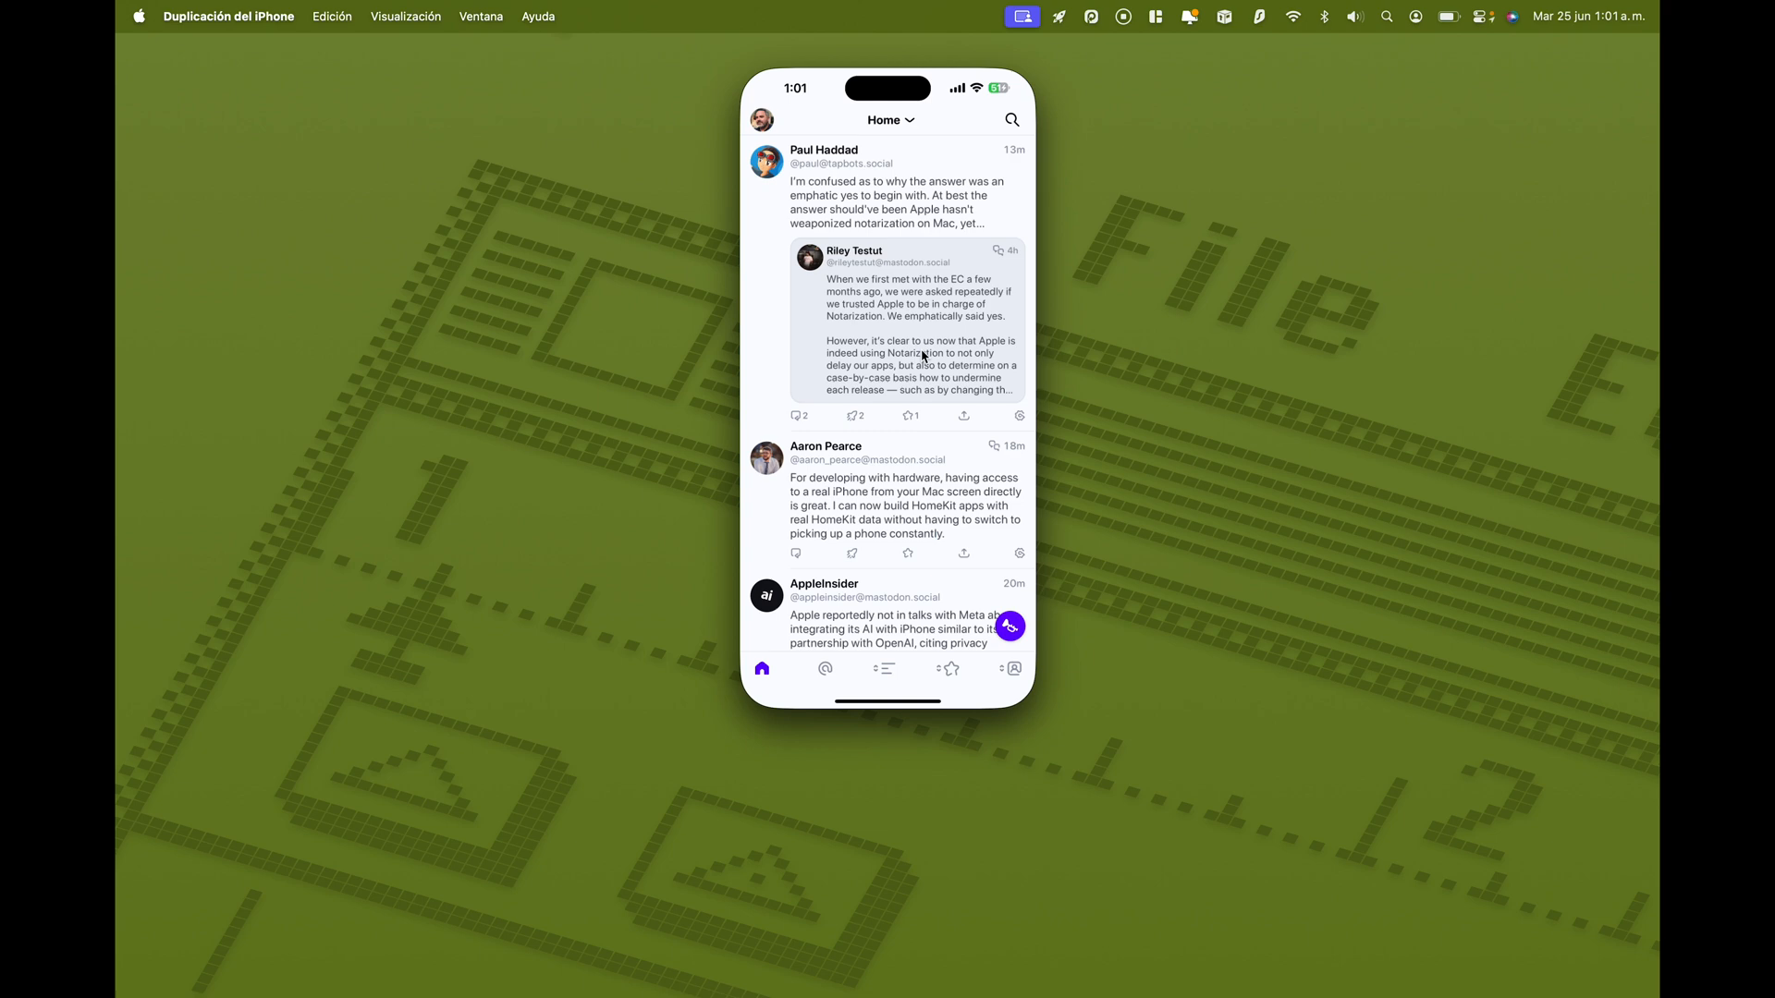
{"action": "mouse_move", "coordinate": [817, 121]}
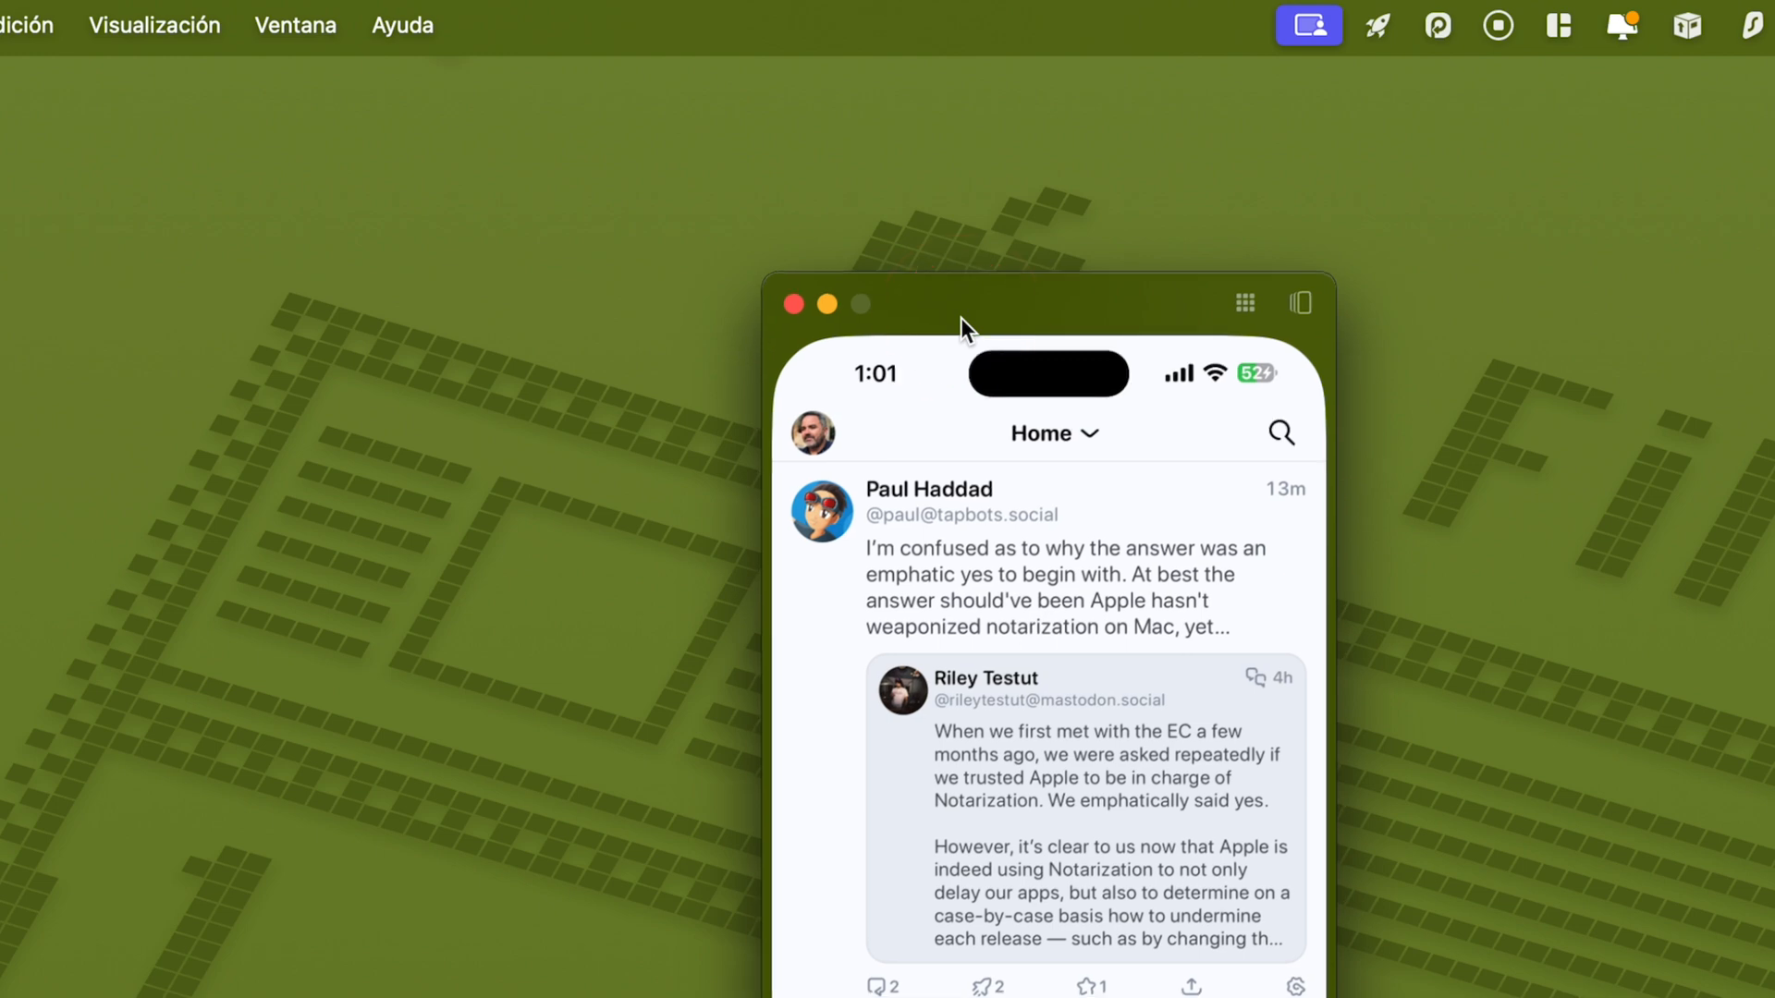
{"action": "mouse_move", "coordinate": [1157, 343]}
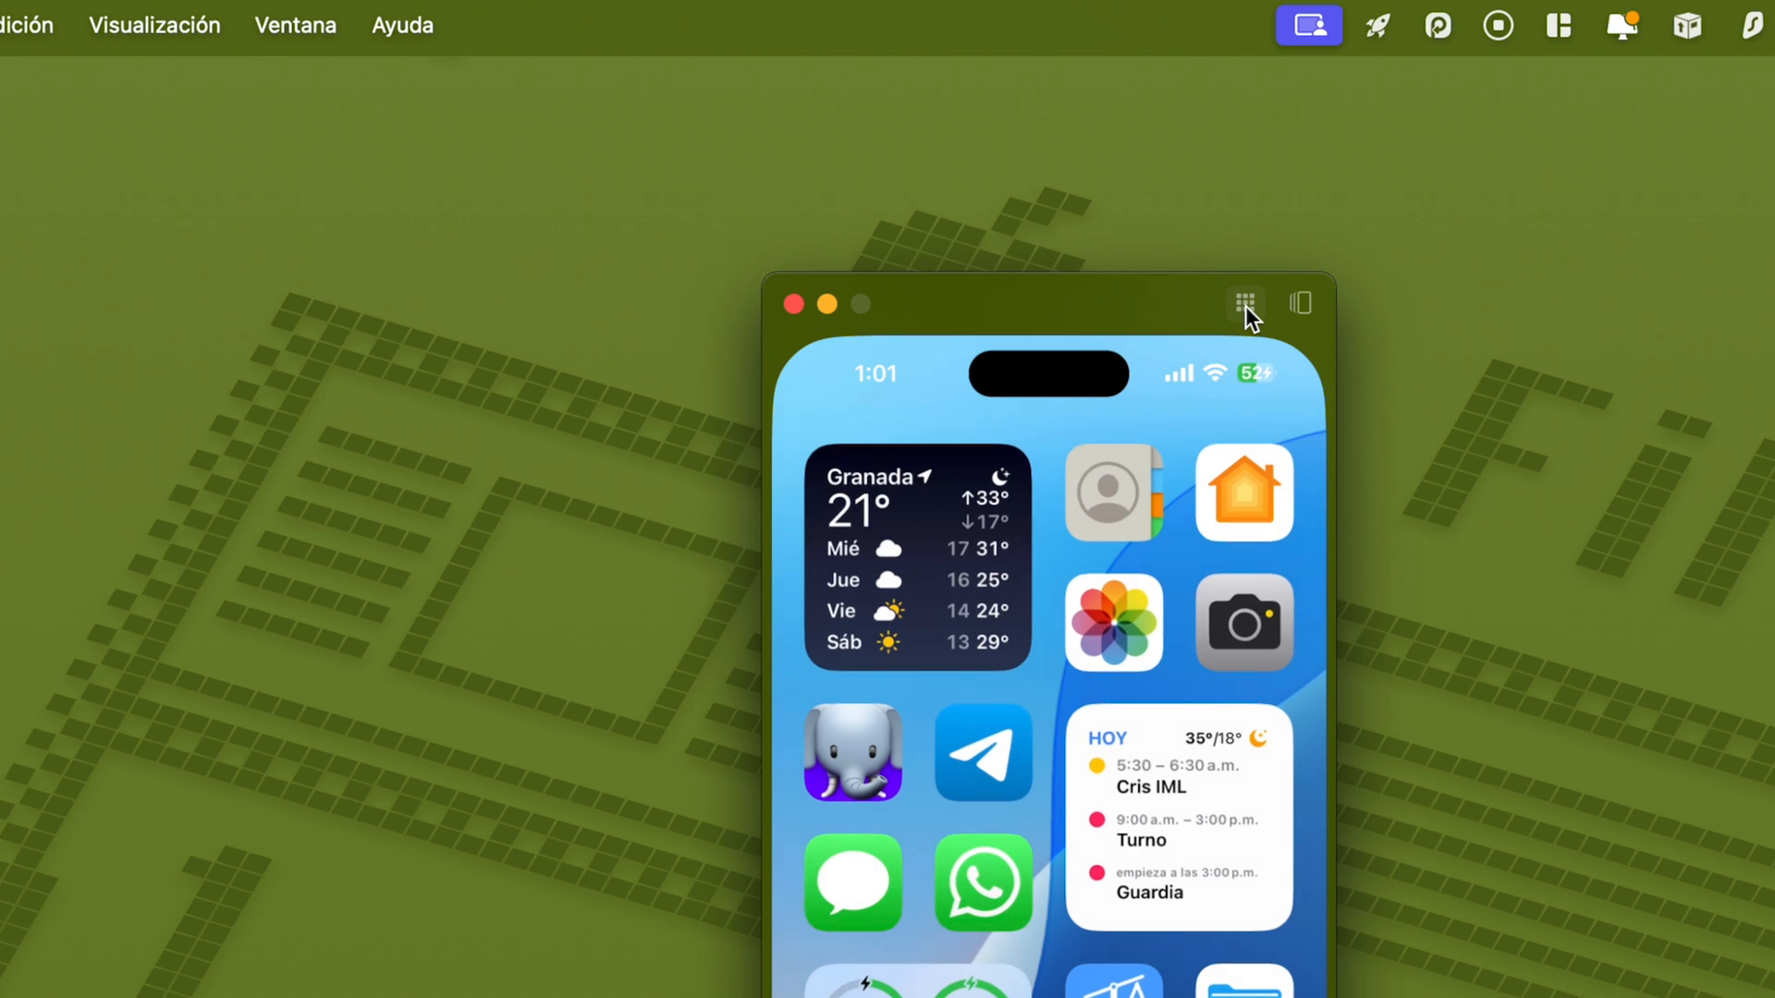
Leave Ivory, glance at the app switcher, and return to the home screen
{"action": "left_click", "coordinate": [1300, 303]}
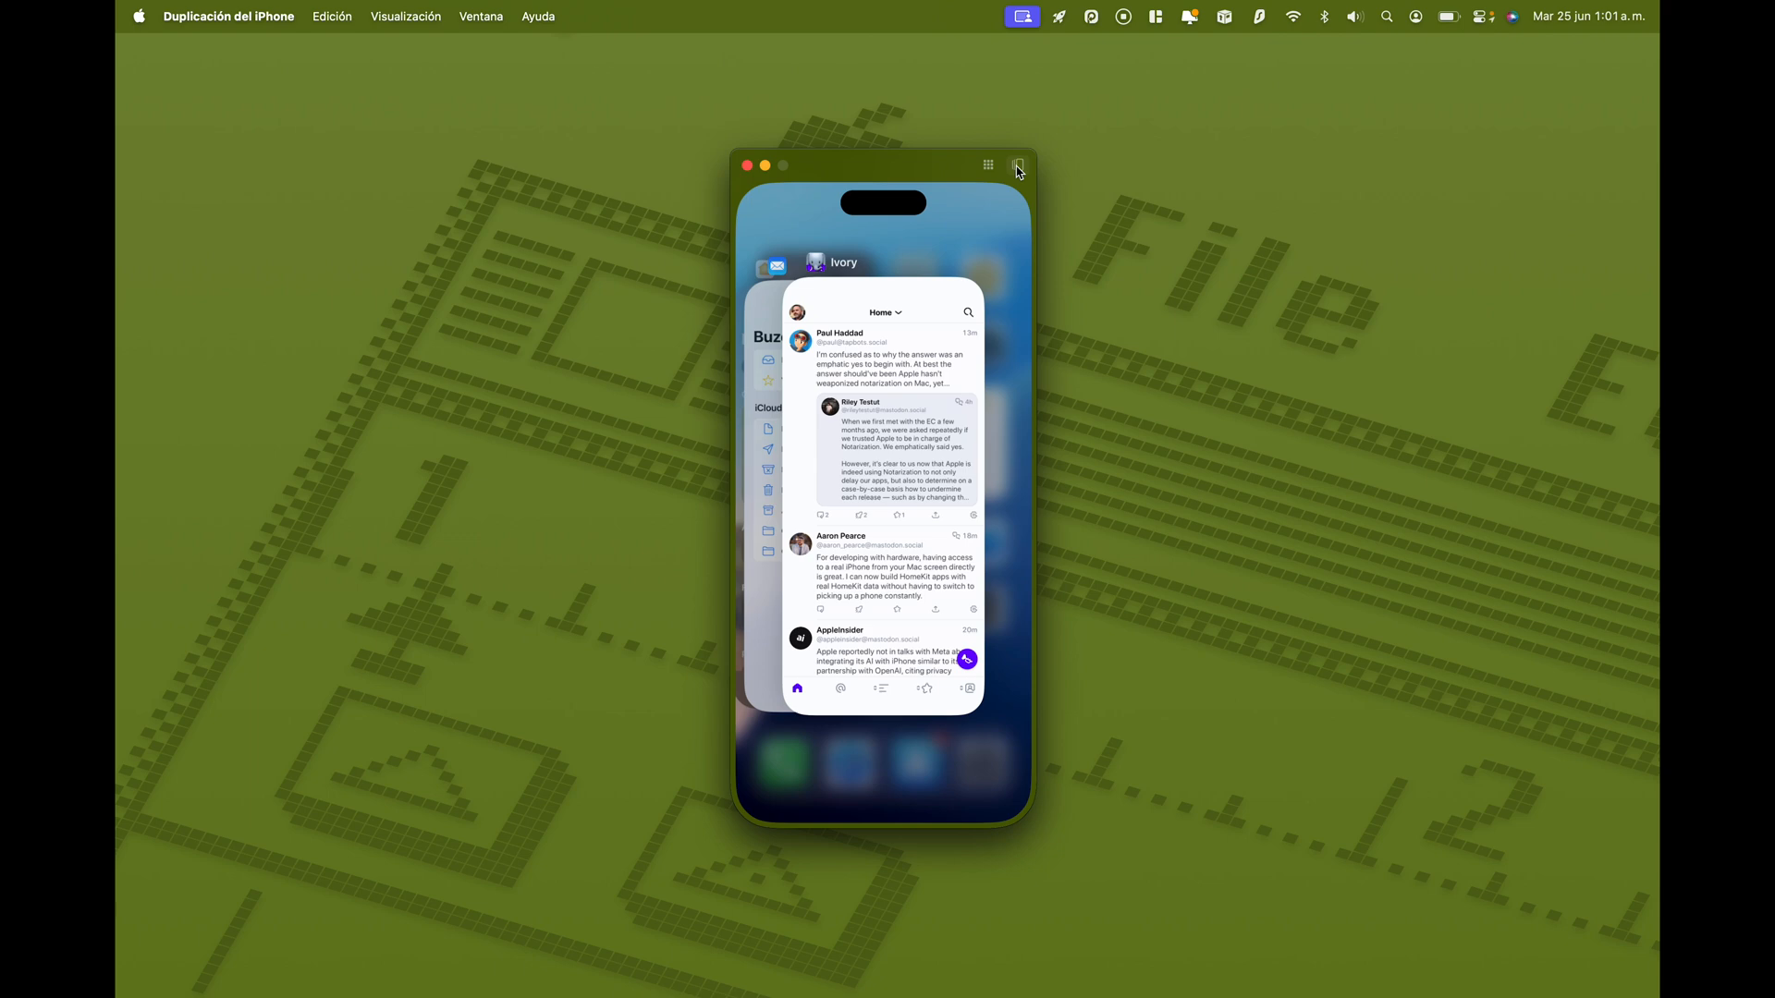
{"action": "left_click", "coordinate": [988, 164]}
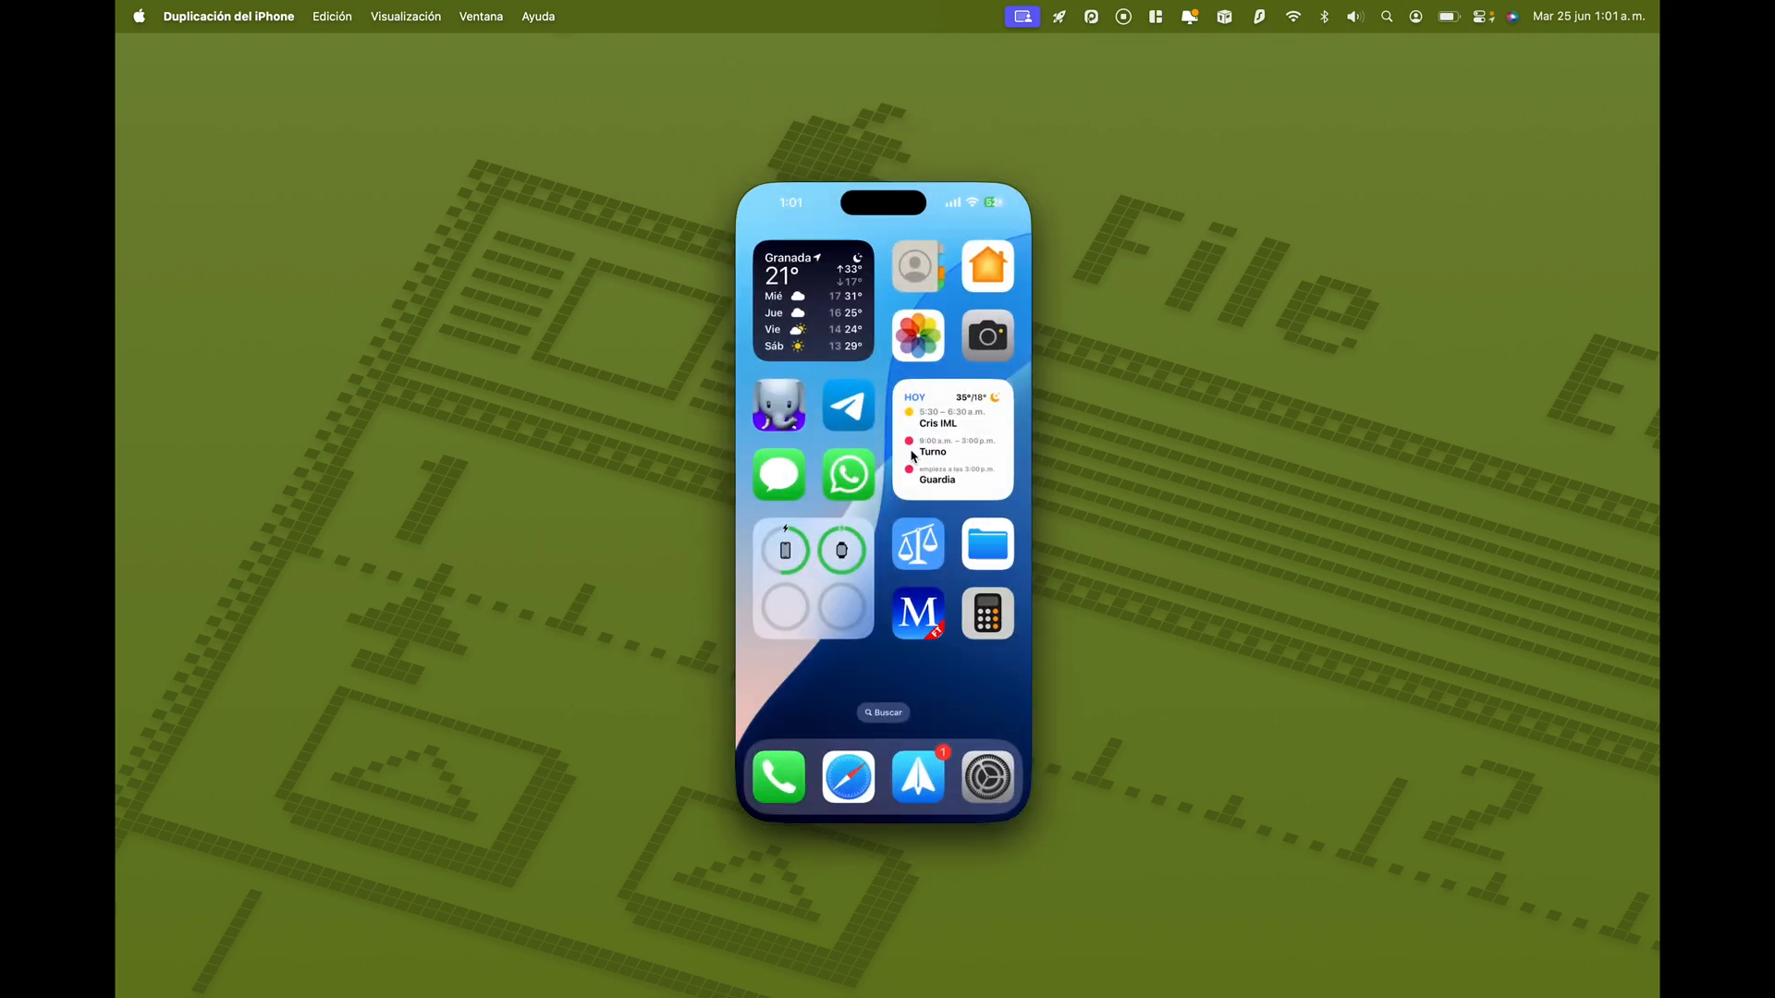
{"action": "mouse_move", "coordinate": [892, 398]}
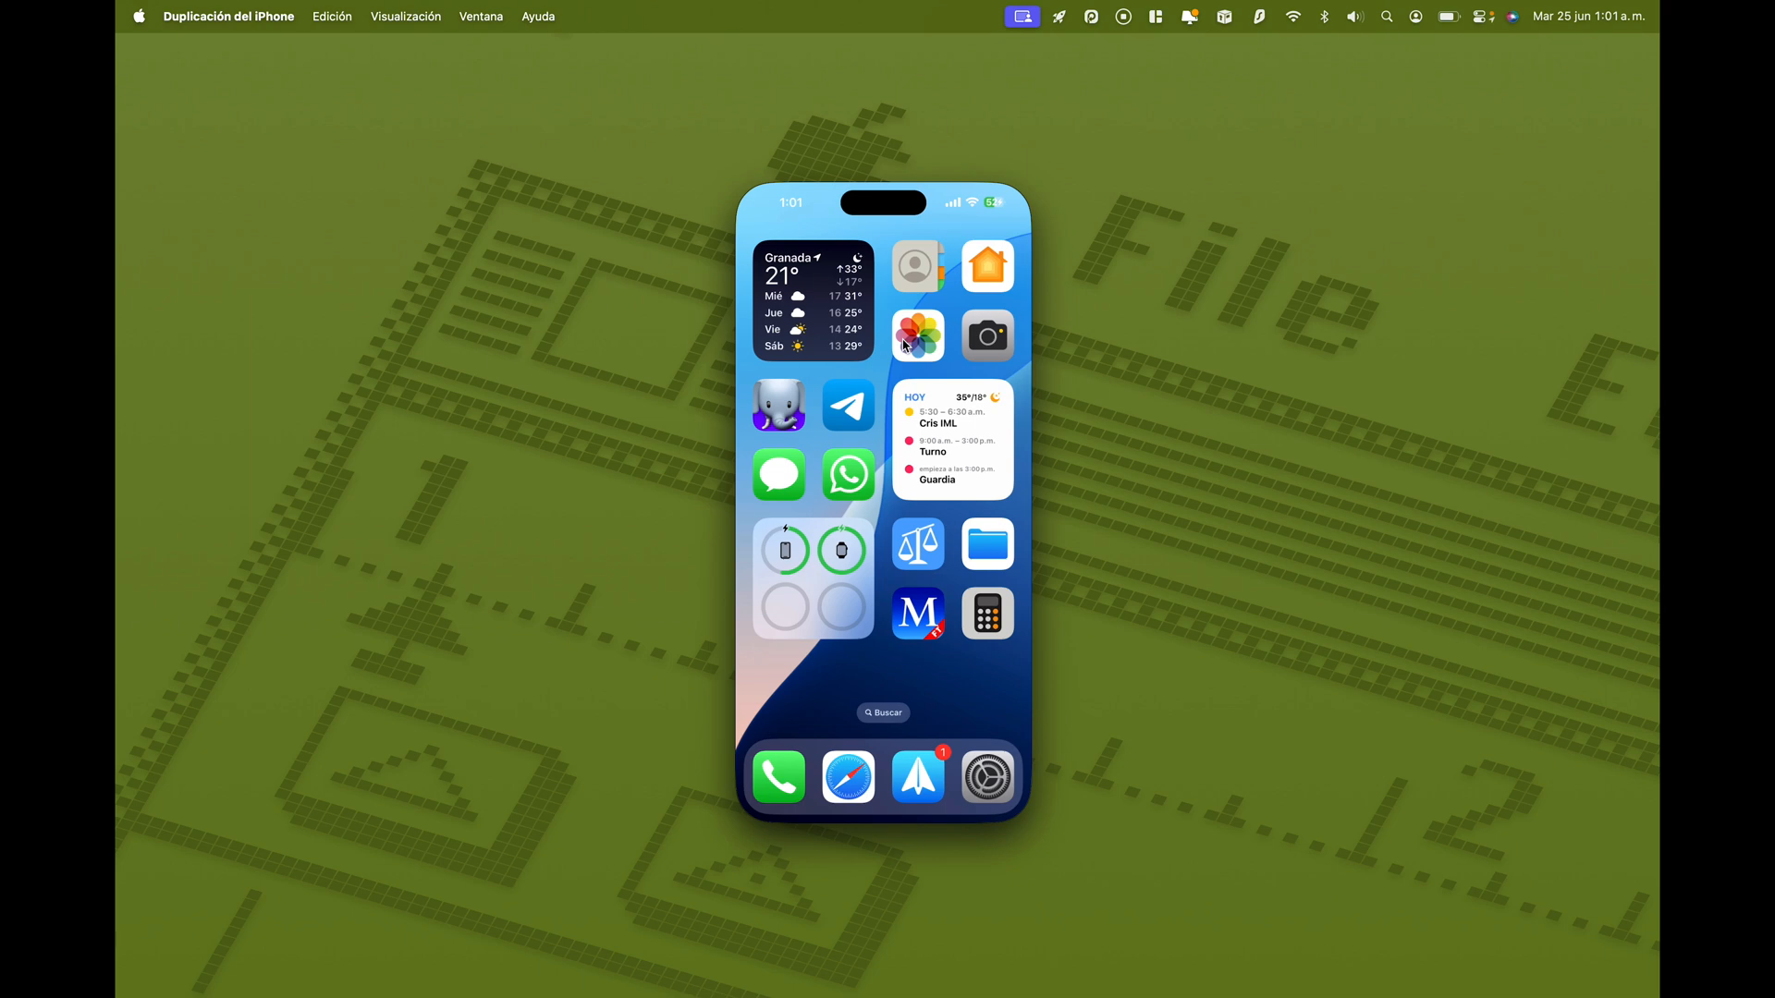
{"action": "mouse_move", "coordinate": [918, 783]}
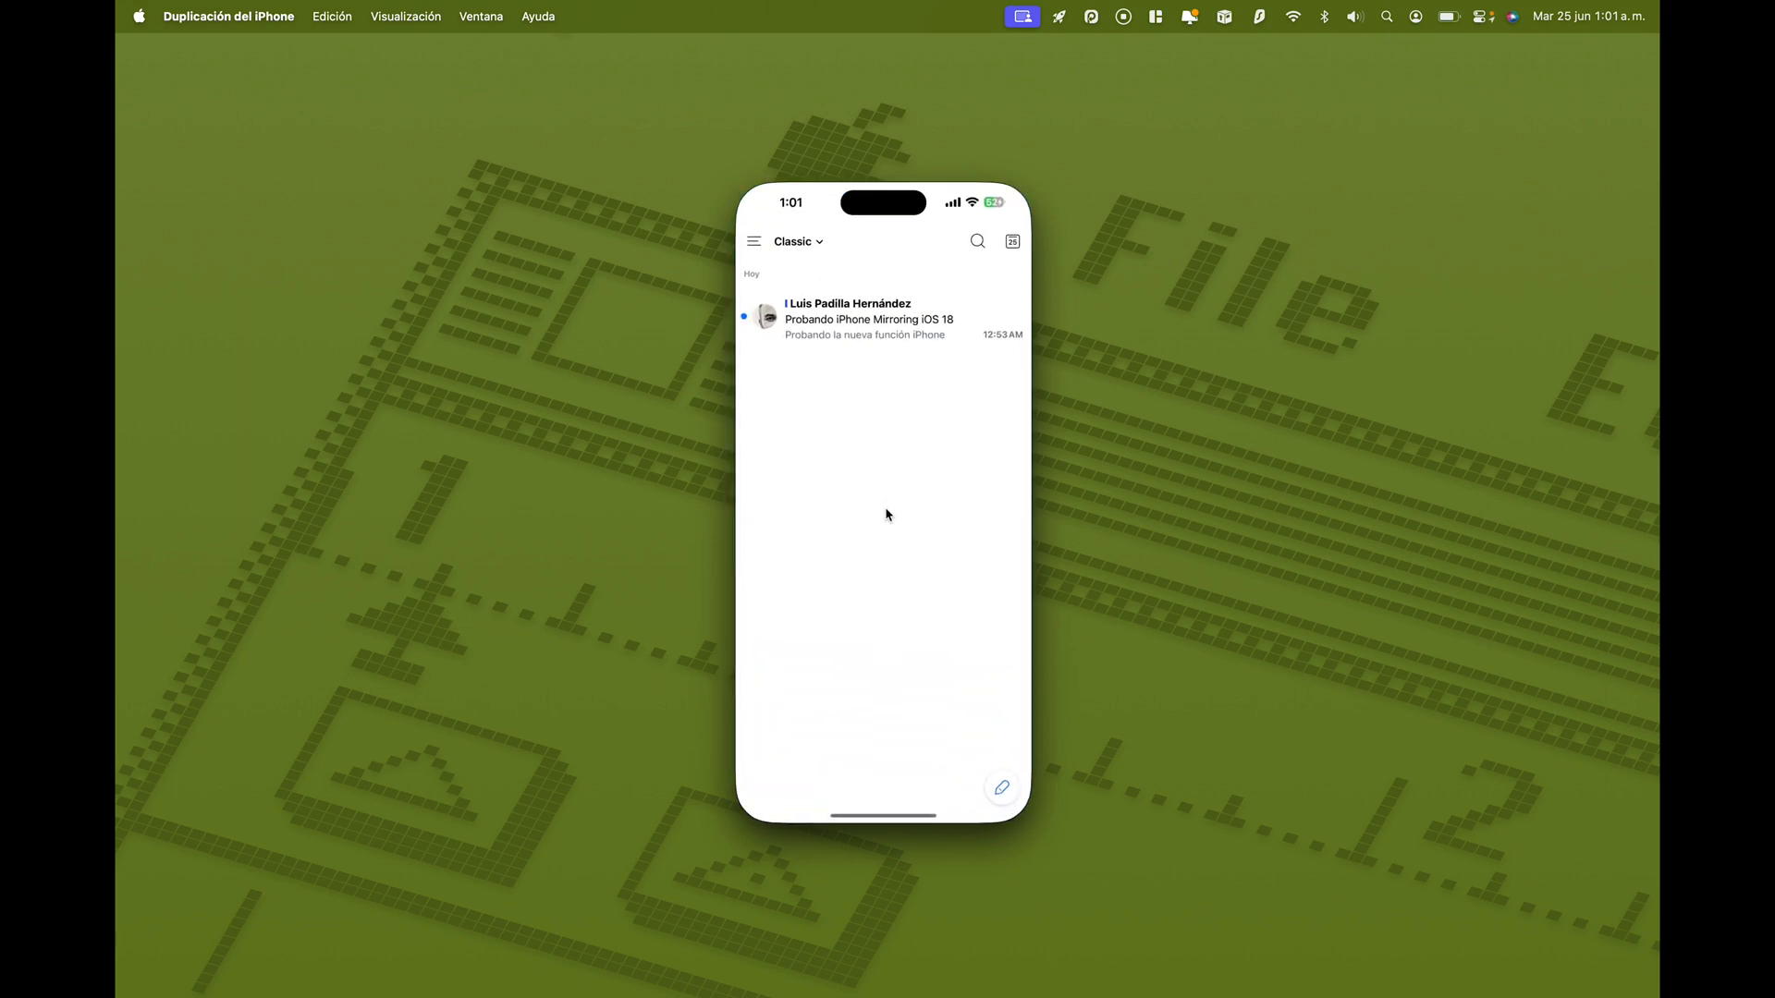
{"action": "mouse_move", "coordinate": [810, 351]}
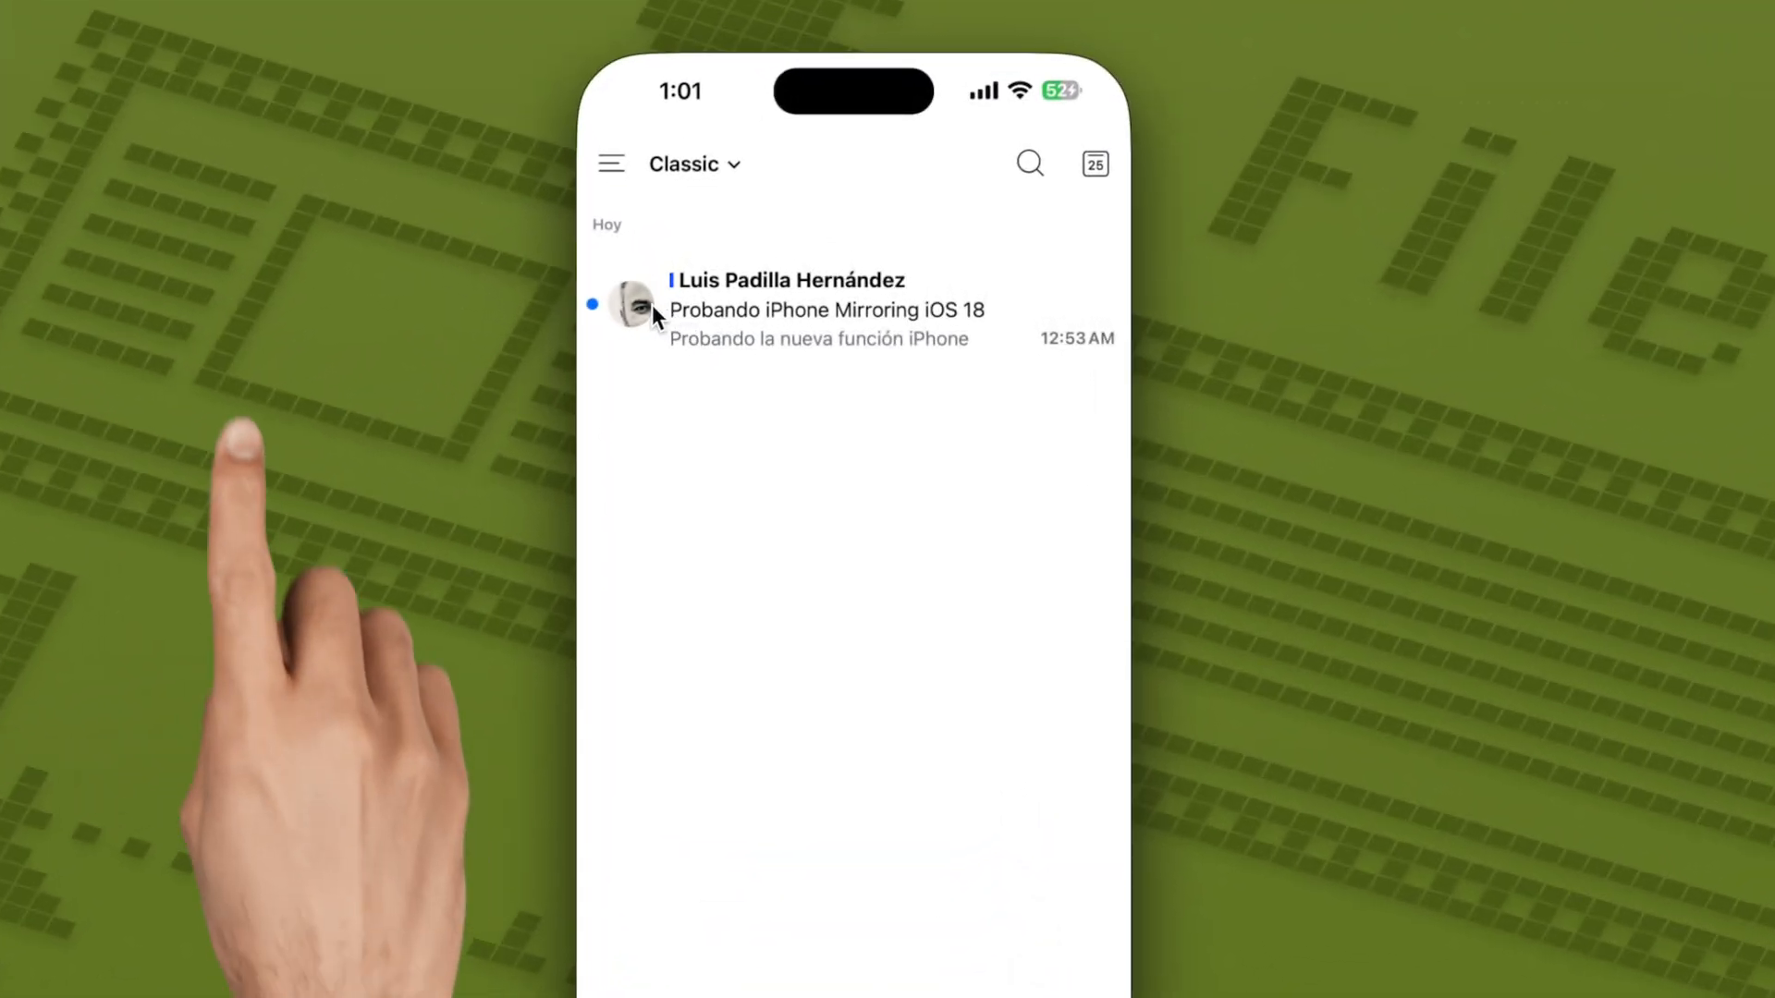
Swipe the iOS 18 test email and mark it done, then return home
{"action": "left_click_drag", "start_coordinate": [635, 309], "coordinate": [758, 309]}
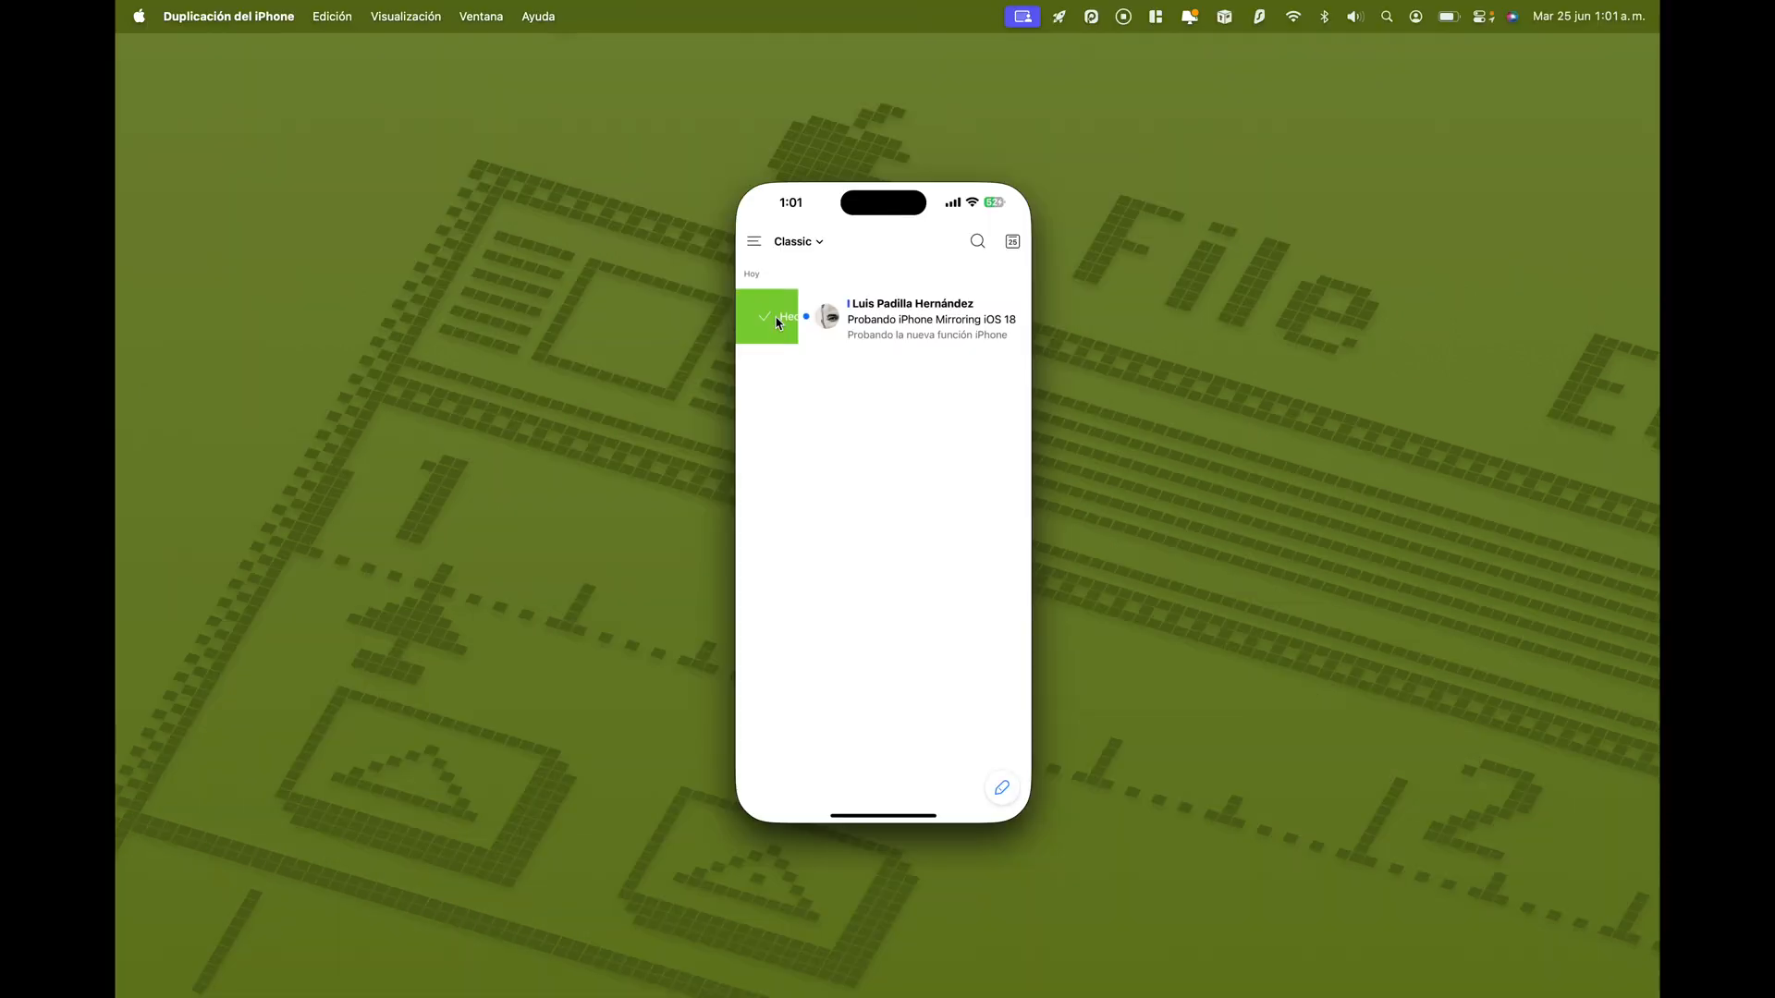
{"action": "left_click", "coordinate": [767, 316]}
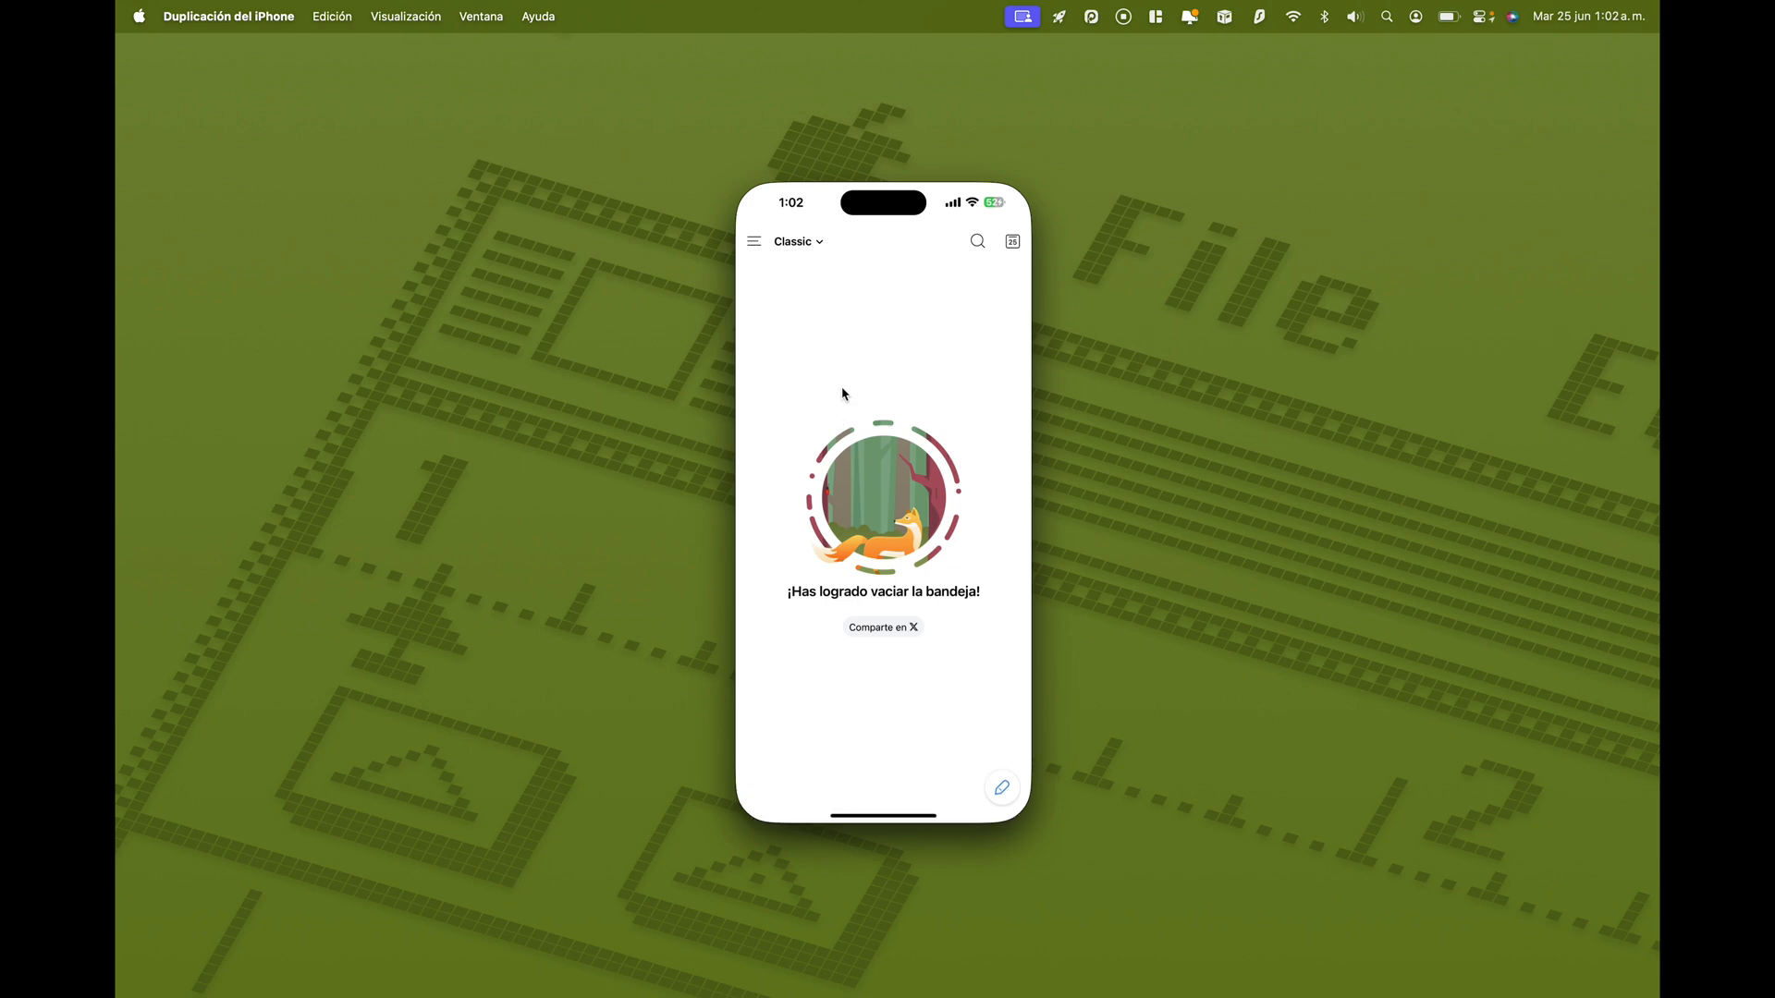
{"action": "mouse_move", "coordinate": [982, 175]}
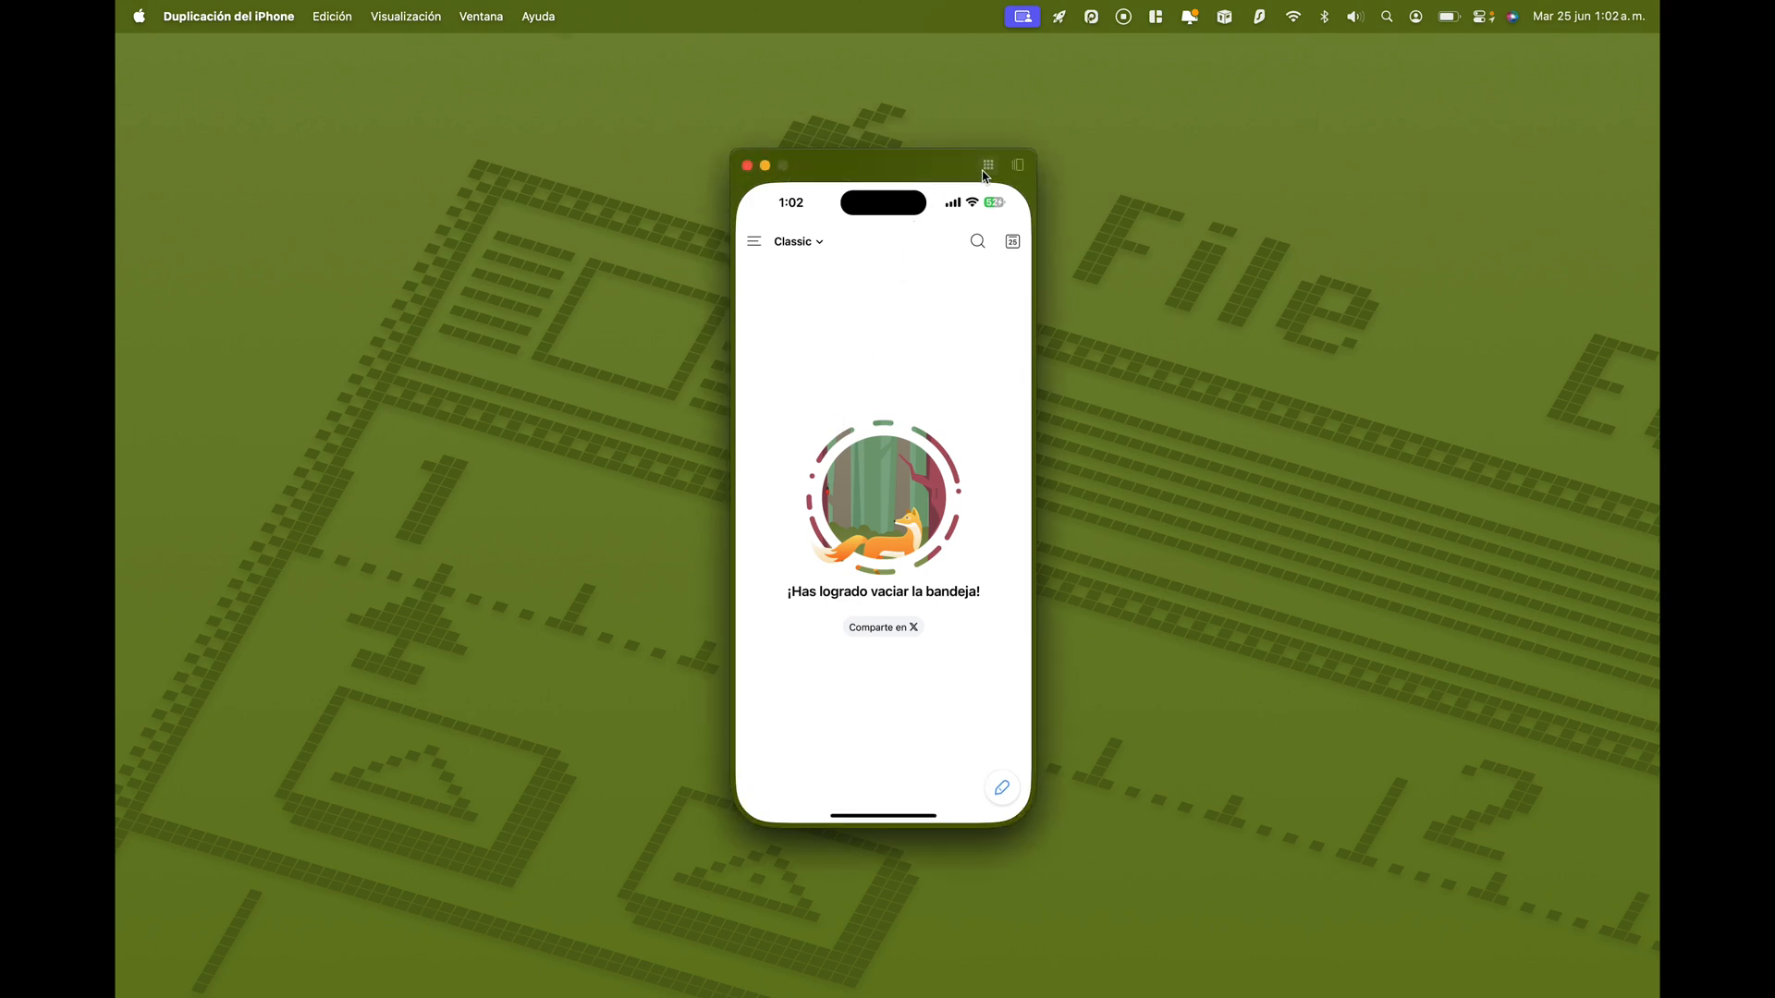
{"action": "left_click", "coordinate": [987, 165]}
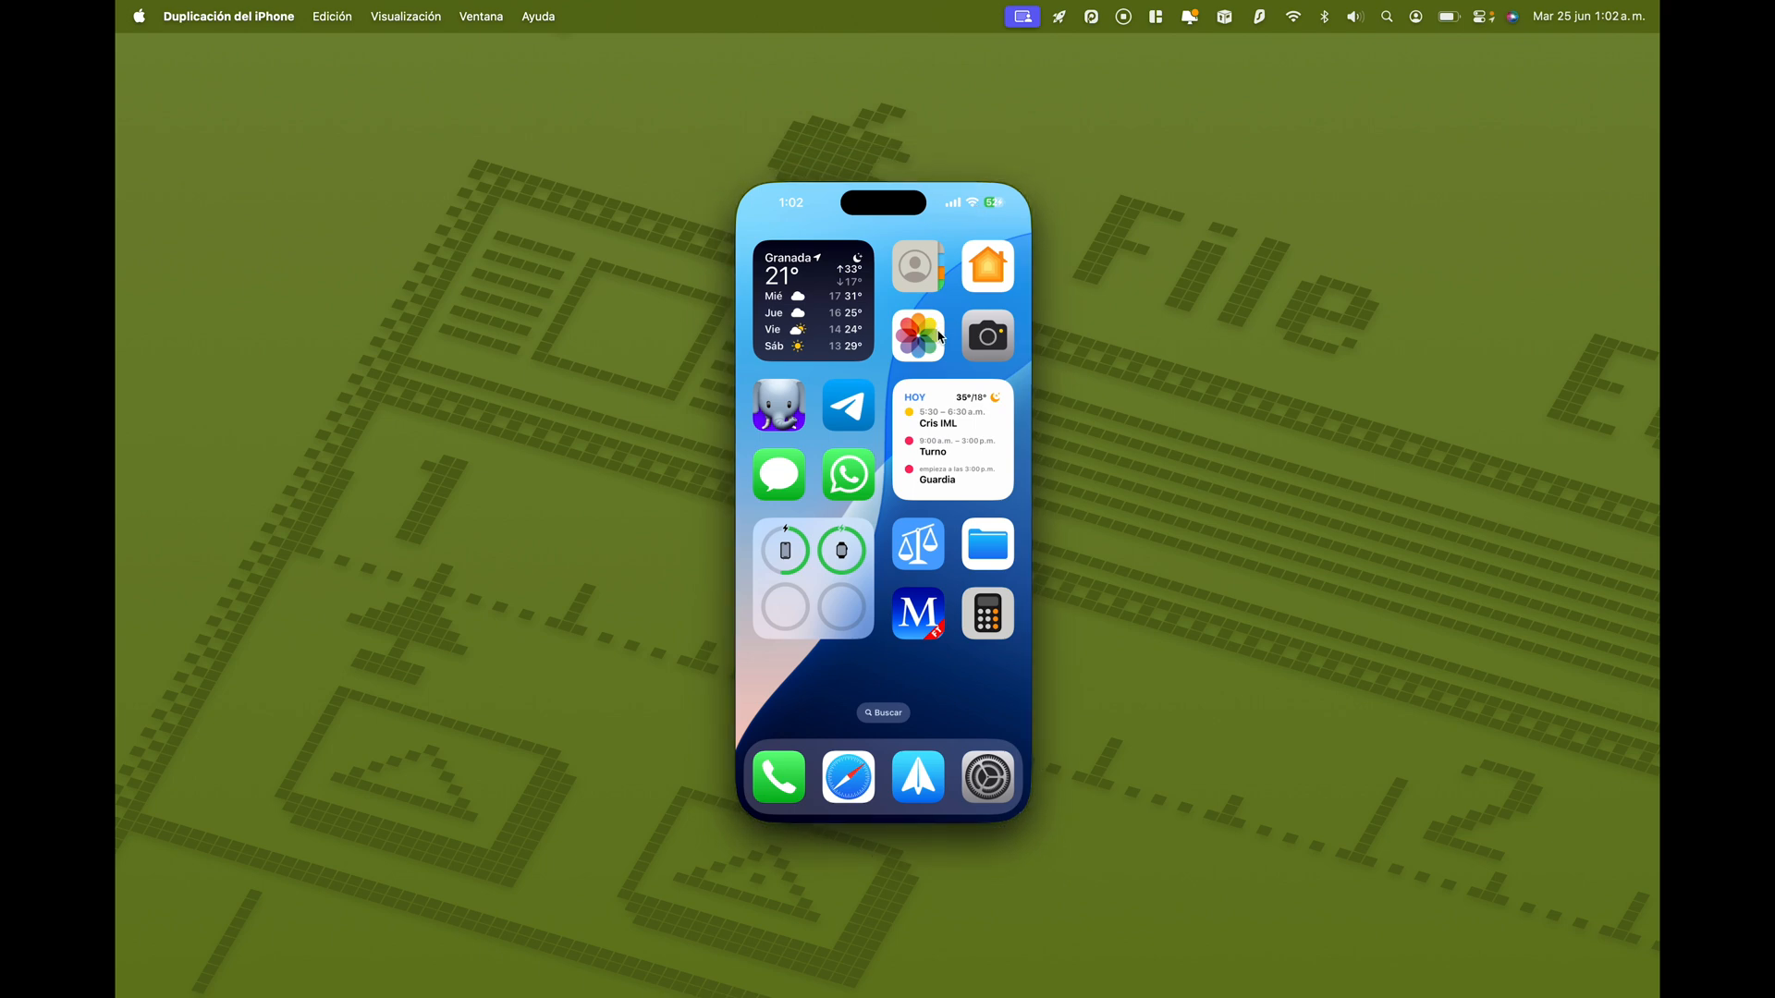
{"action": "mouse_move", "coordinate": [921, 419]}
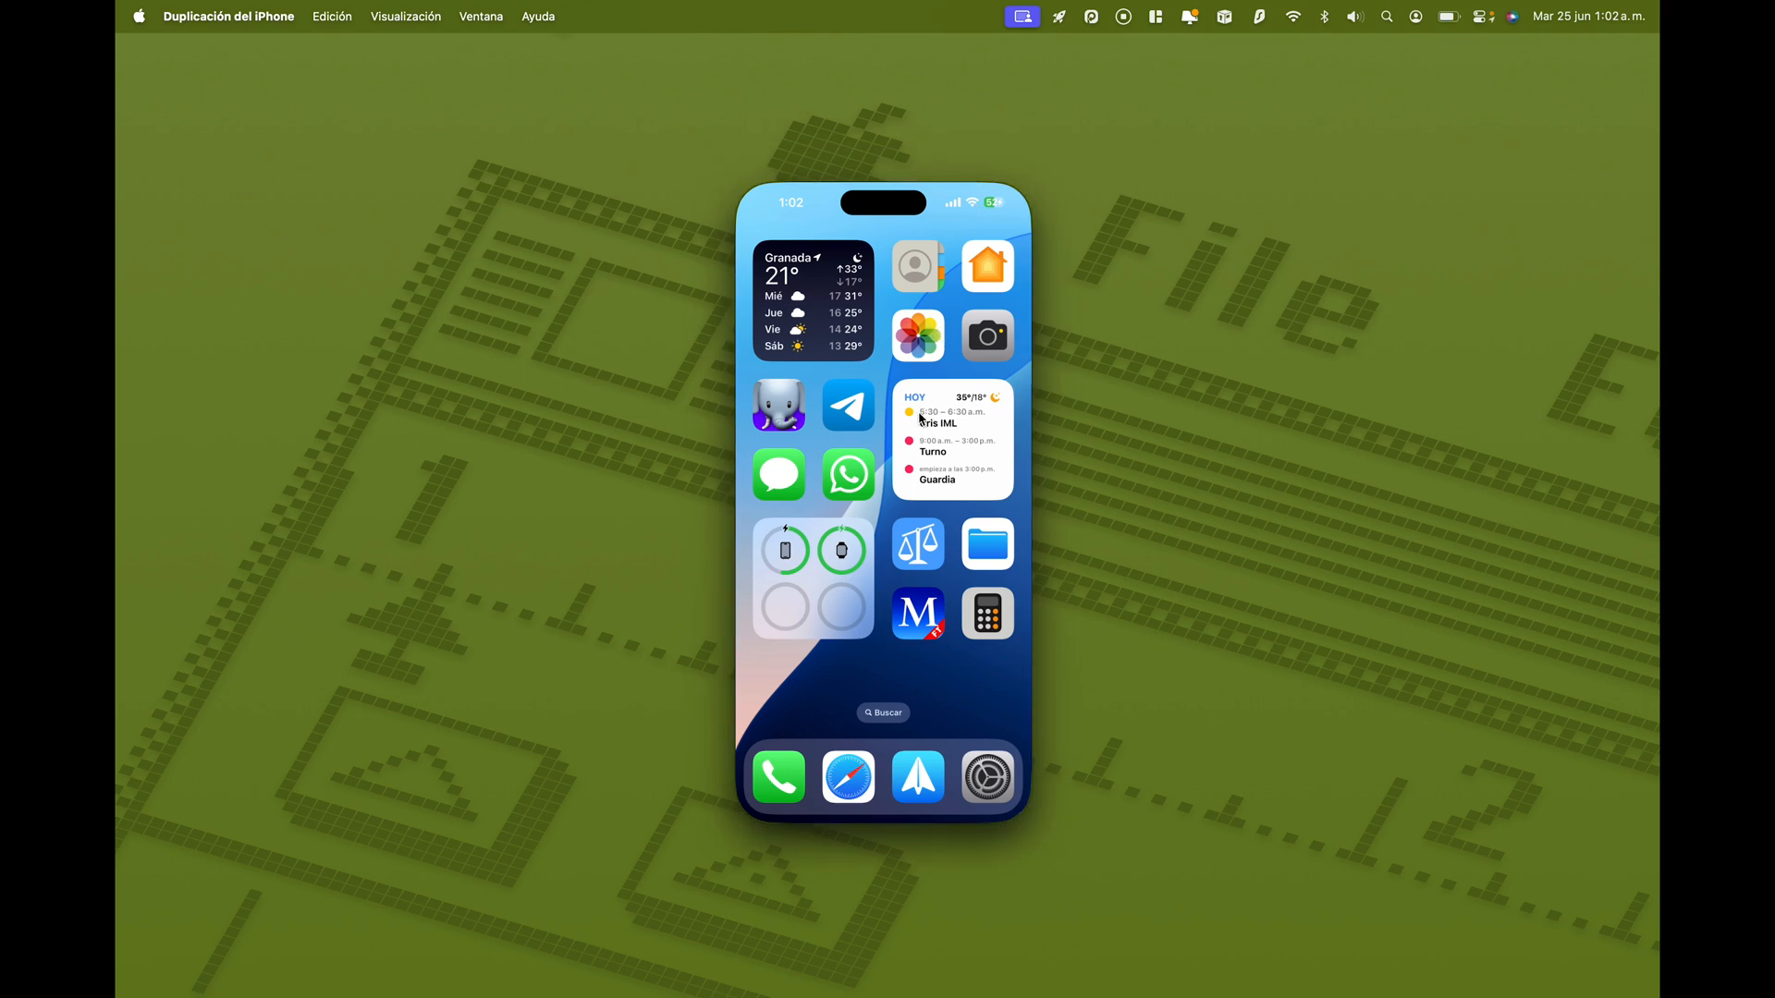
{"action": "mouse_move", "coordinate": [883, 452]}
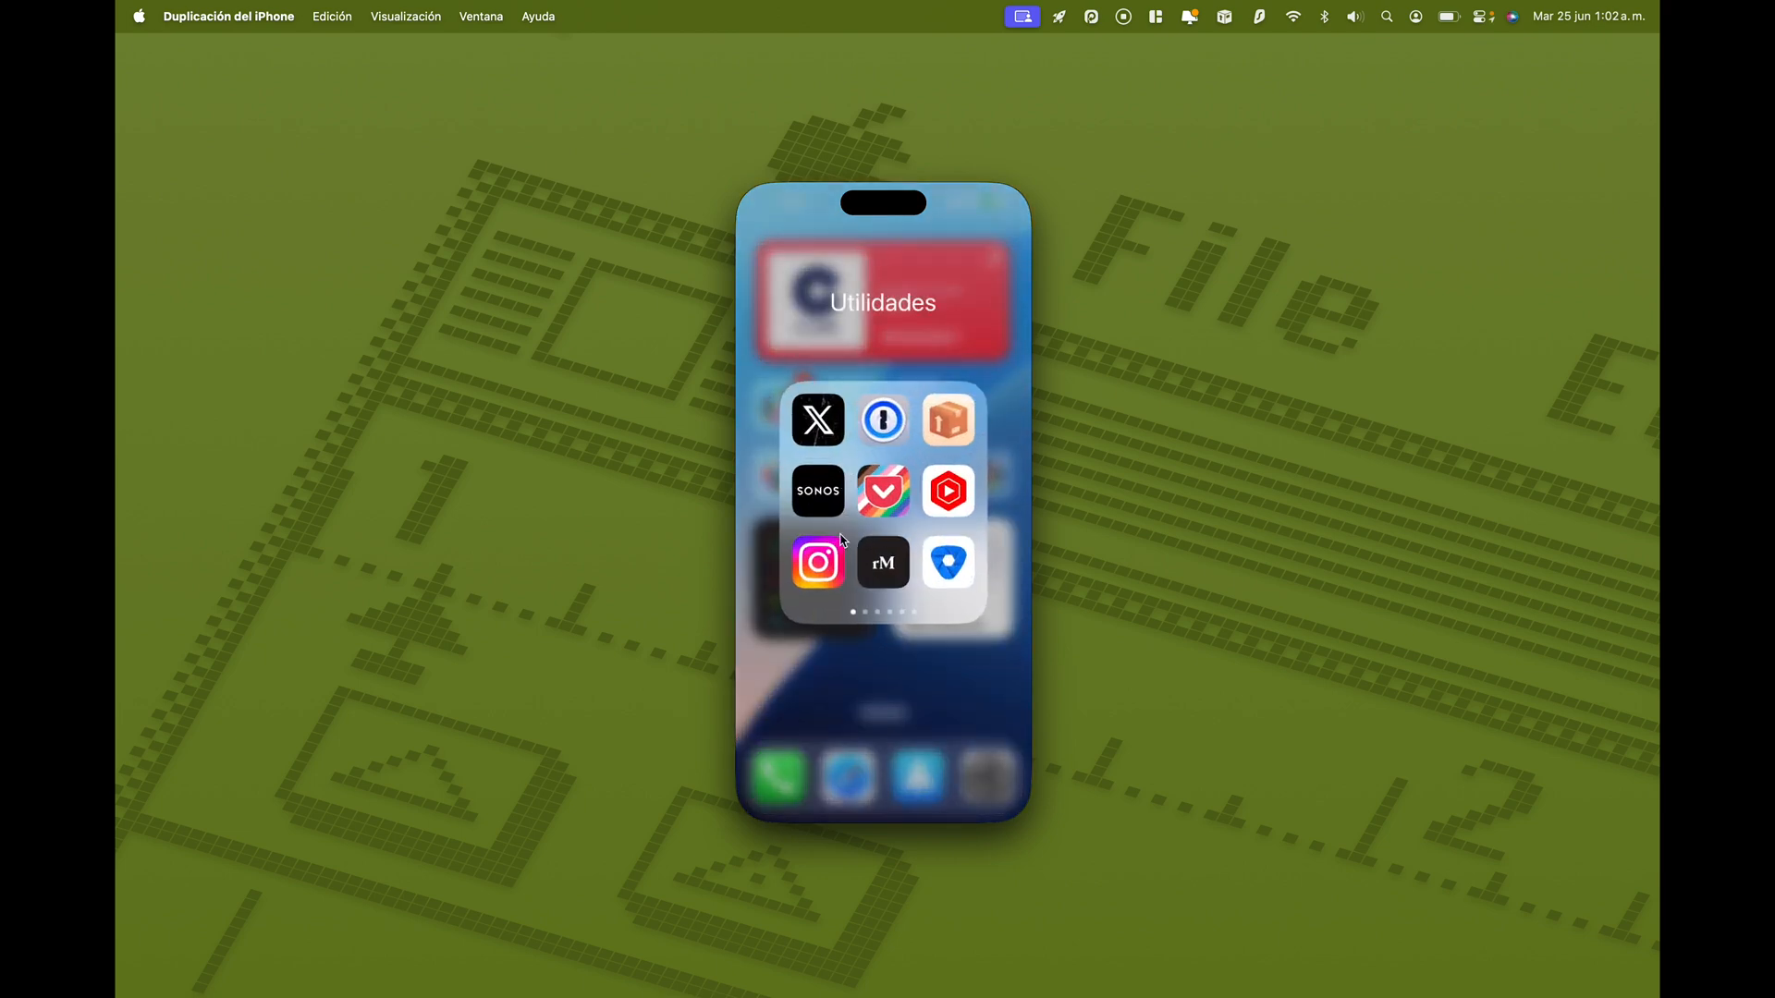
Open Instagram from Utilidades and scroll the feed past the game ad
{"action": "left_click", "coordinate": [817, 563]}
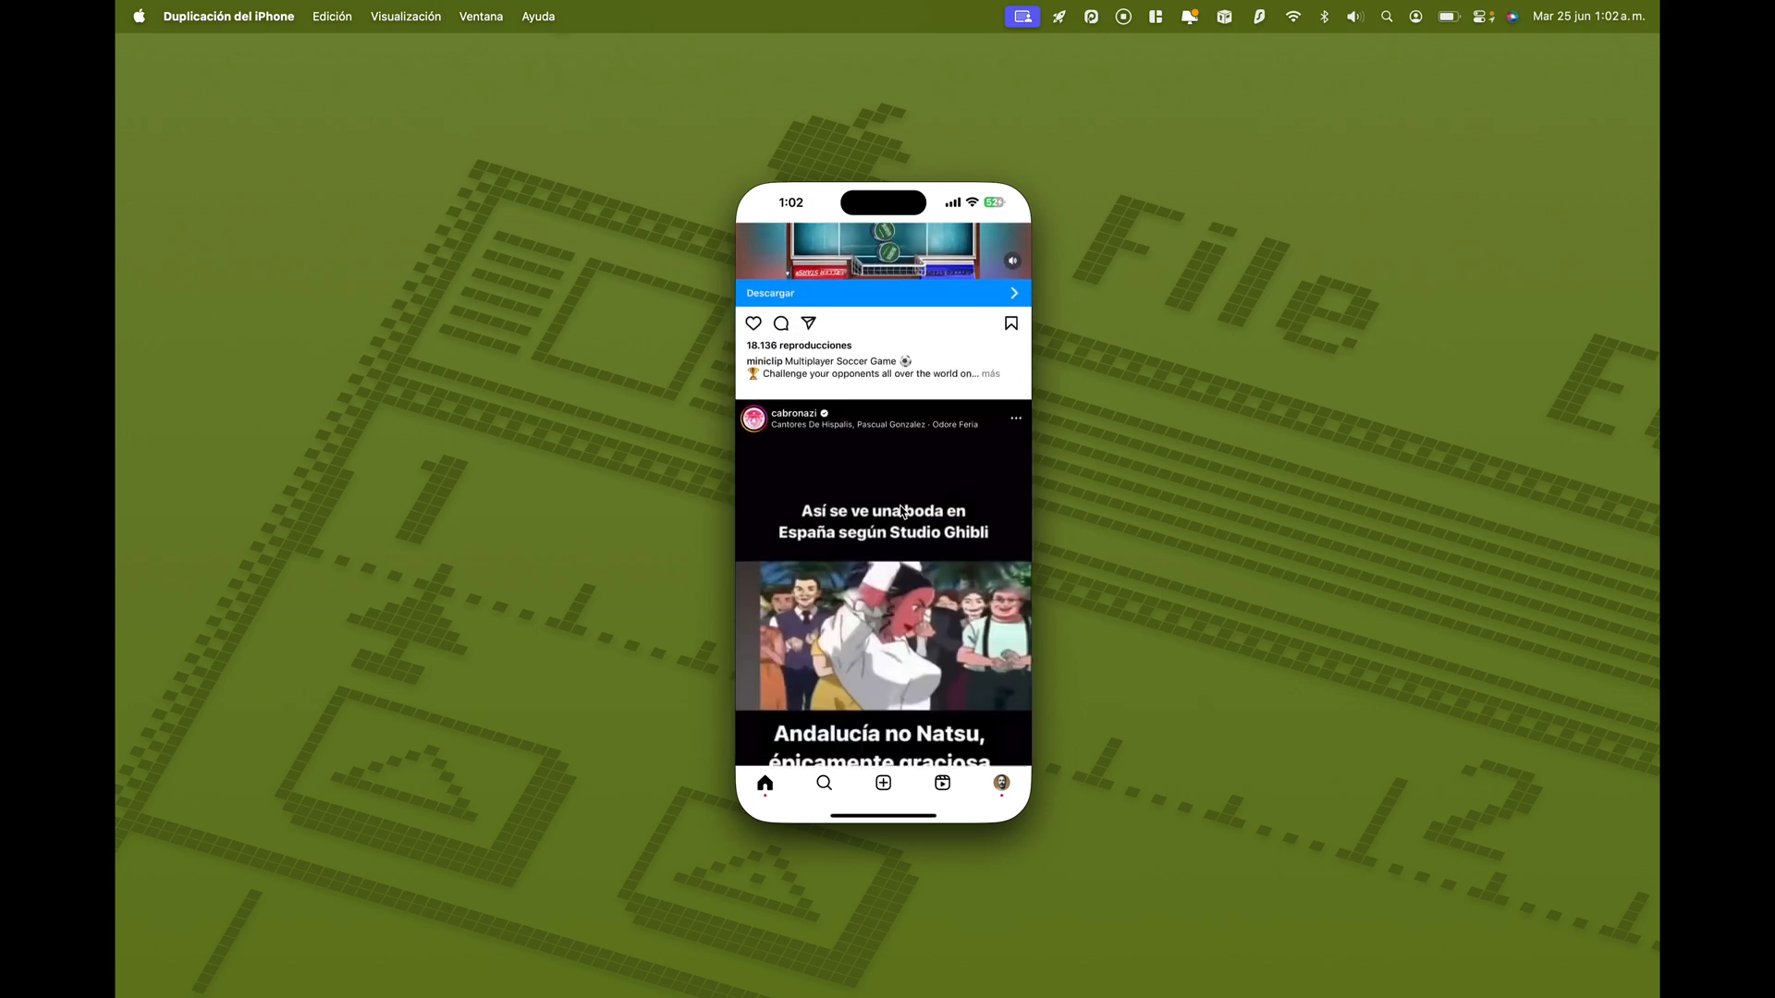
{"action": "scroll", "scroll_direction": "up", "scroll_amount": 3}
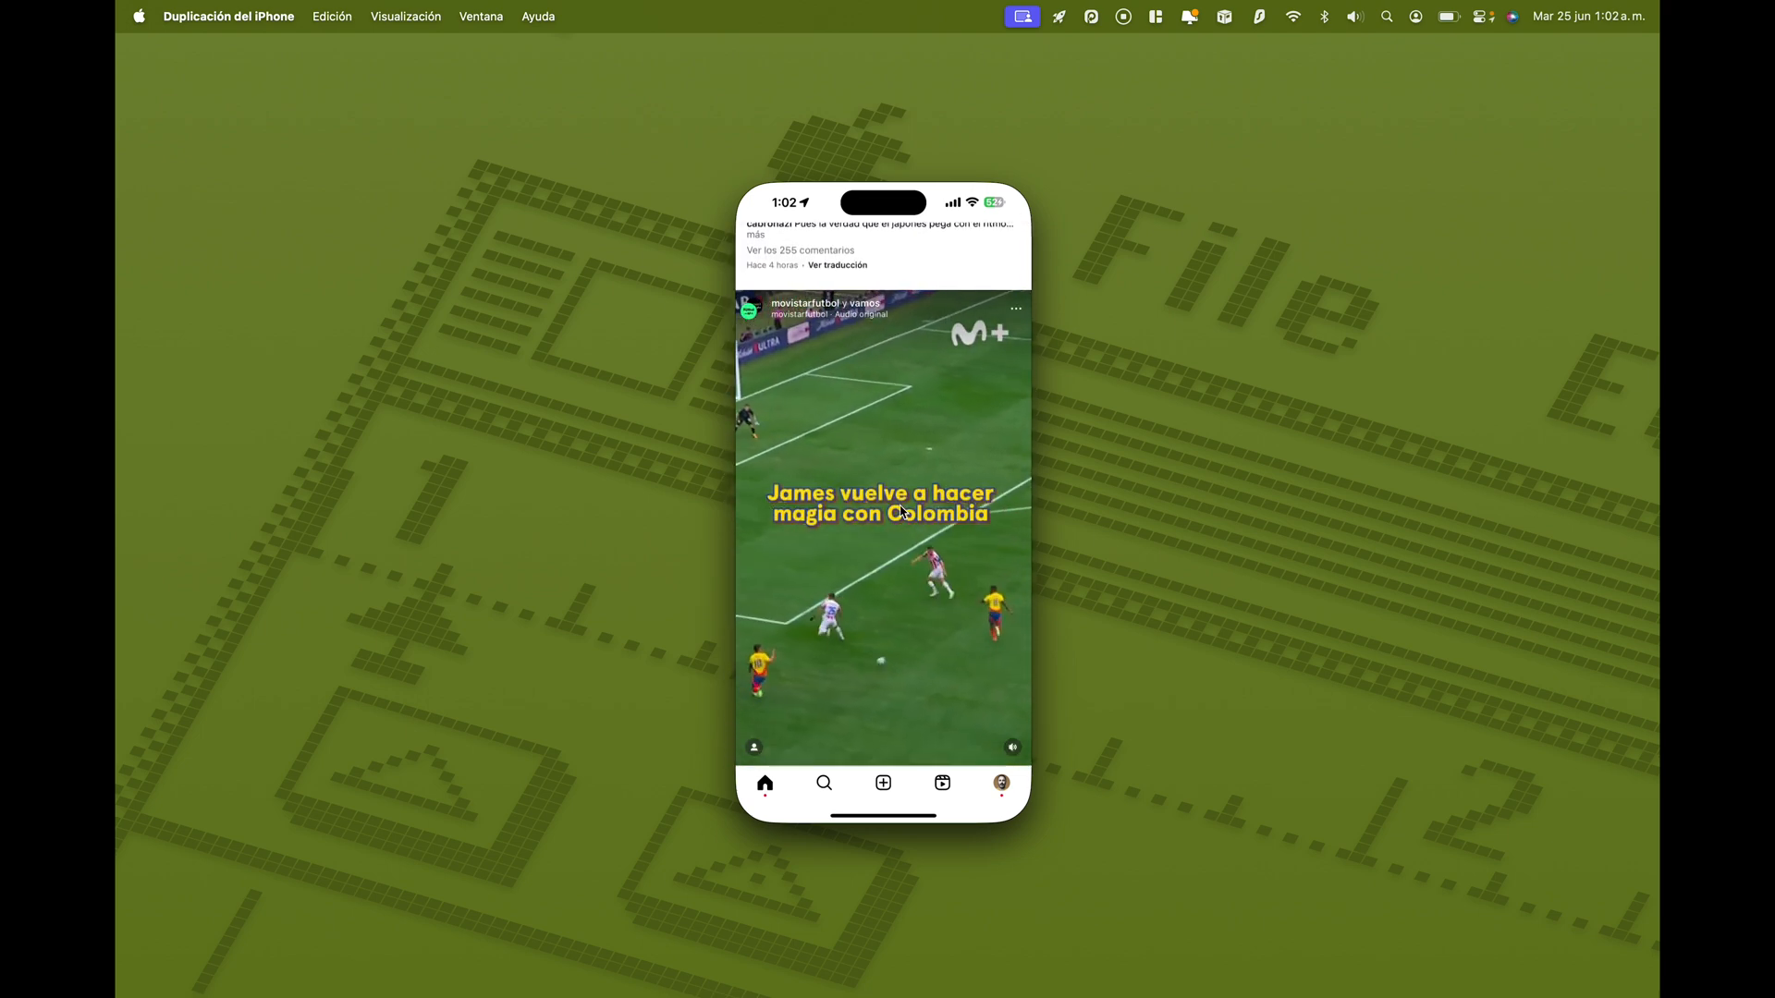
{"action": "scroll", "scroll_direction": "up", "scroll_amount": 3}
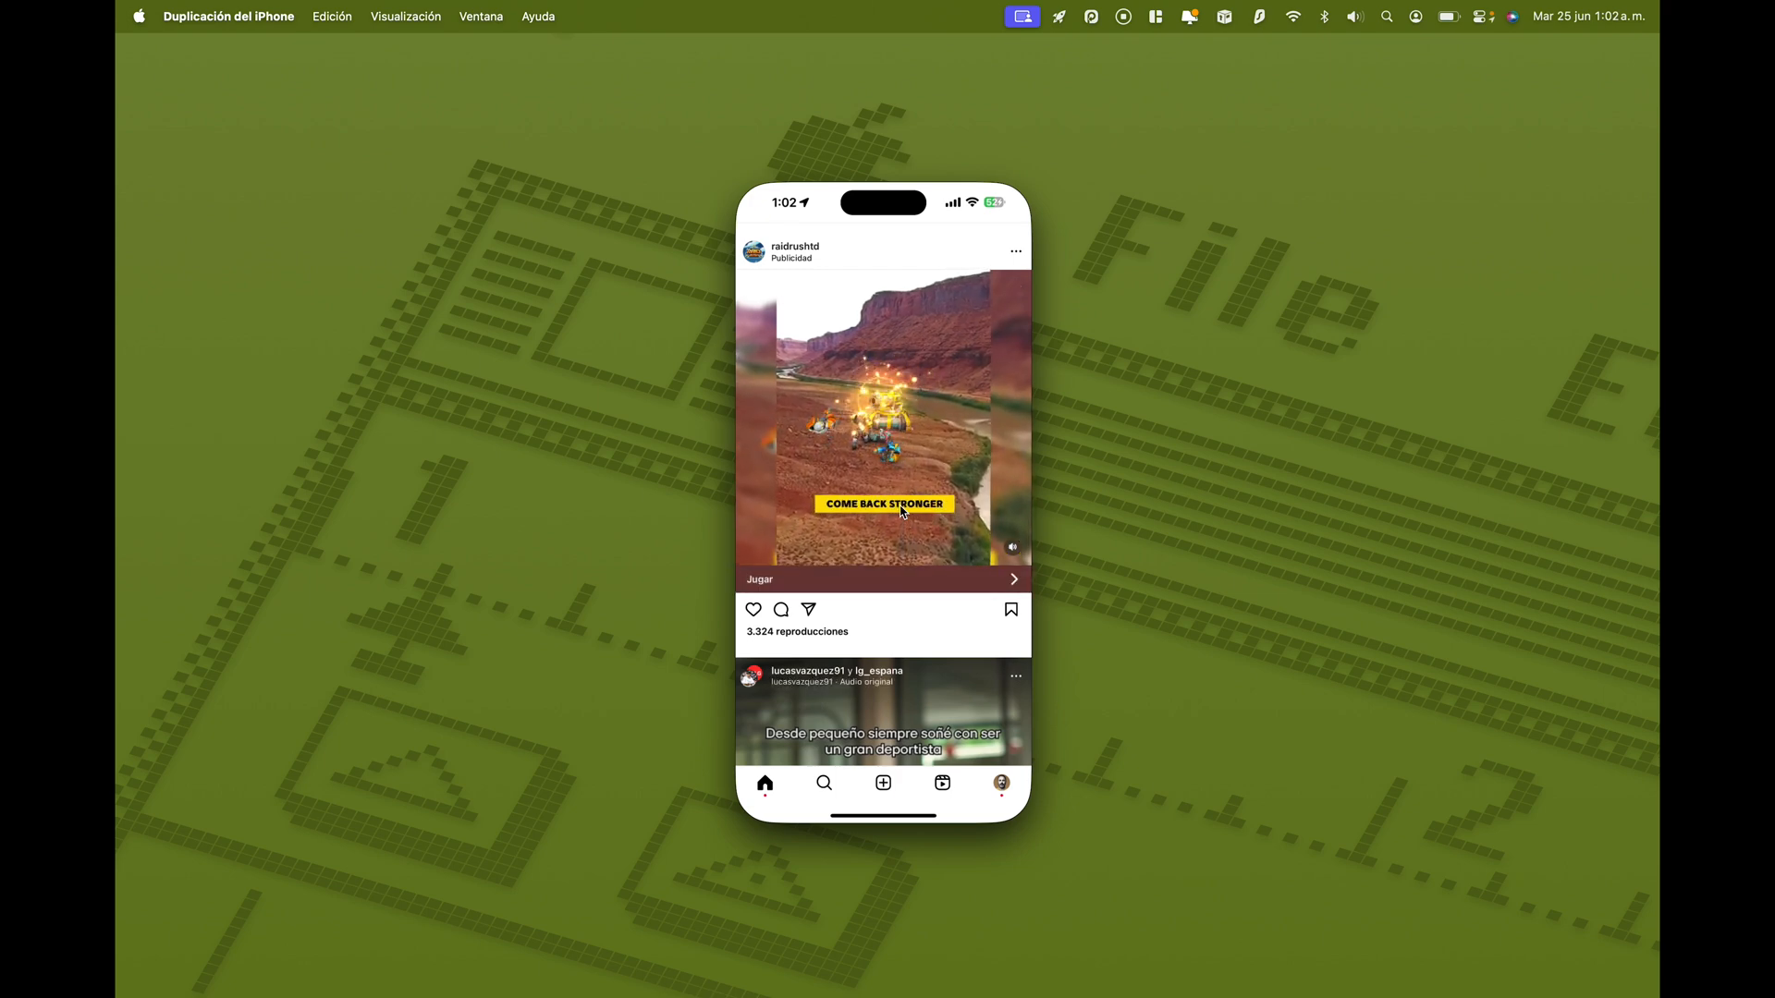
{"action": "scroll", "scroll_direction": "down", "scroll_amount": 3}
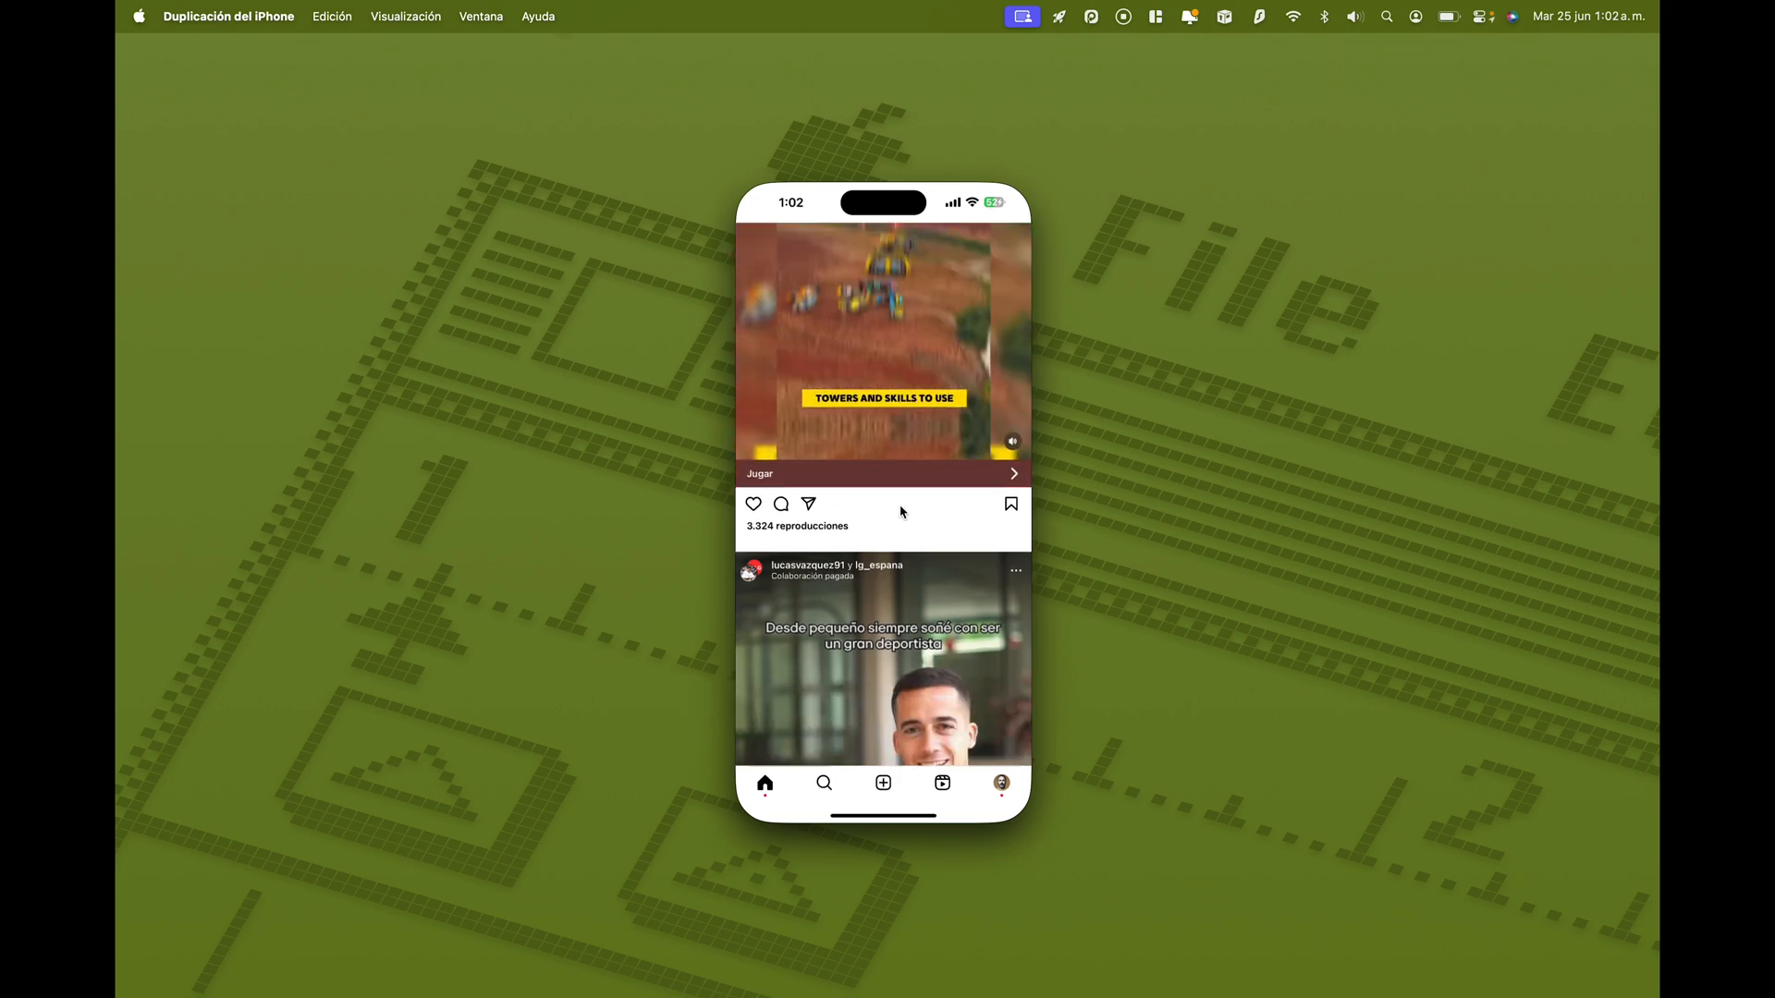
{"action": "scroll", "scroll_direction": "up", "scroll_amount": 3}
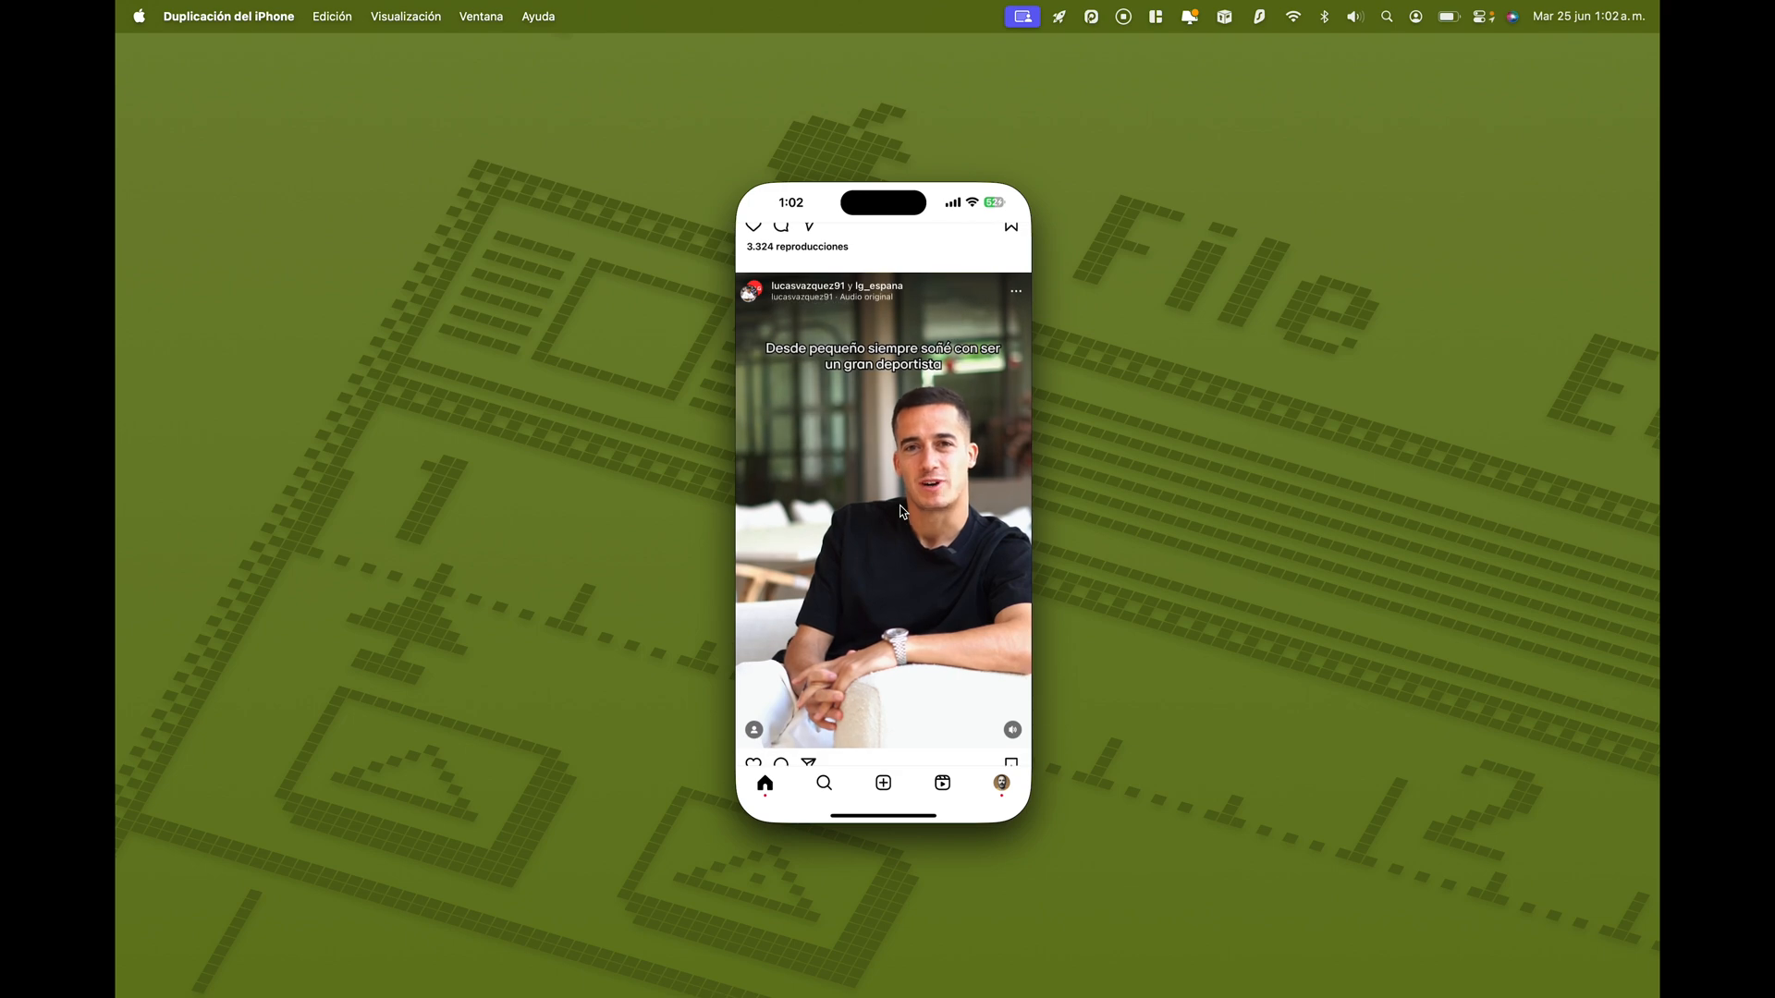
{"action": "scroll", "scroll_direction": "up", "scroll_amount": 3}
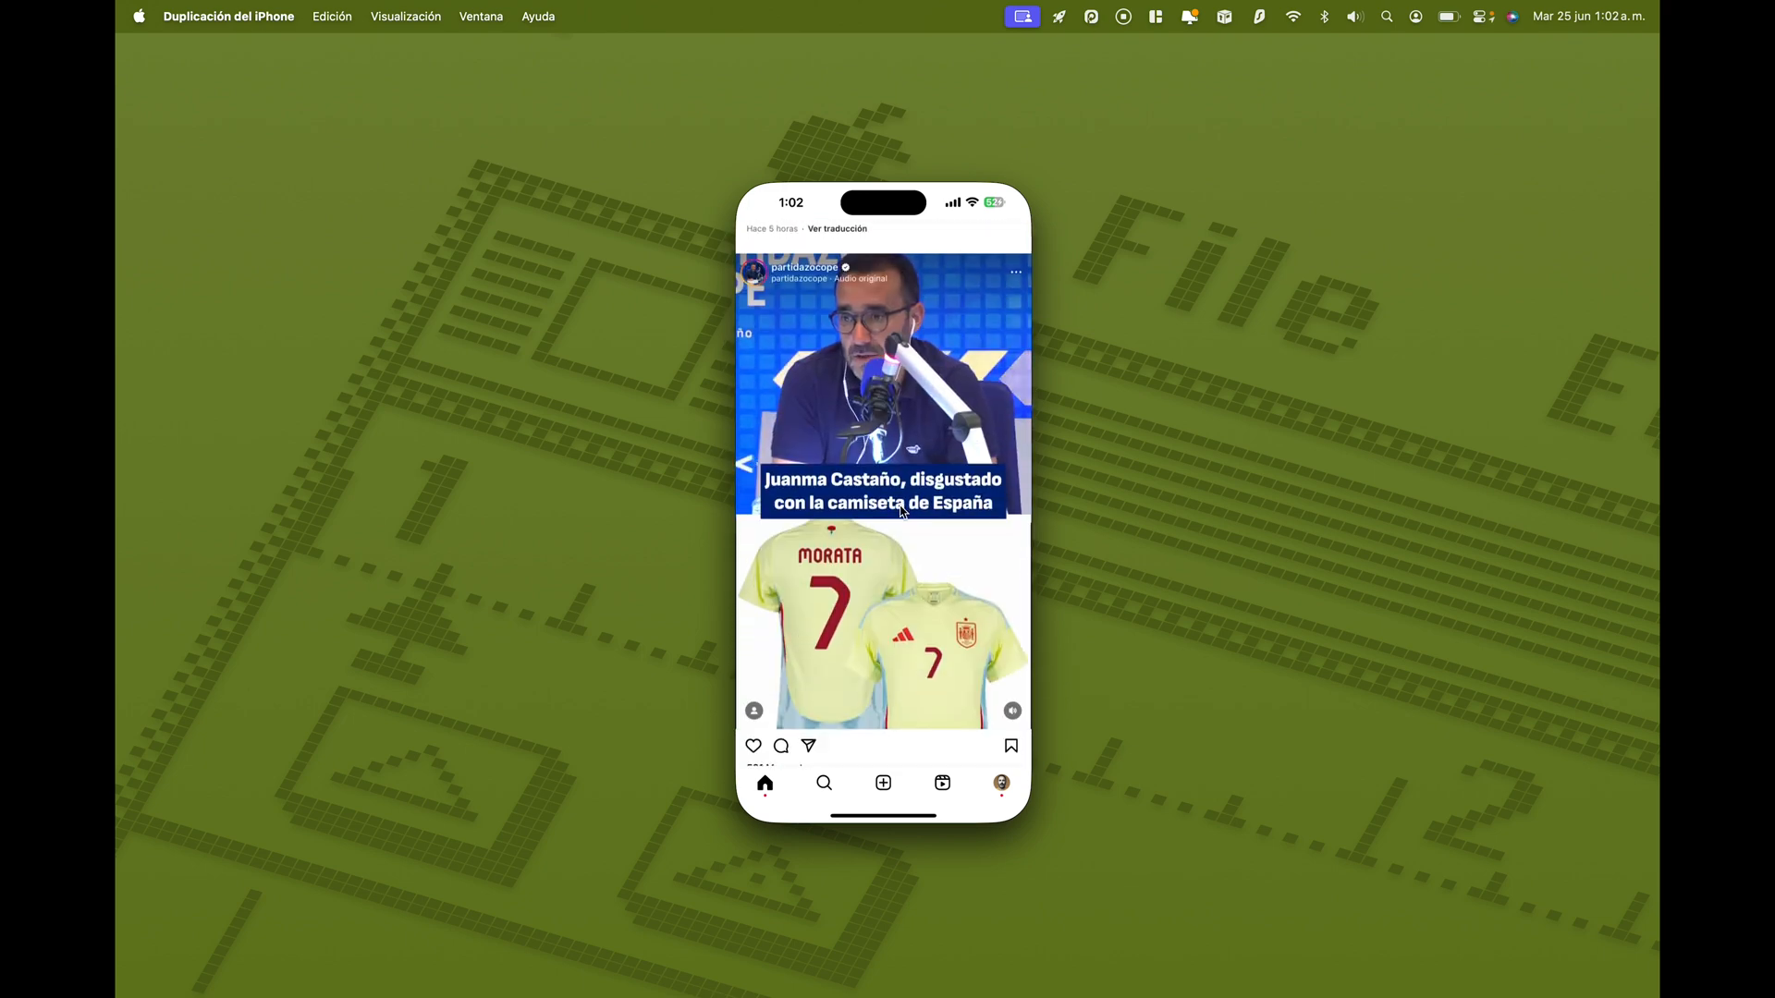
{"action": "scroll", "scroll_direction": "down", "scroll_amount": 3}
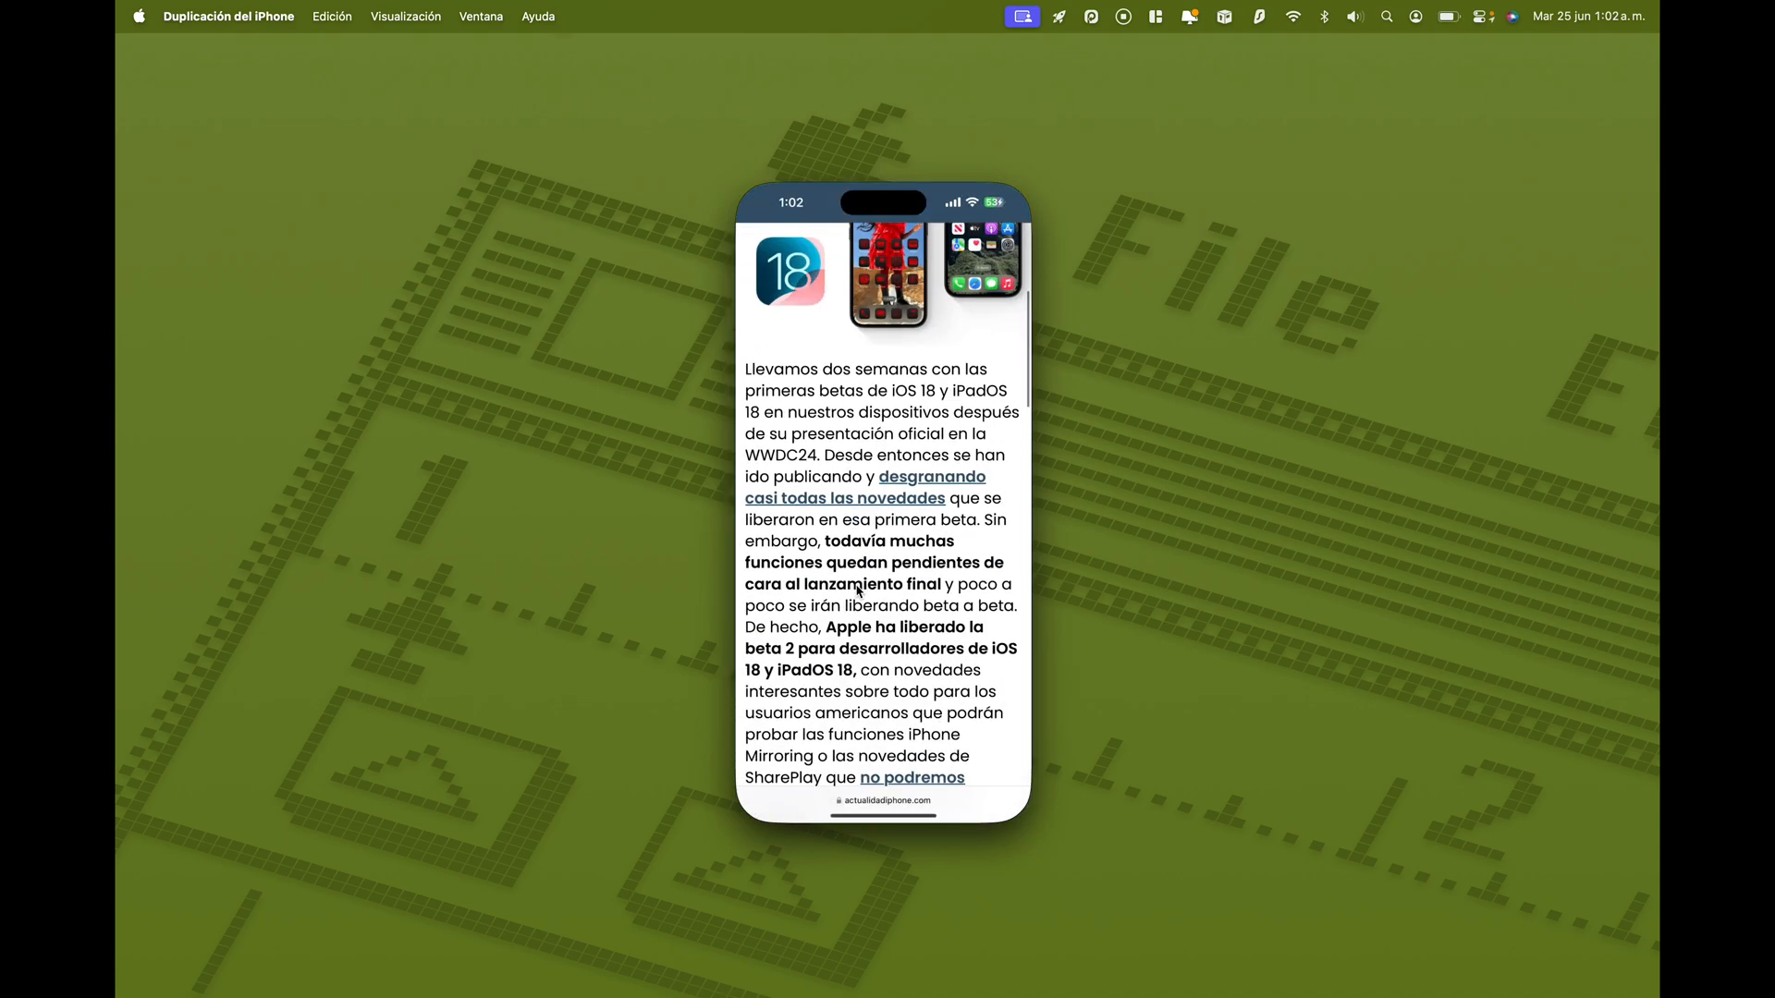
{"action": "scroll", "scroll_direction": "down", "scroll_amount": 3}
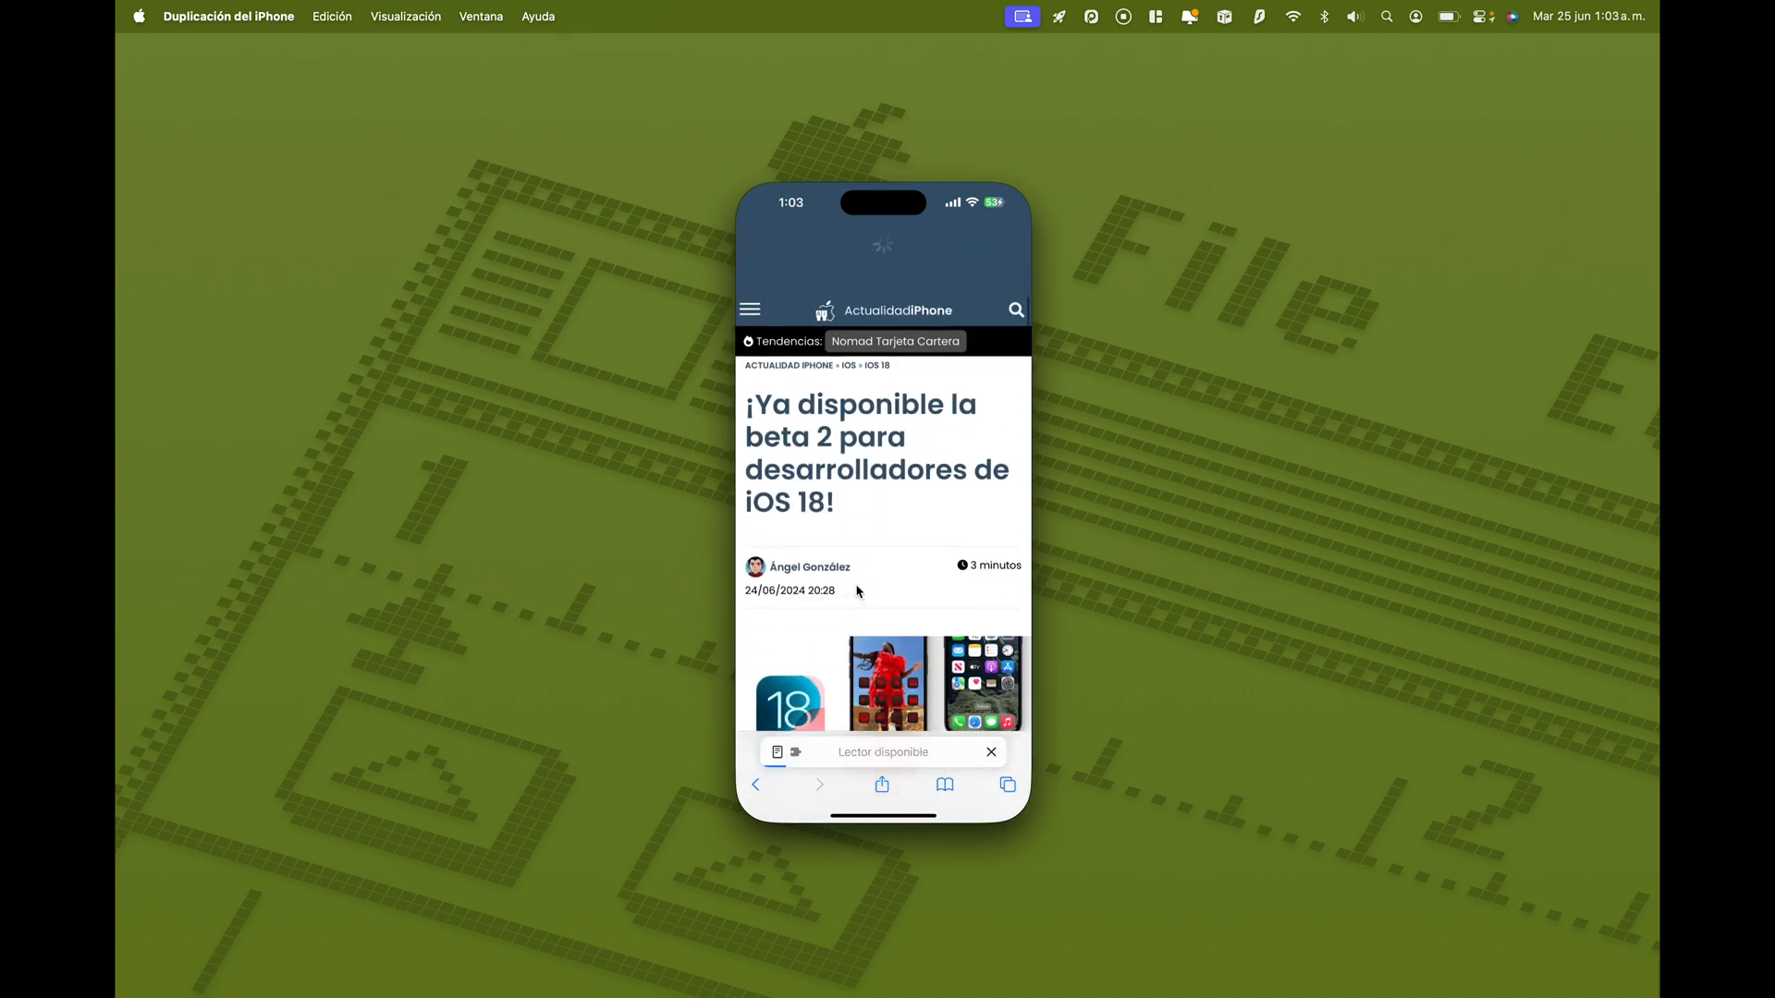
{"action": "scroll", "scroll_direction": "down", "scroll_amount": 3}
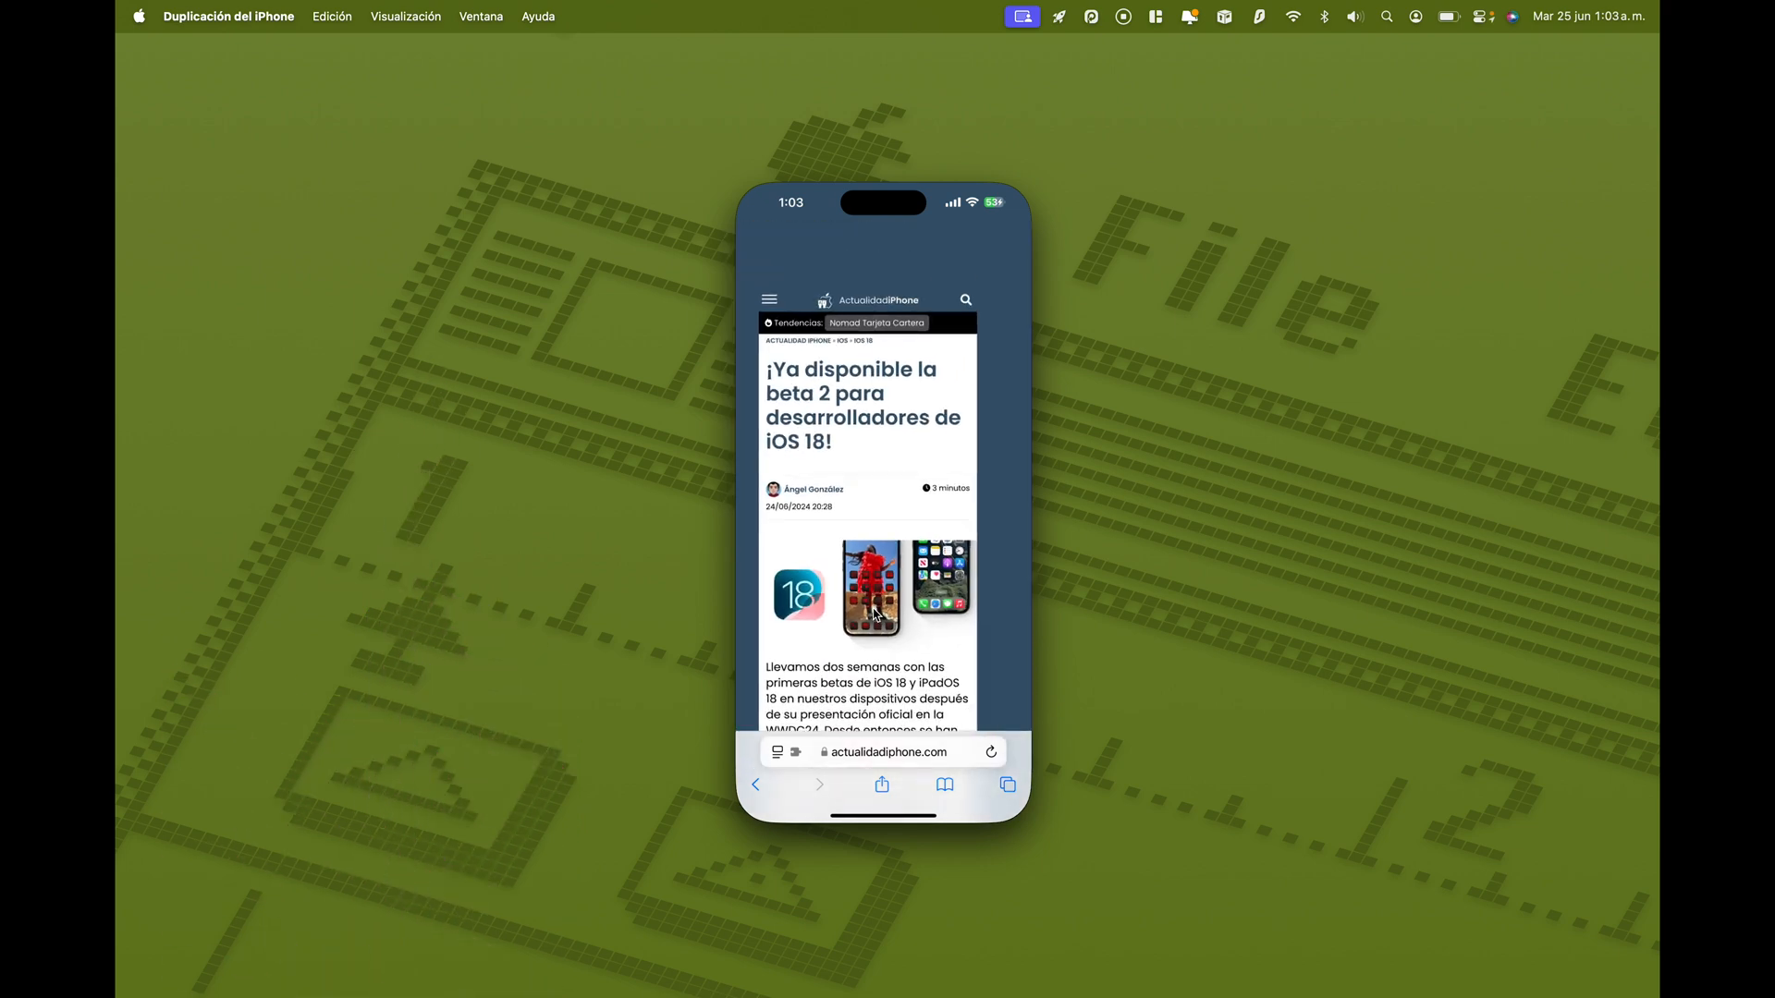
{"action": "left_click", "coordinate": [1005, 785]}
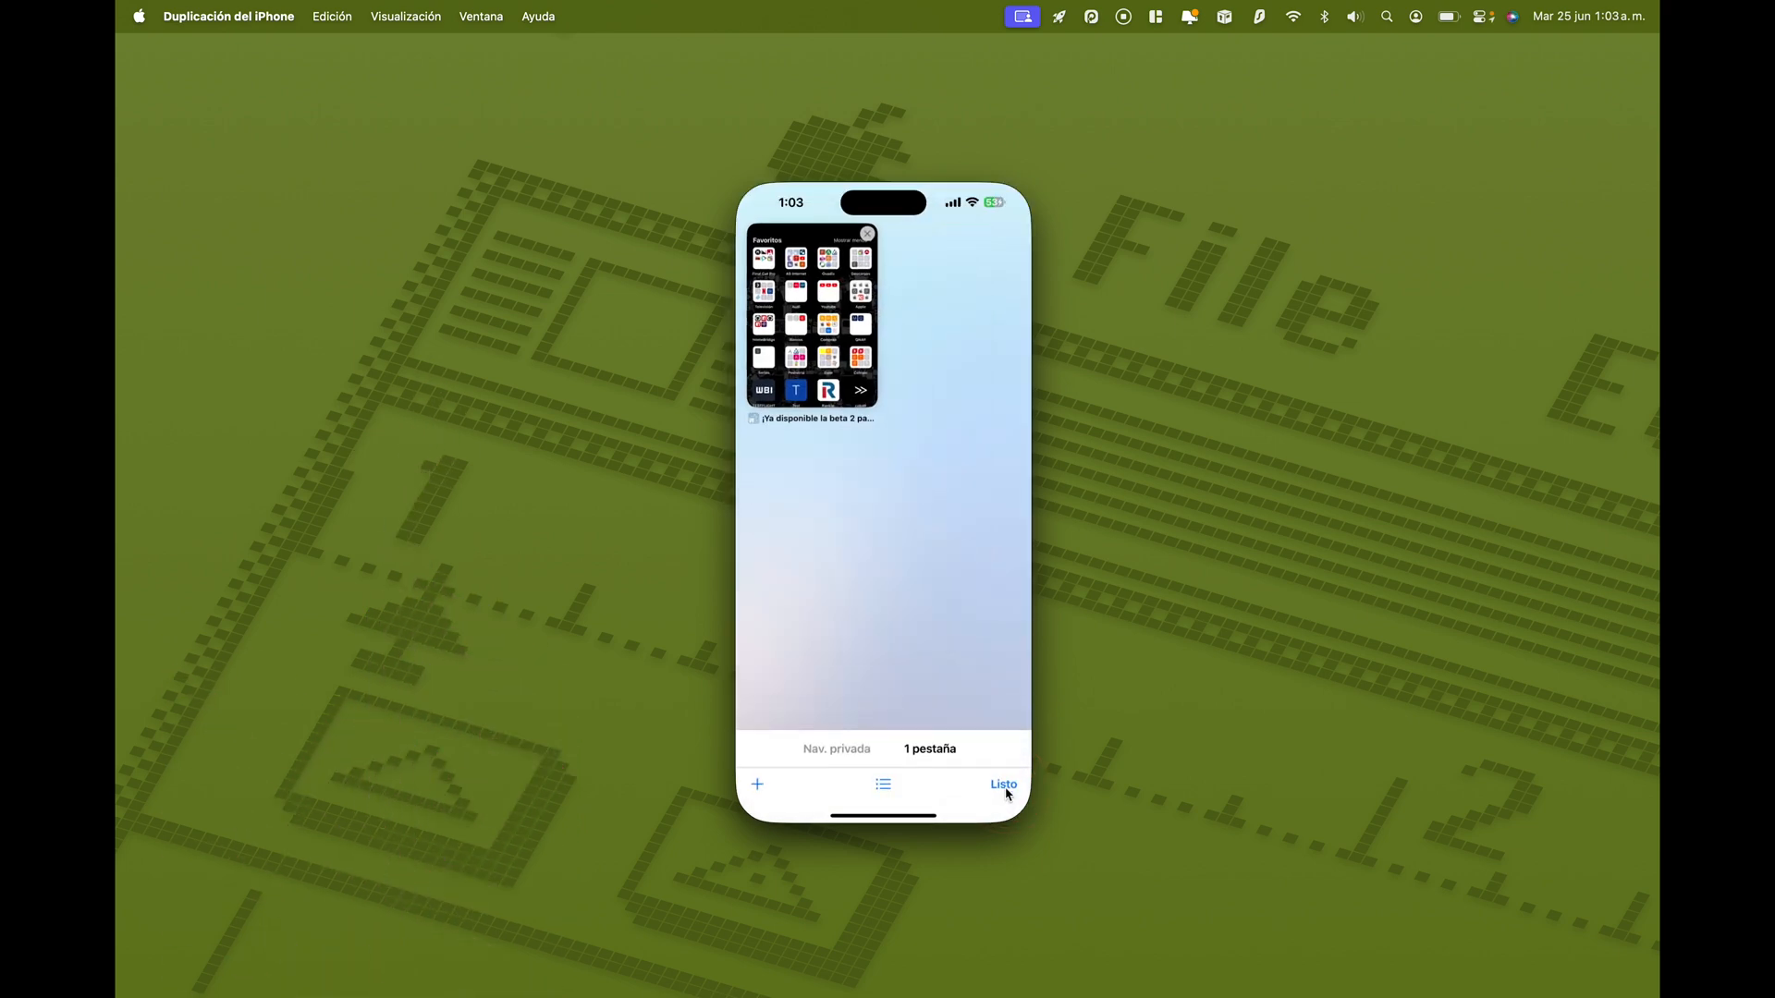
{"action": "left_click", "coordinate": [1003, 783]}
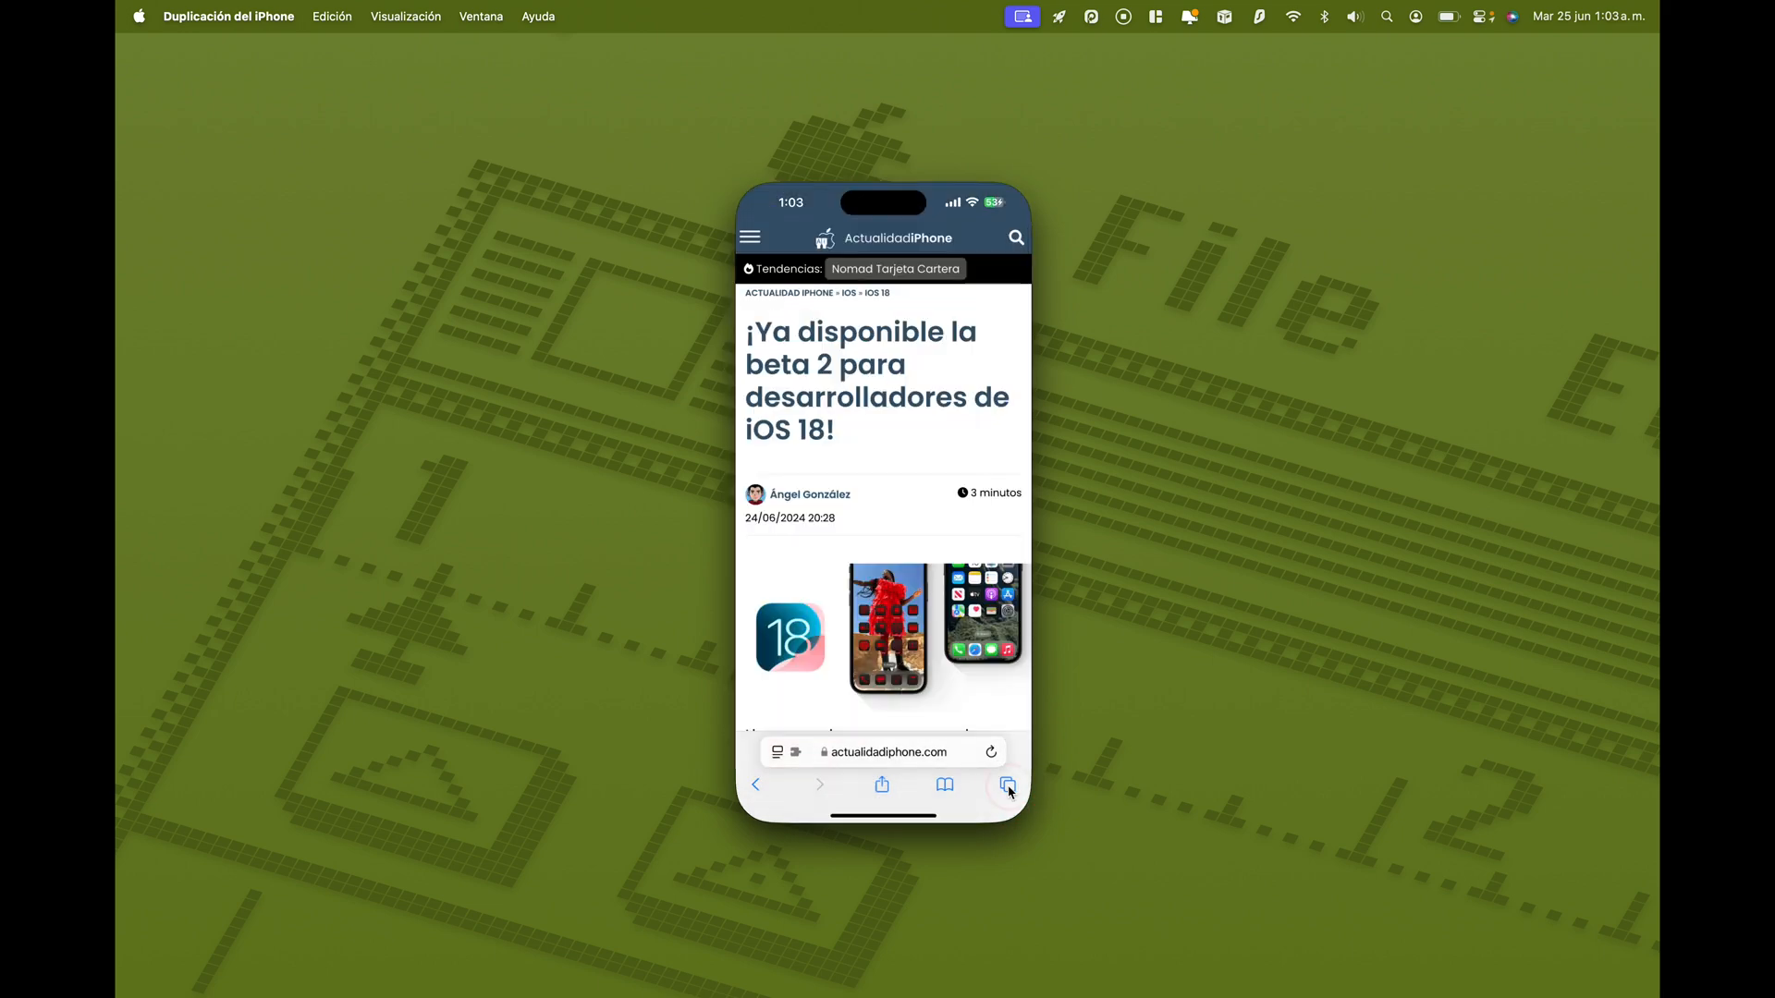
{"action": "left_click", "coordinate": [1005, 785]}
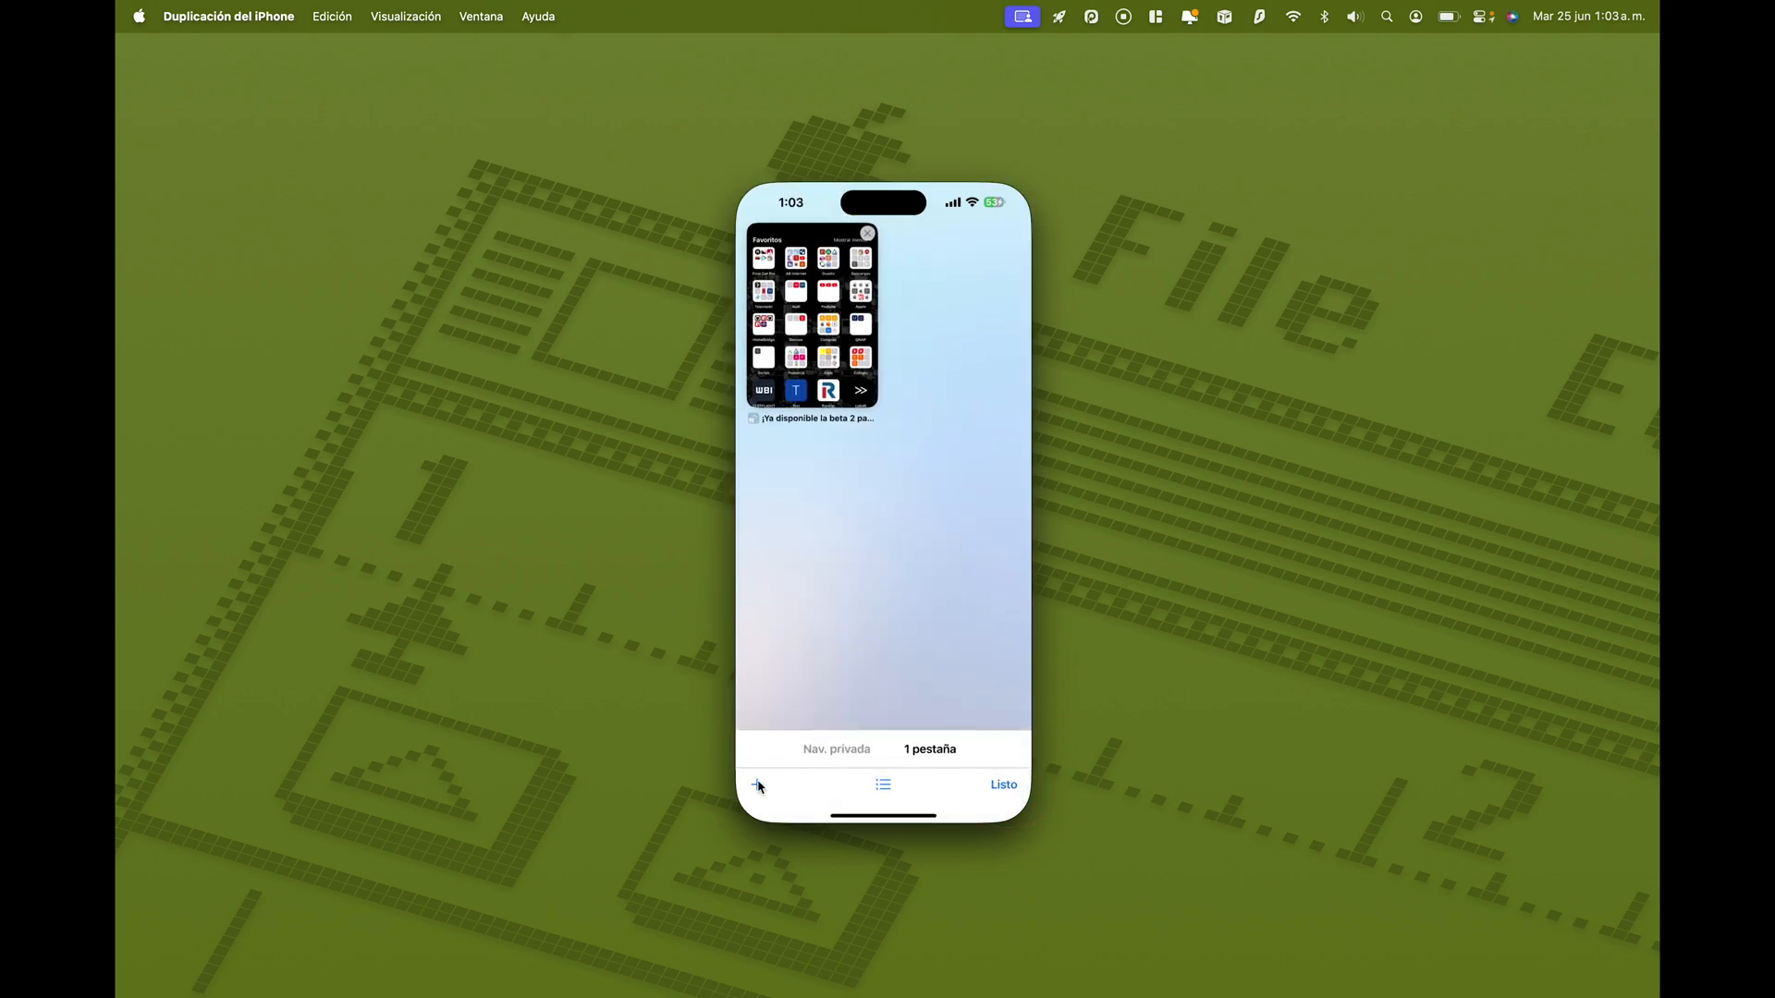
{"action": "left_click", "coordinate": [757, 785]}
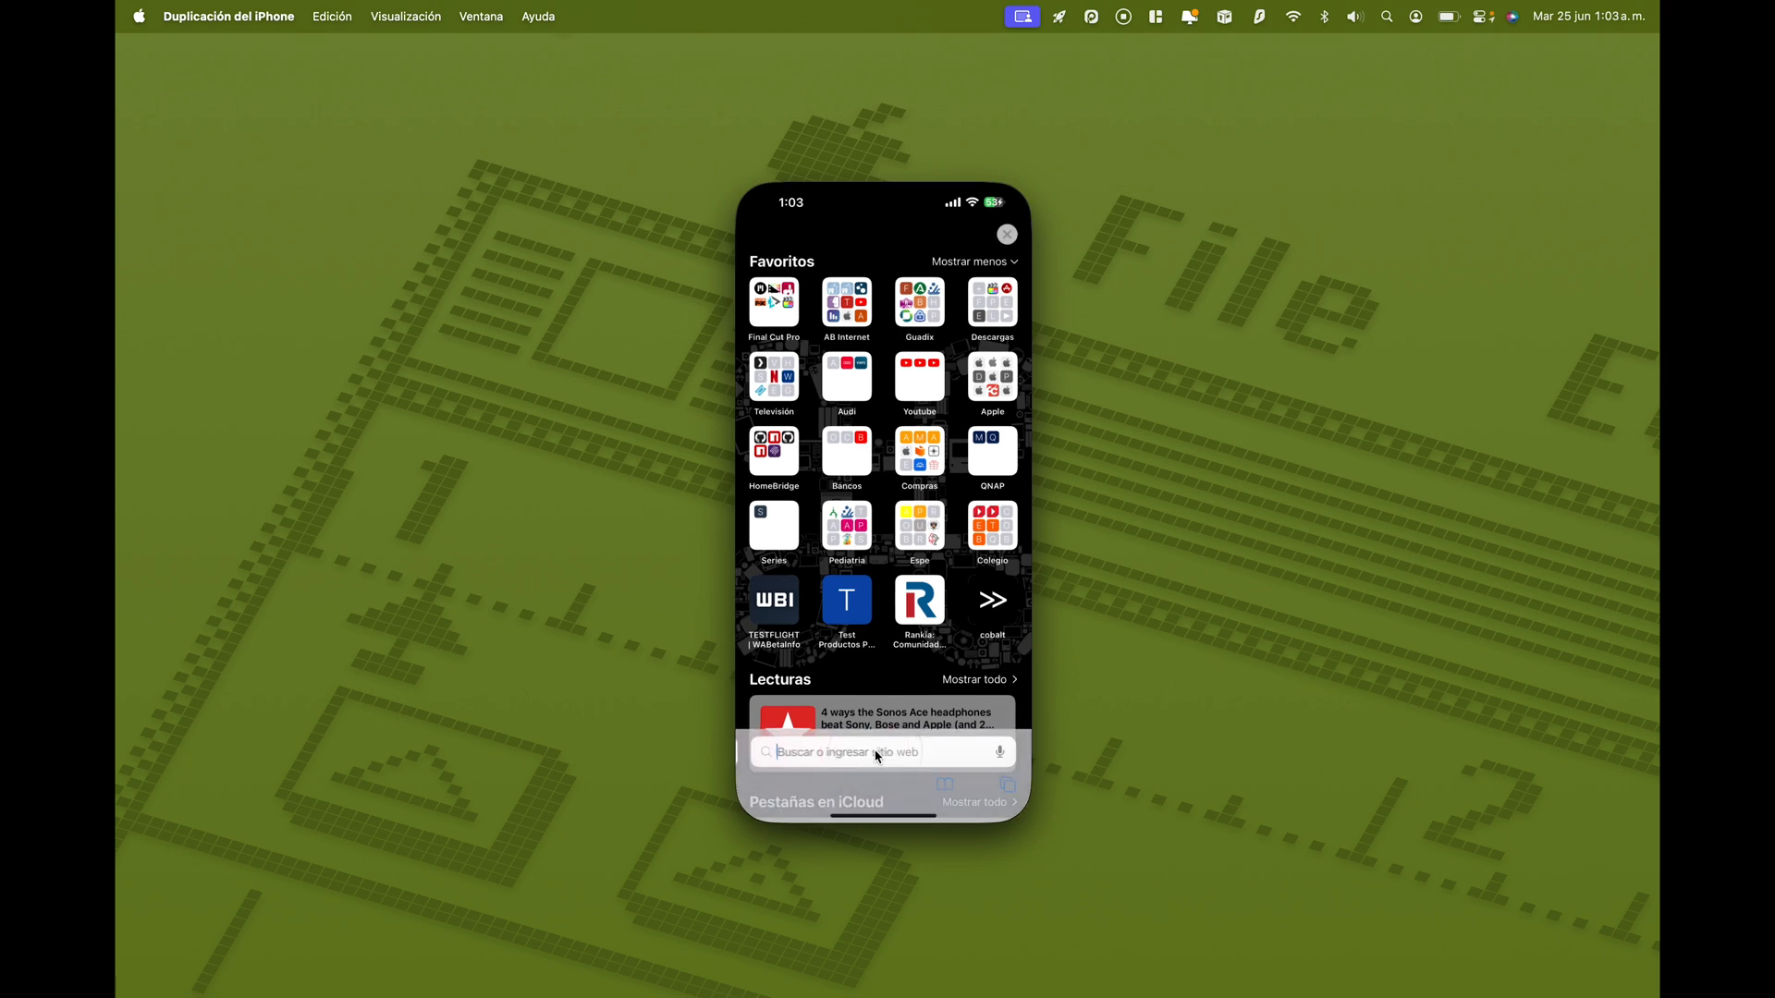
{"action": "left_click", "coordinate": [883, 752]}
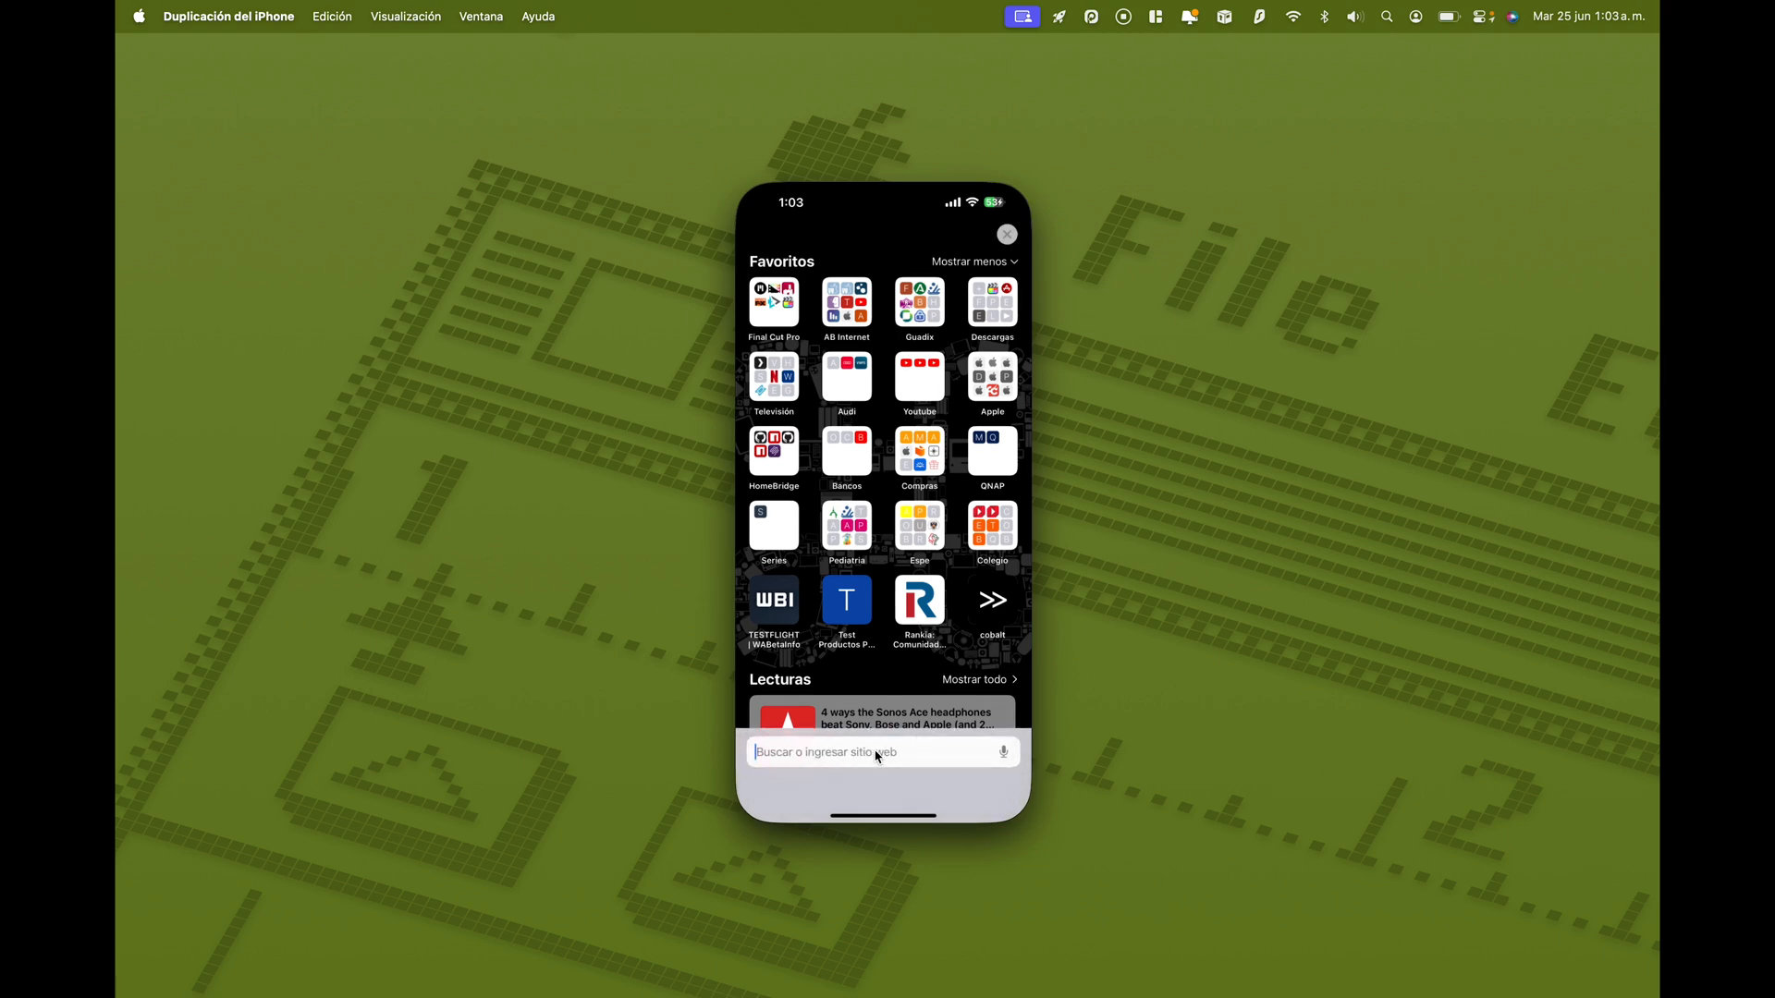
{"action": "type", "text": "www.apple.com"}
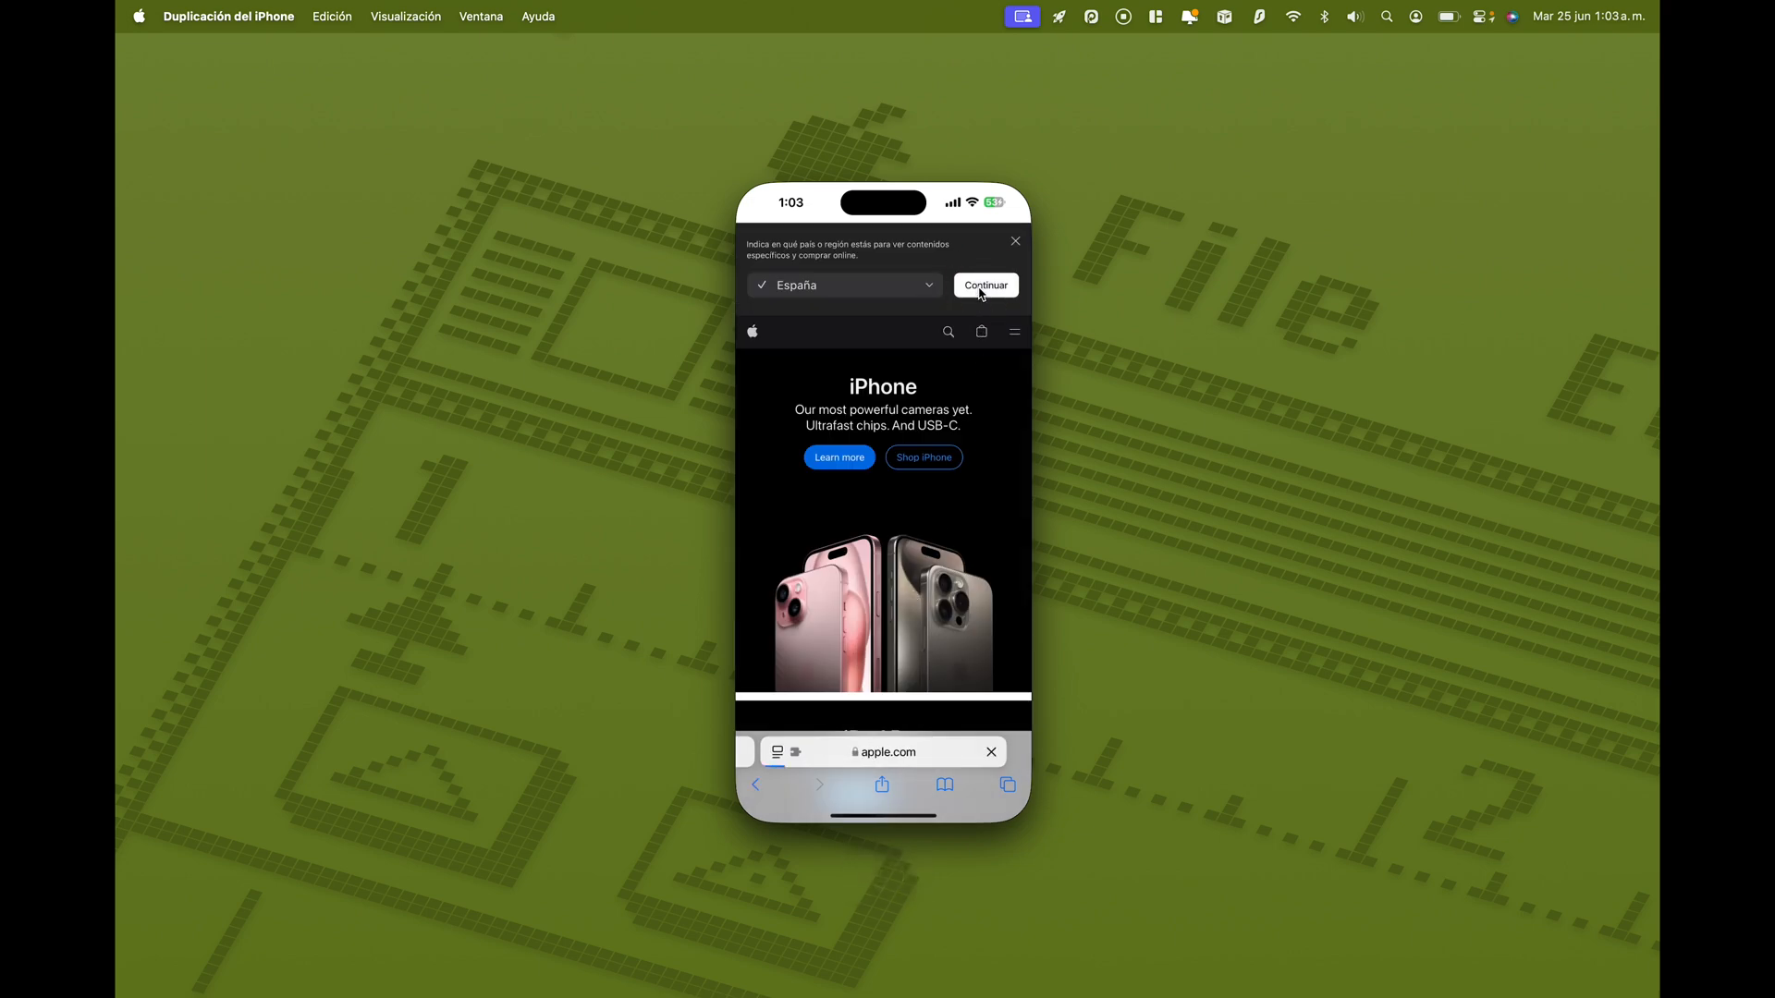
{"action": "left_click", "coordinate": [983, 286]}
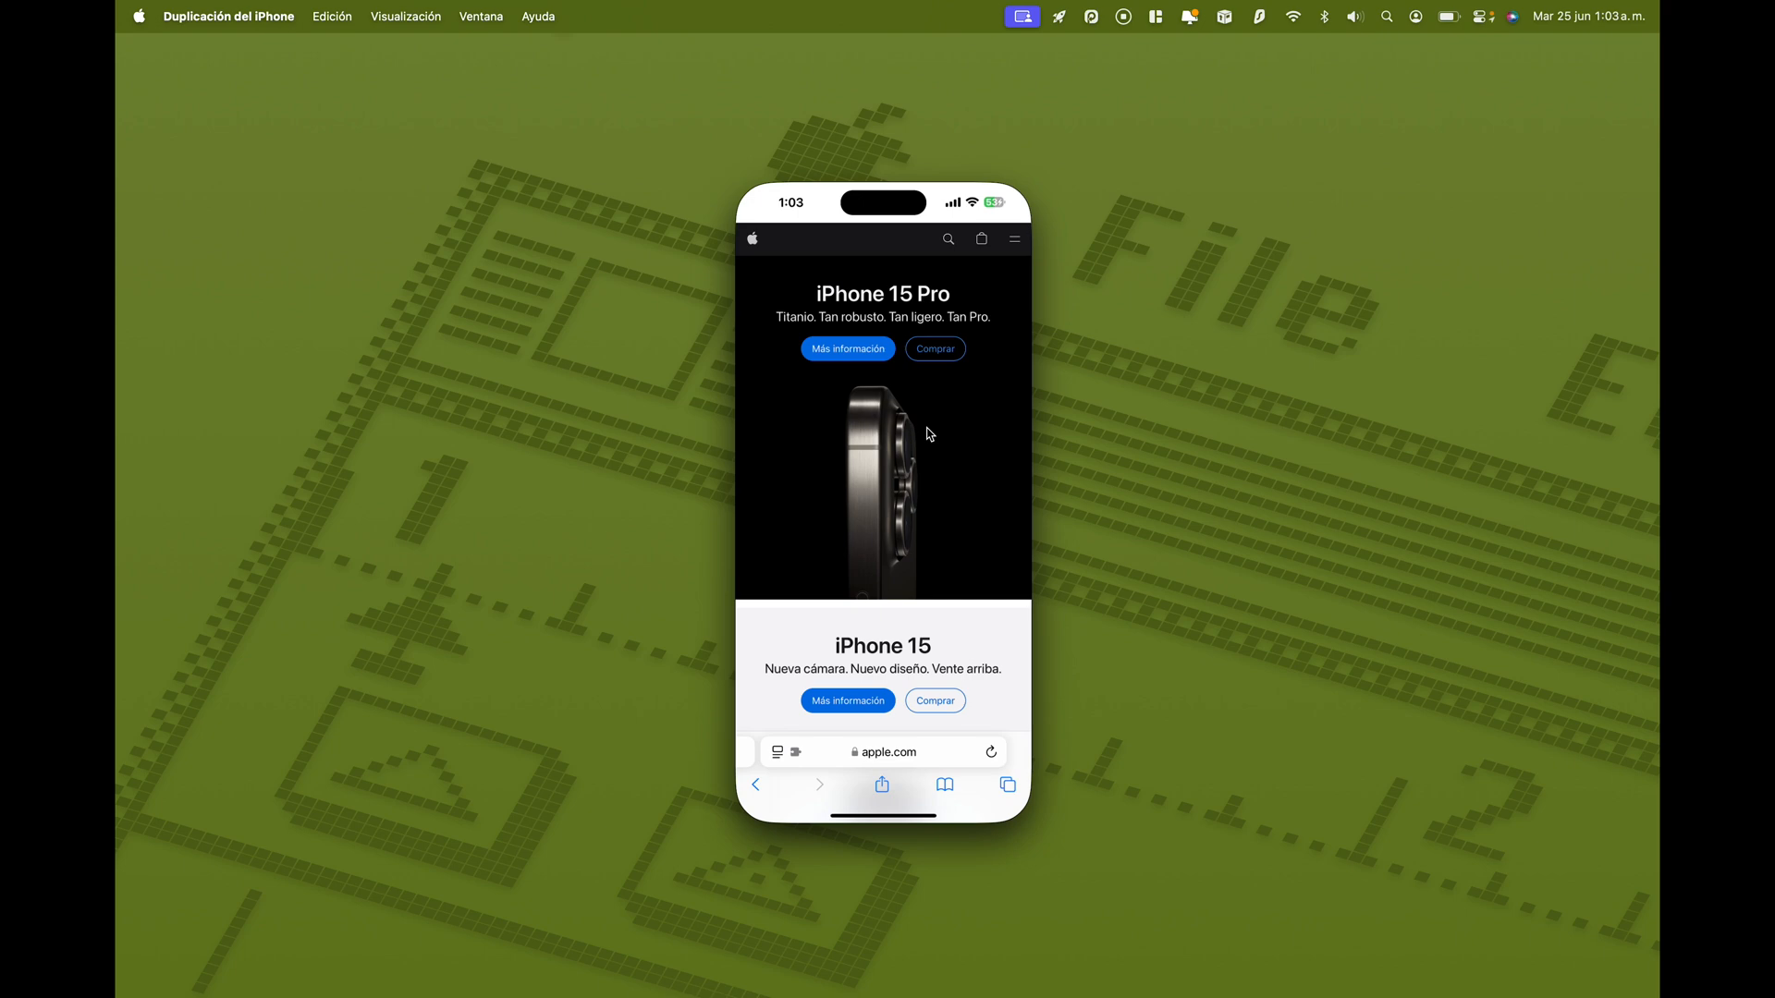
{"action": "mouse_move", "coordinate": [1232, 344]}
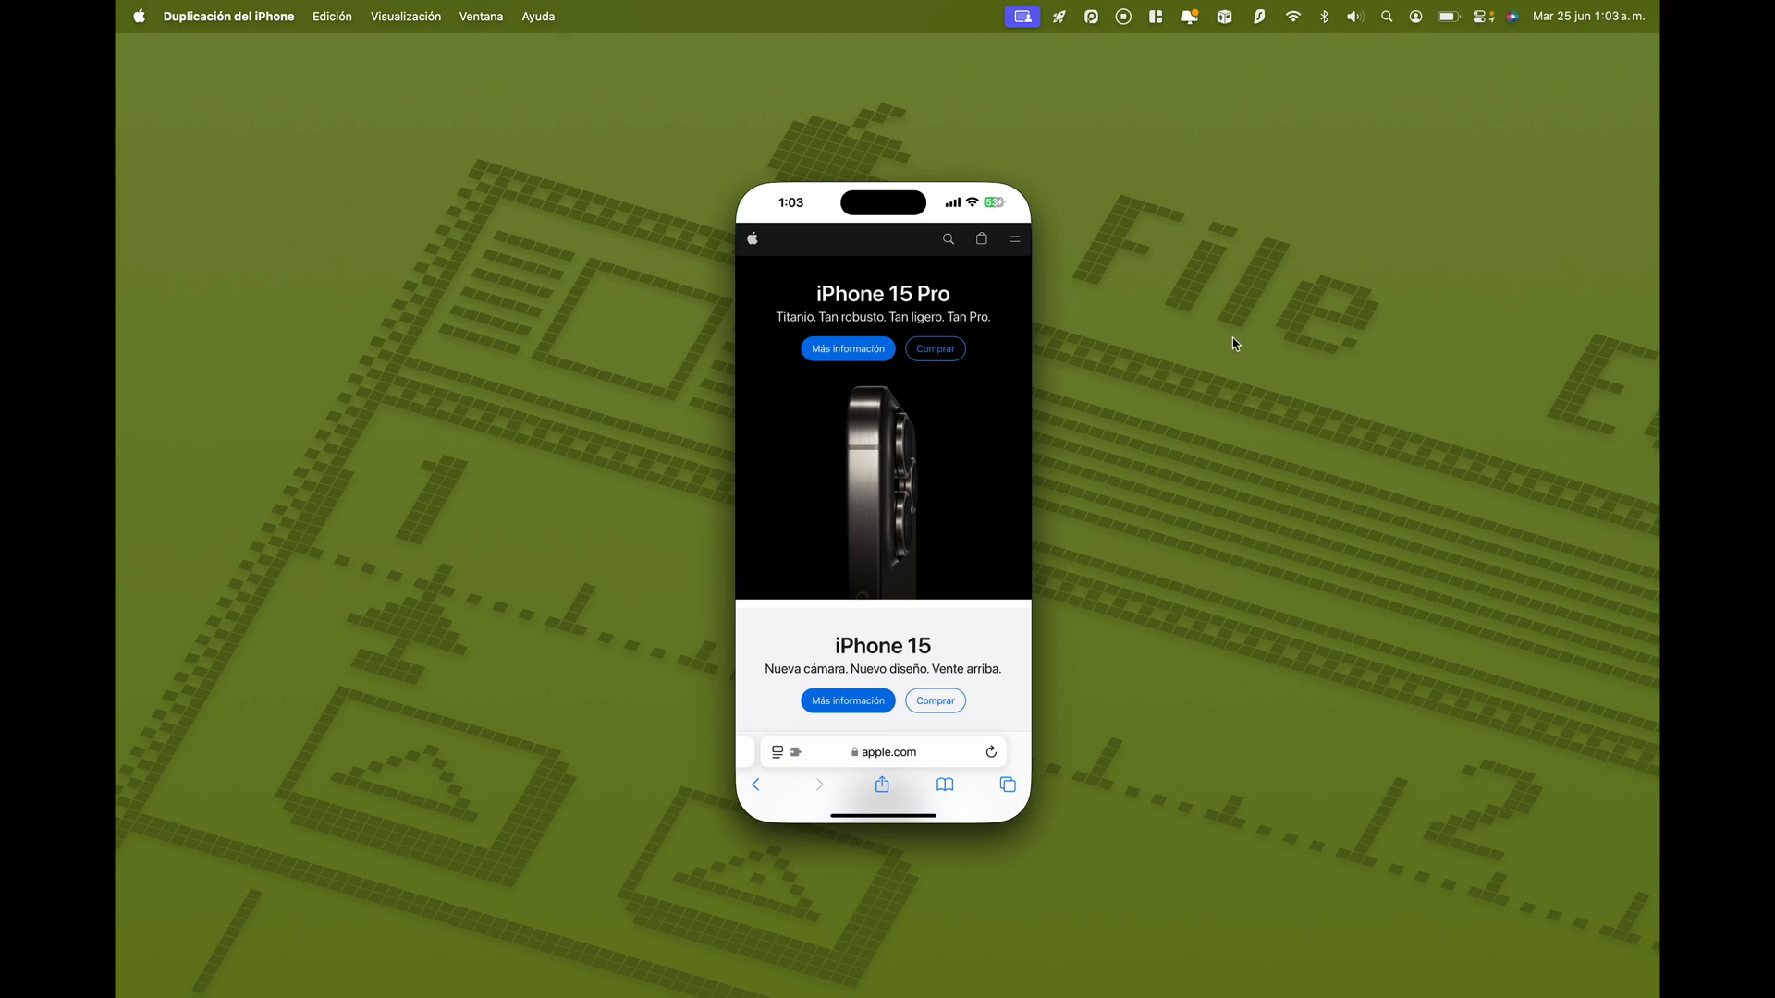
{"action": "mouse_move", "coordinate": [1620, 22]}
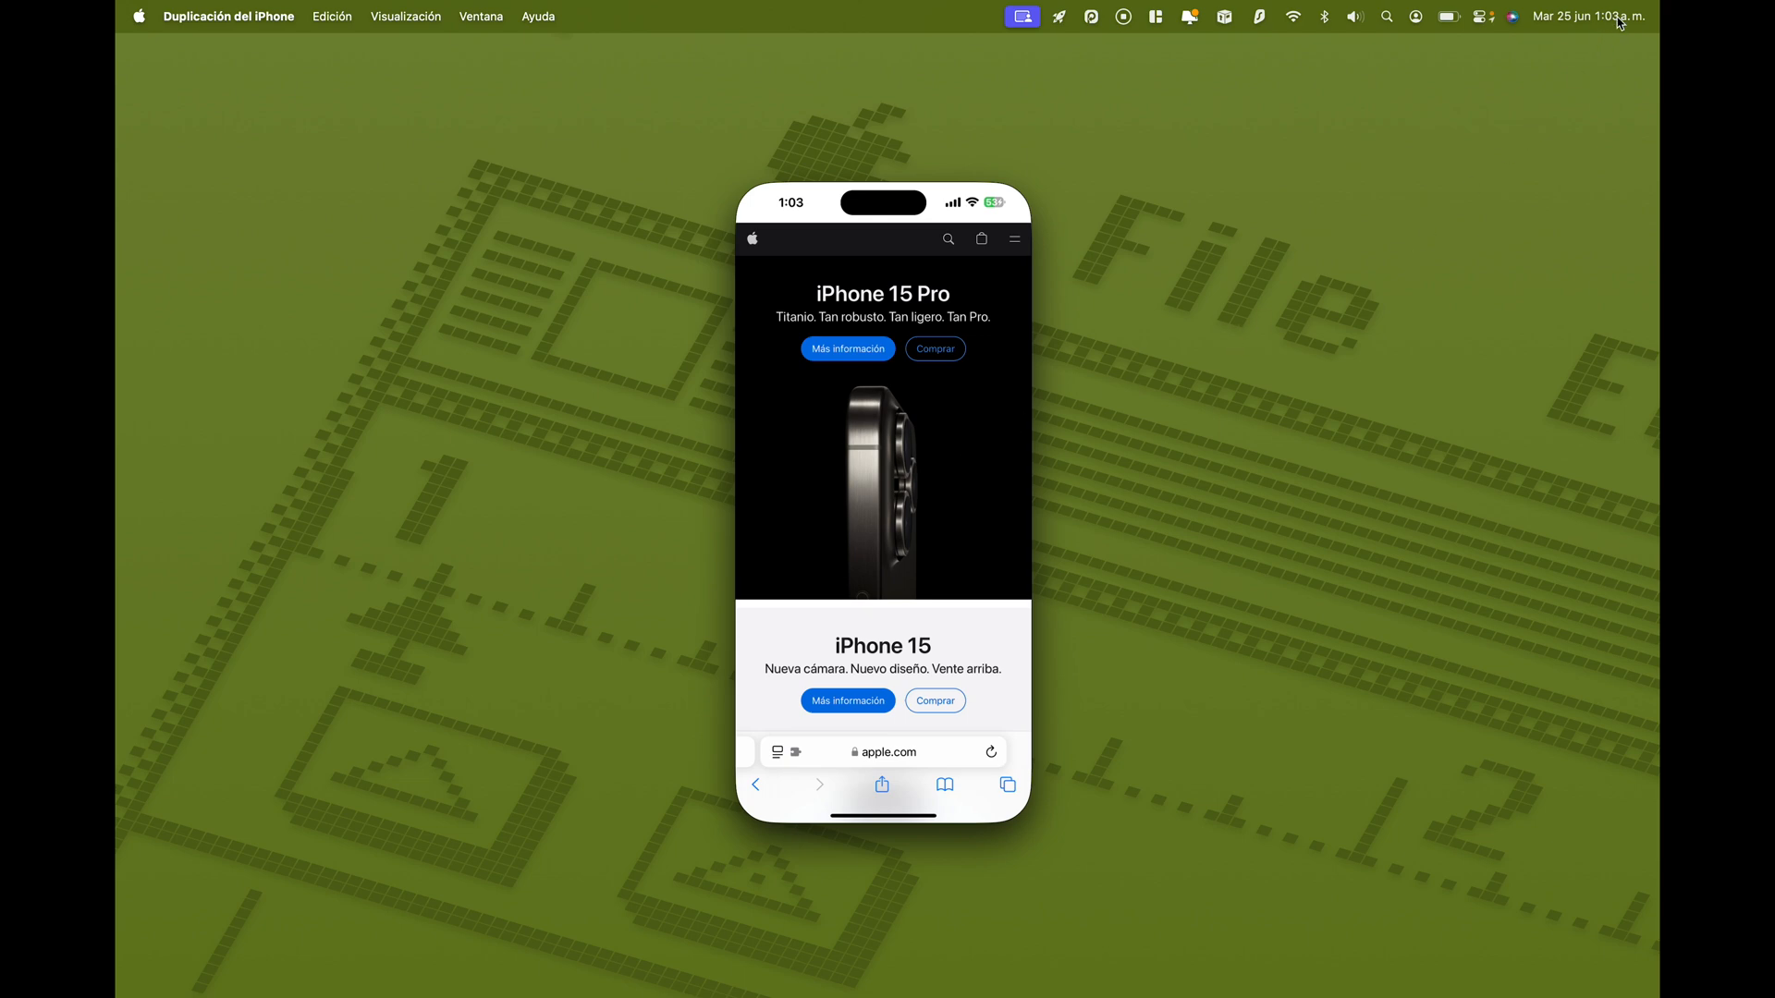
Dismiss the Santander wallet notification, then open iPhone 15 Pro Más información
{"action": "left_click", "coordinate": [1586, 16]}
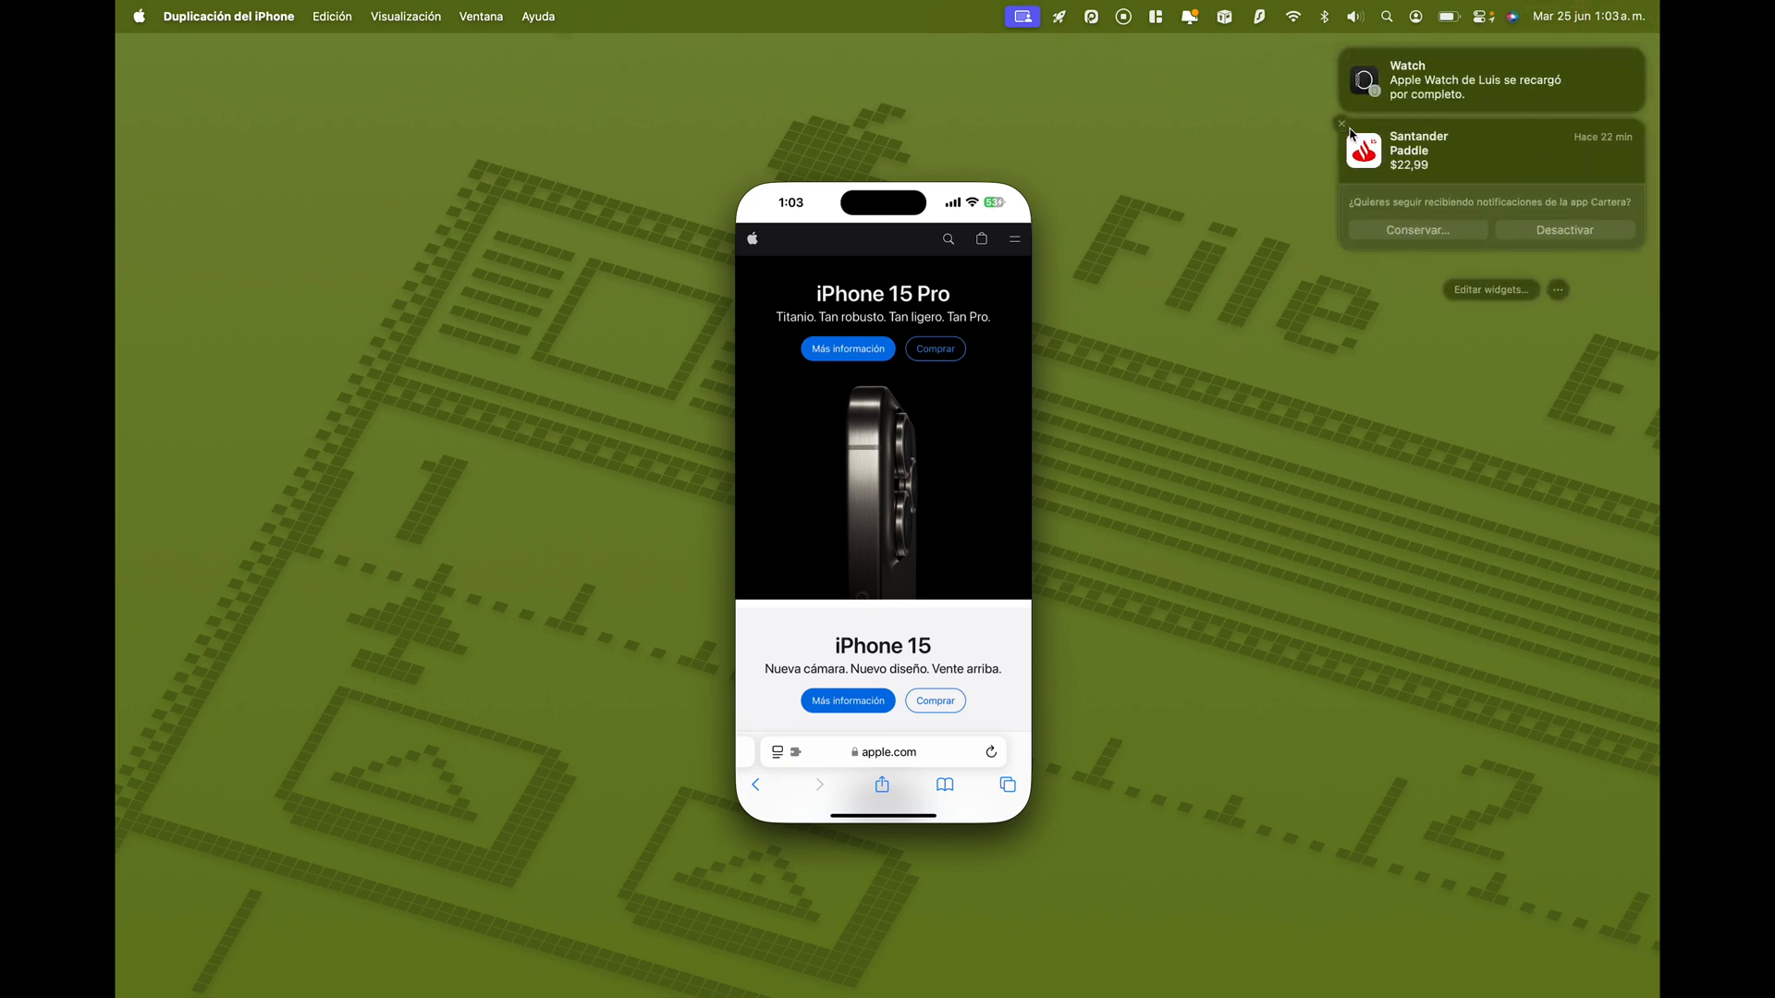
{"action": "left_click", "coordinate": [1341, 123]}
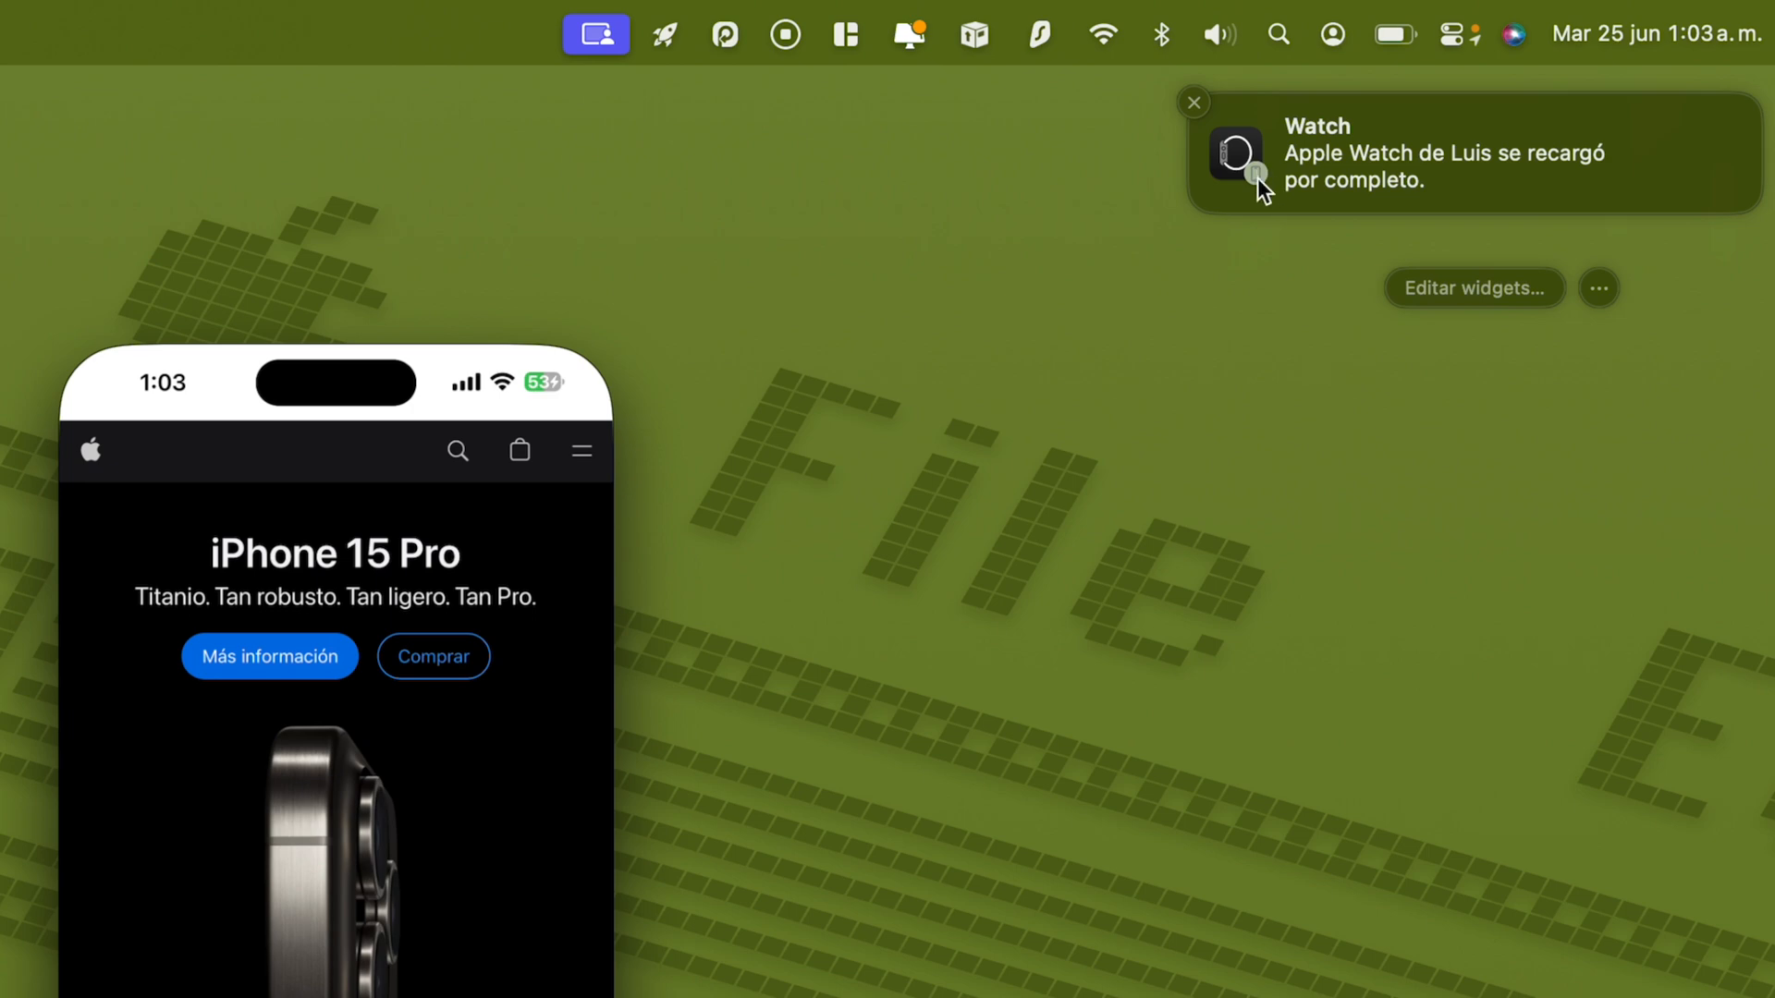
{"action": "mouse_move", "coordinate": [1265, 211]}
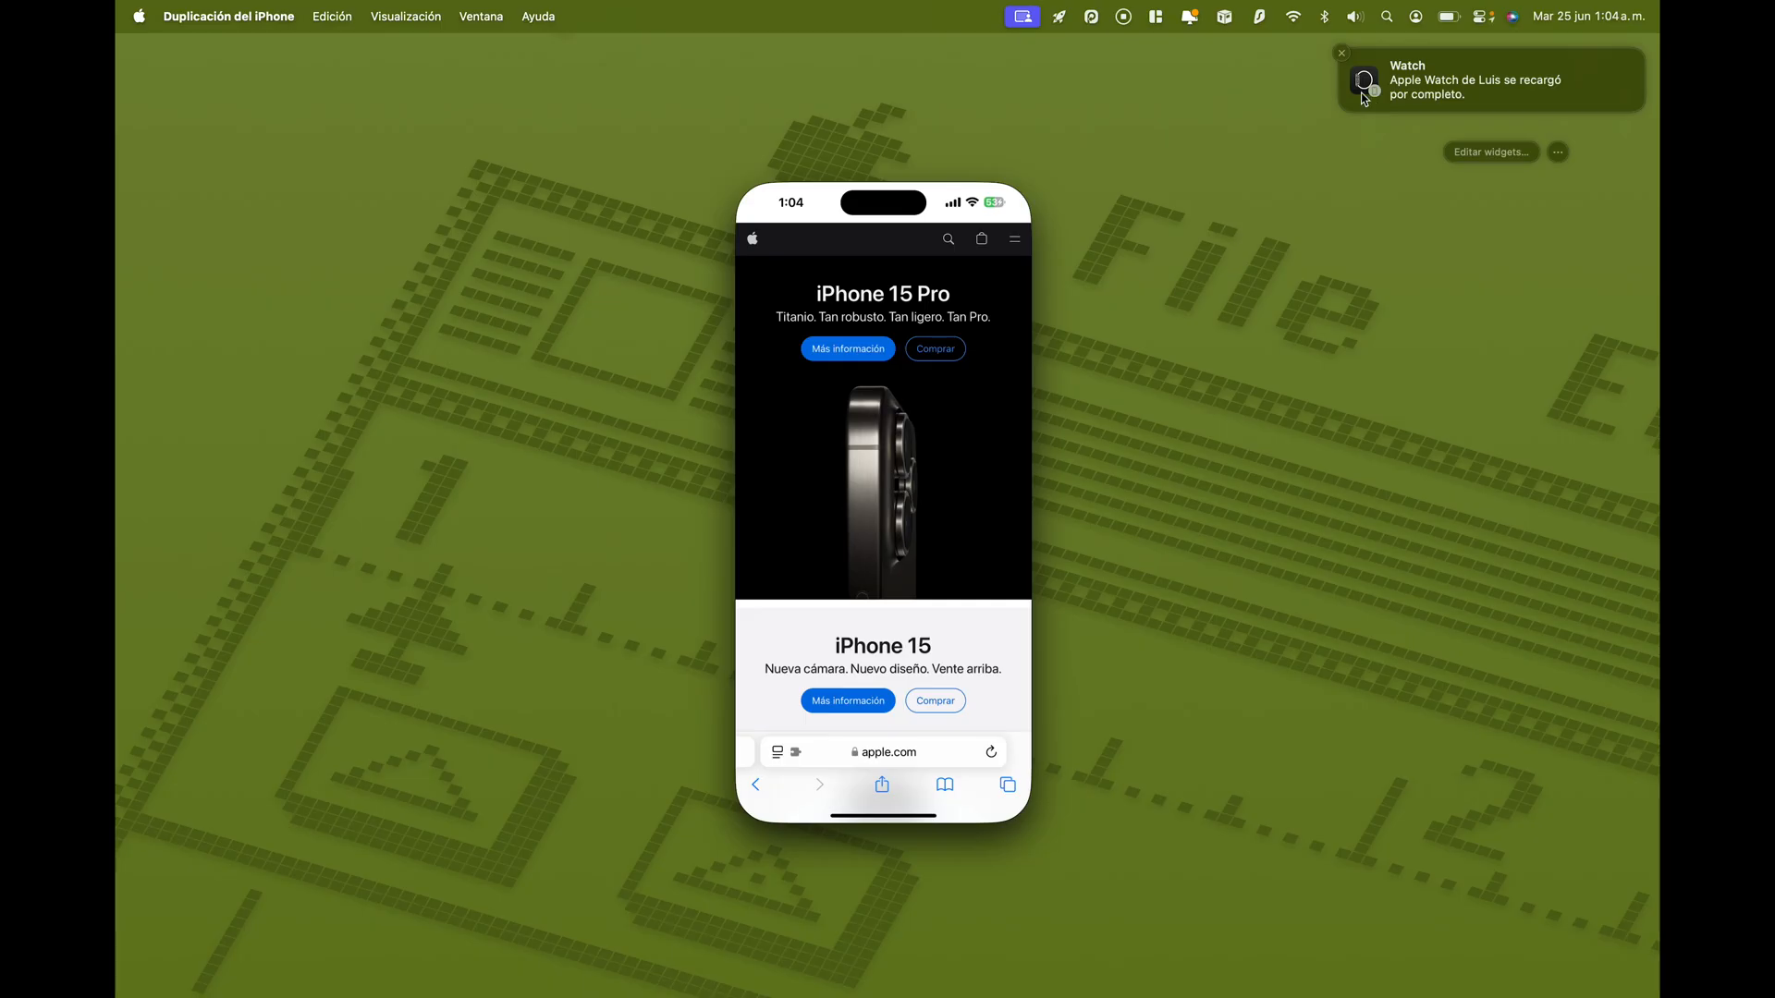
{"action": "mouse_move", "coordinate": [1343, 61]}
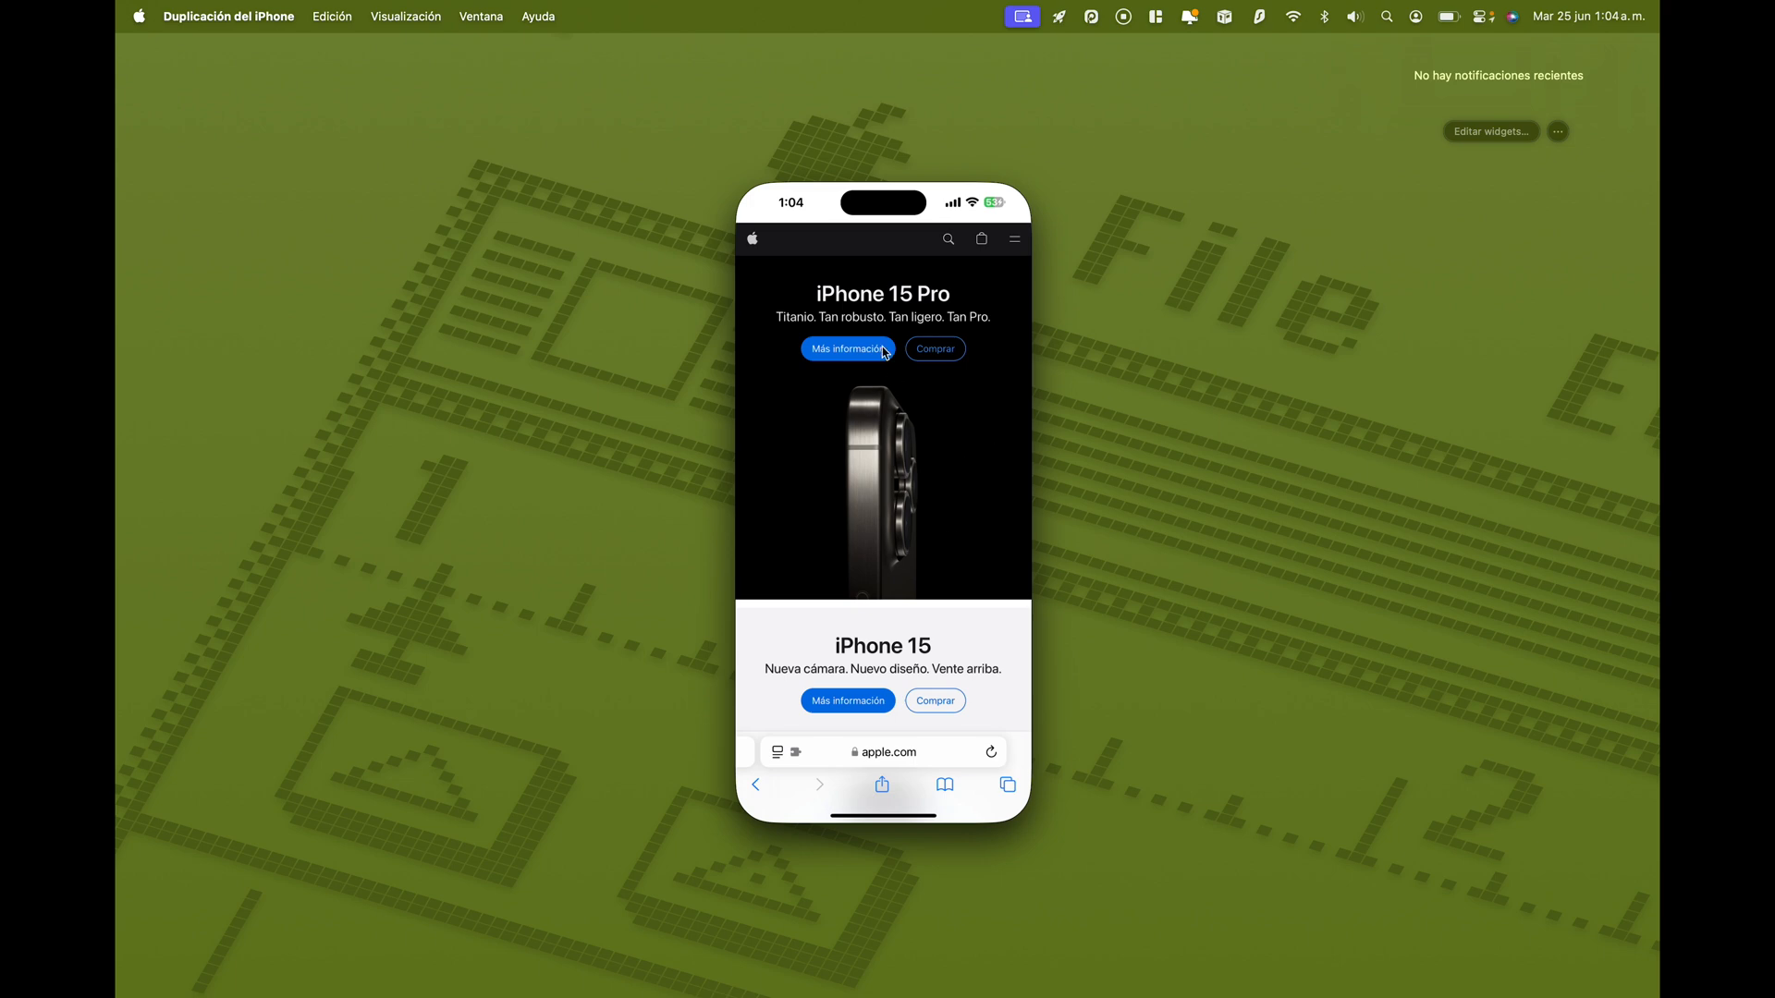
{"action": "left_click", "coordinate": [847, 349]}
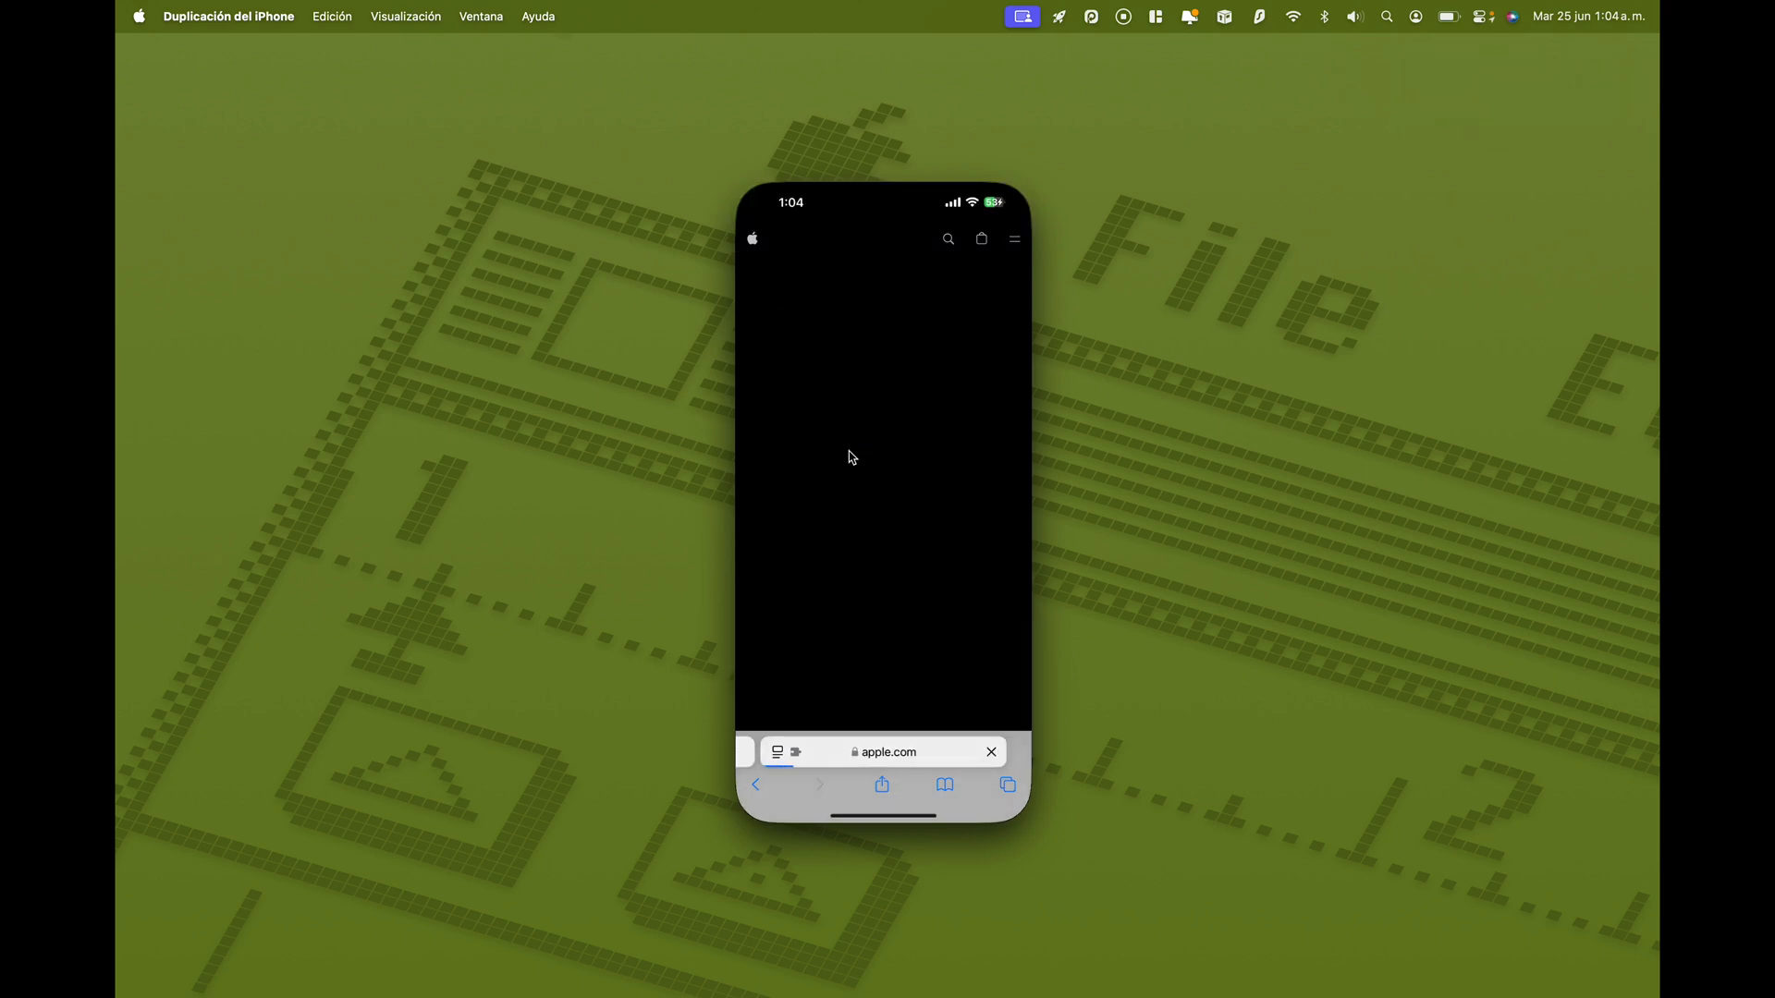
Return to the home screen and open the top-right folder holding the game
{"action": "scroll", "scroll_direction": "down", "scroll_amount": 3}
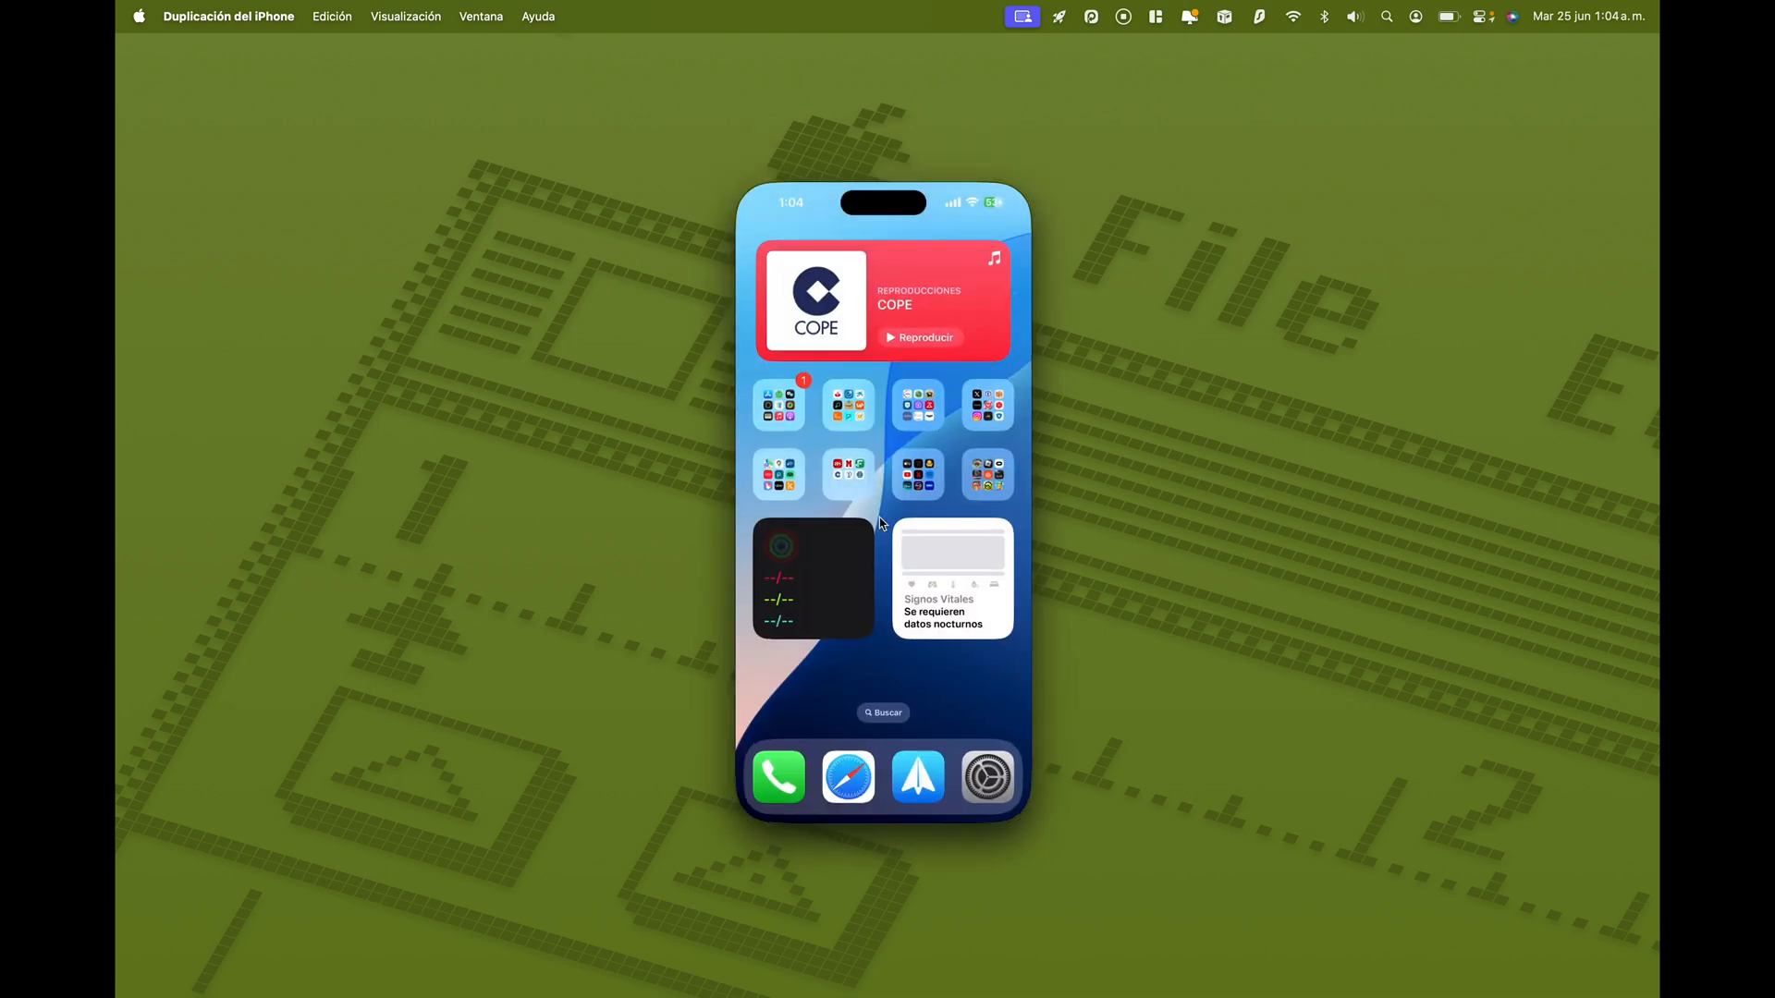
{"action": "mouse_move", "coordinate": [976, 423]}
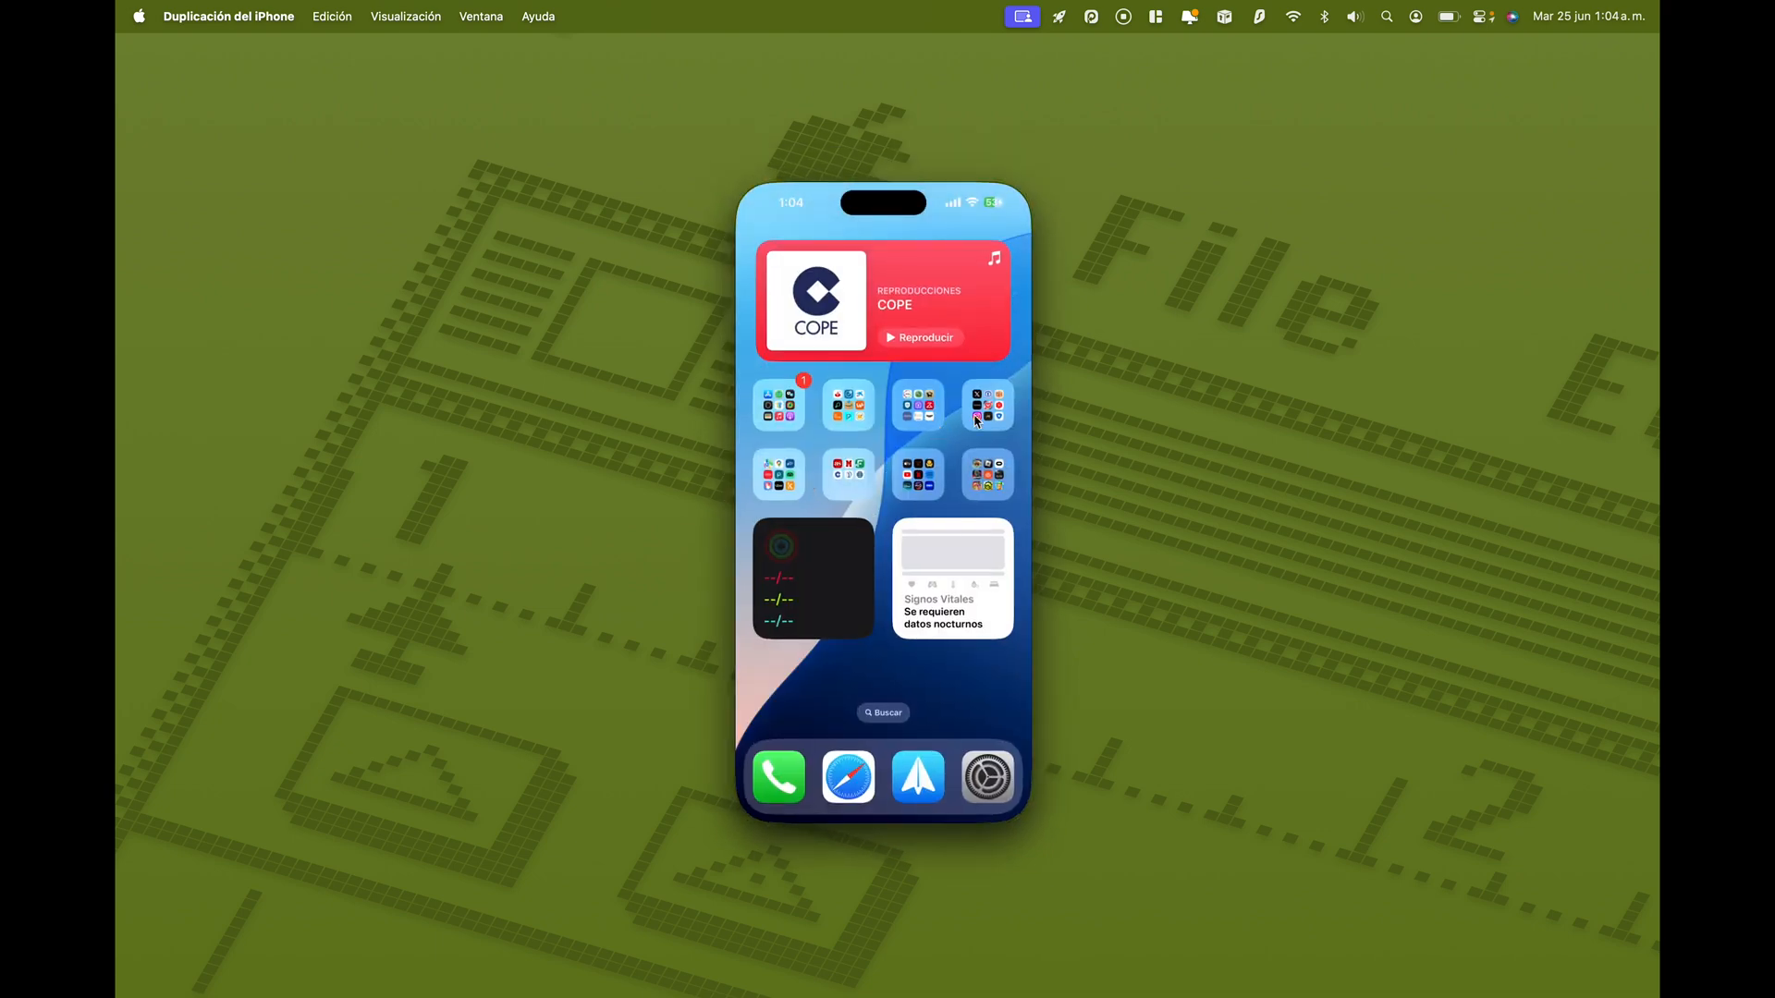
{"action": "left_click", "coordinate": [986, 404]}
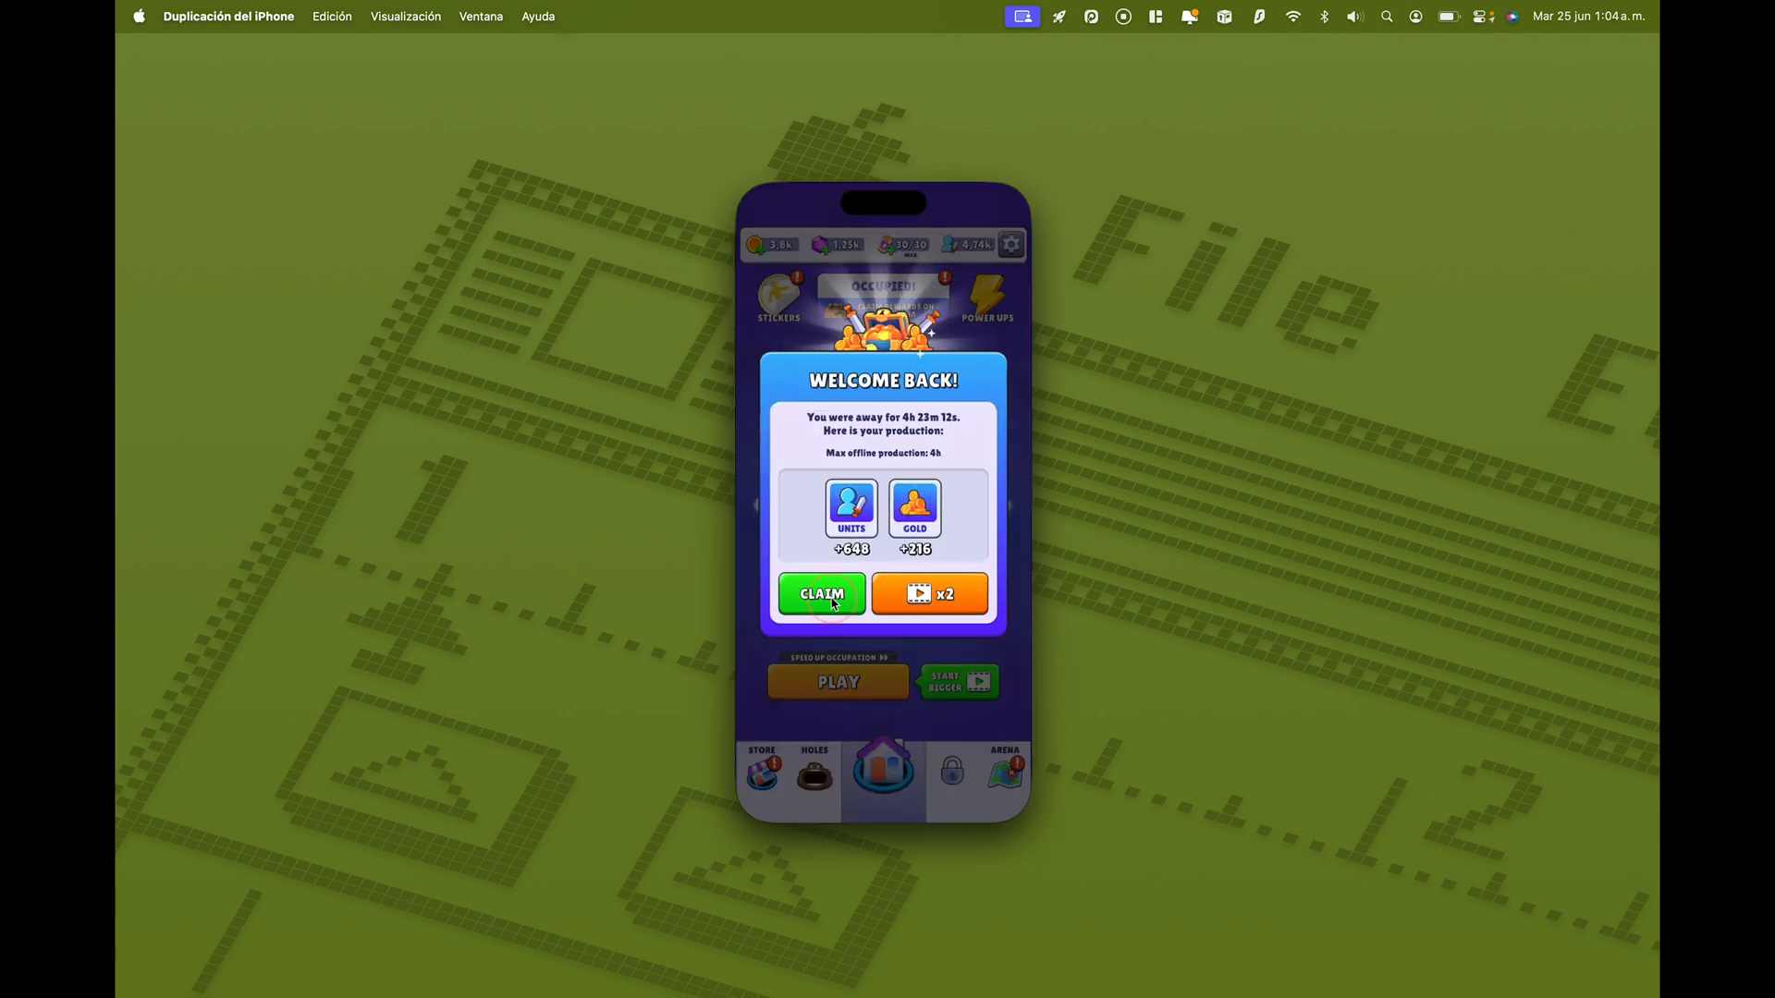
Claim the offline units and gold, press PLAY, and start the round
{"action": "left_click", "coordinate": [821, 593]}
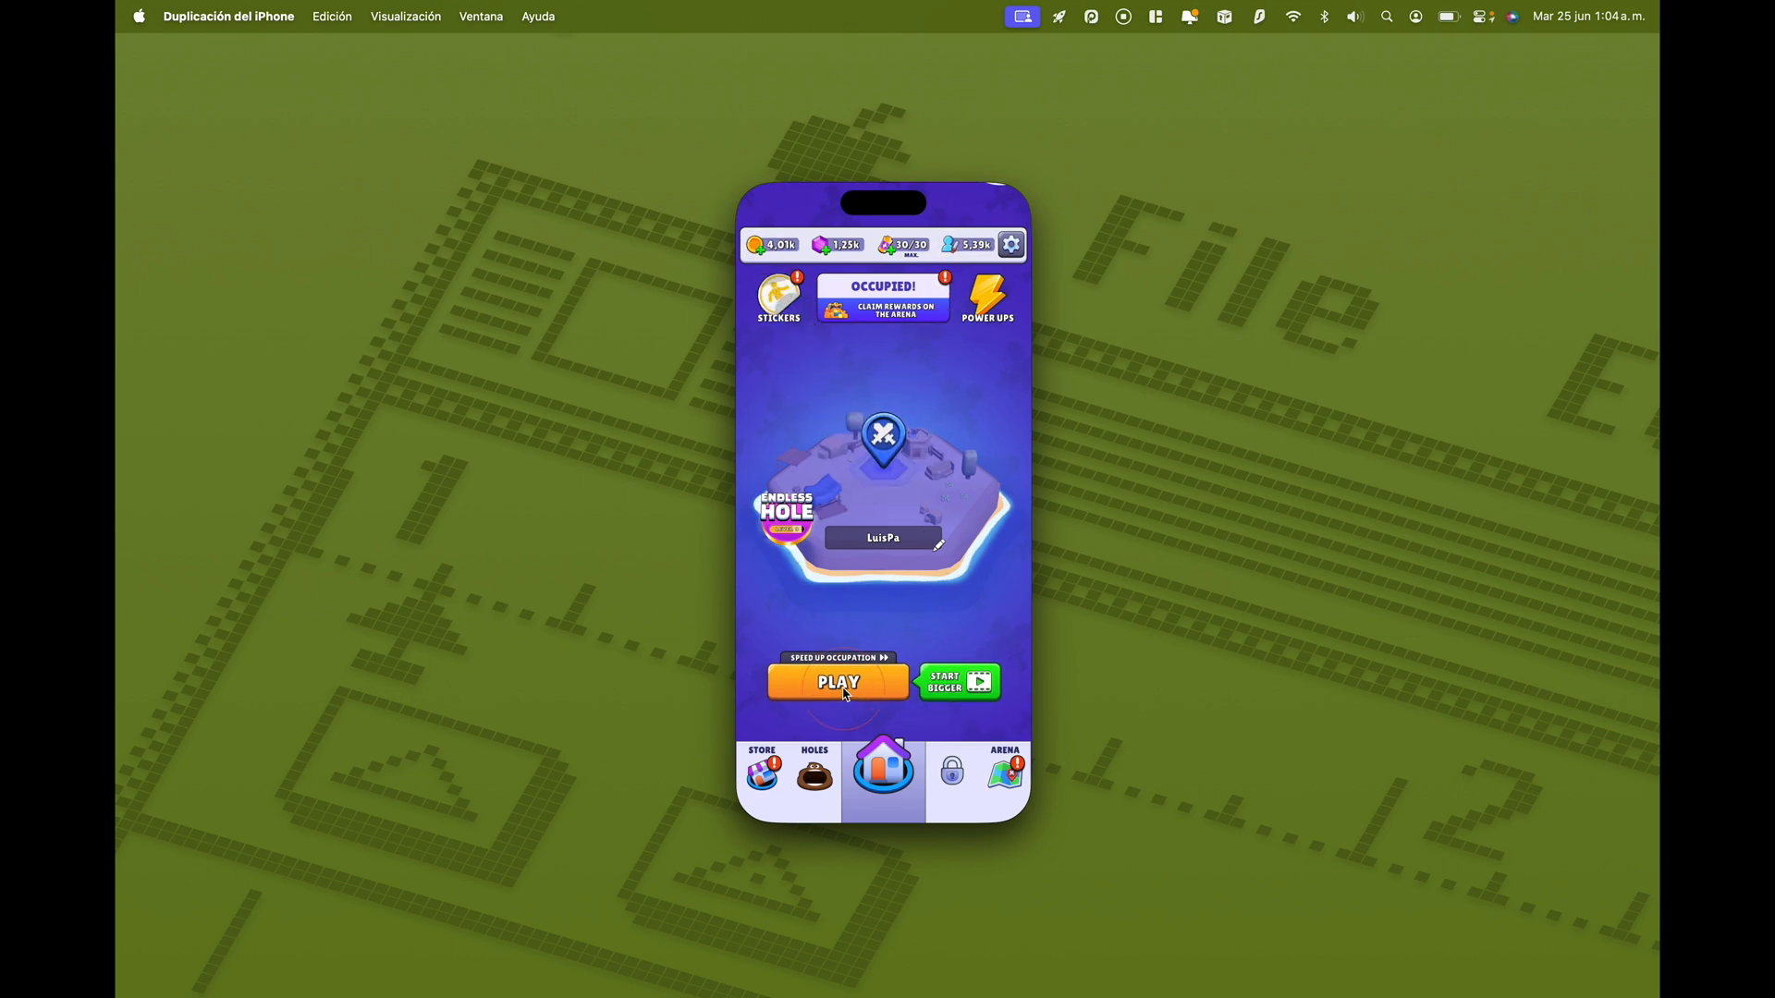
{"action": "left_click", "coordinate": [838, 681]}
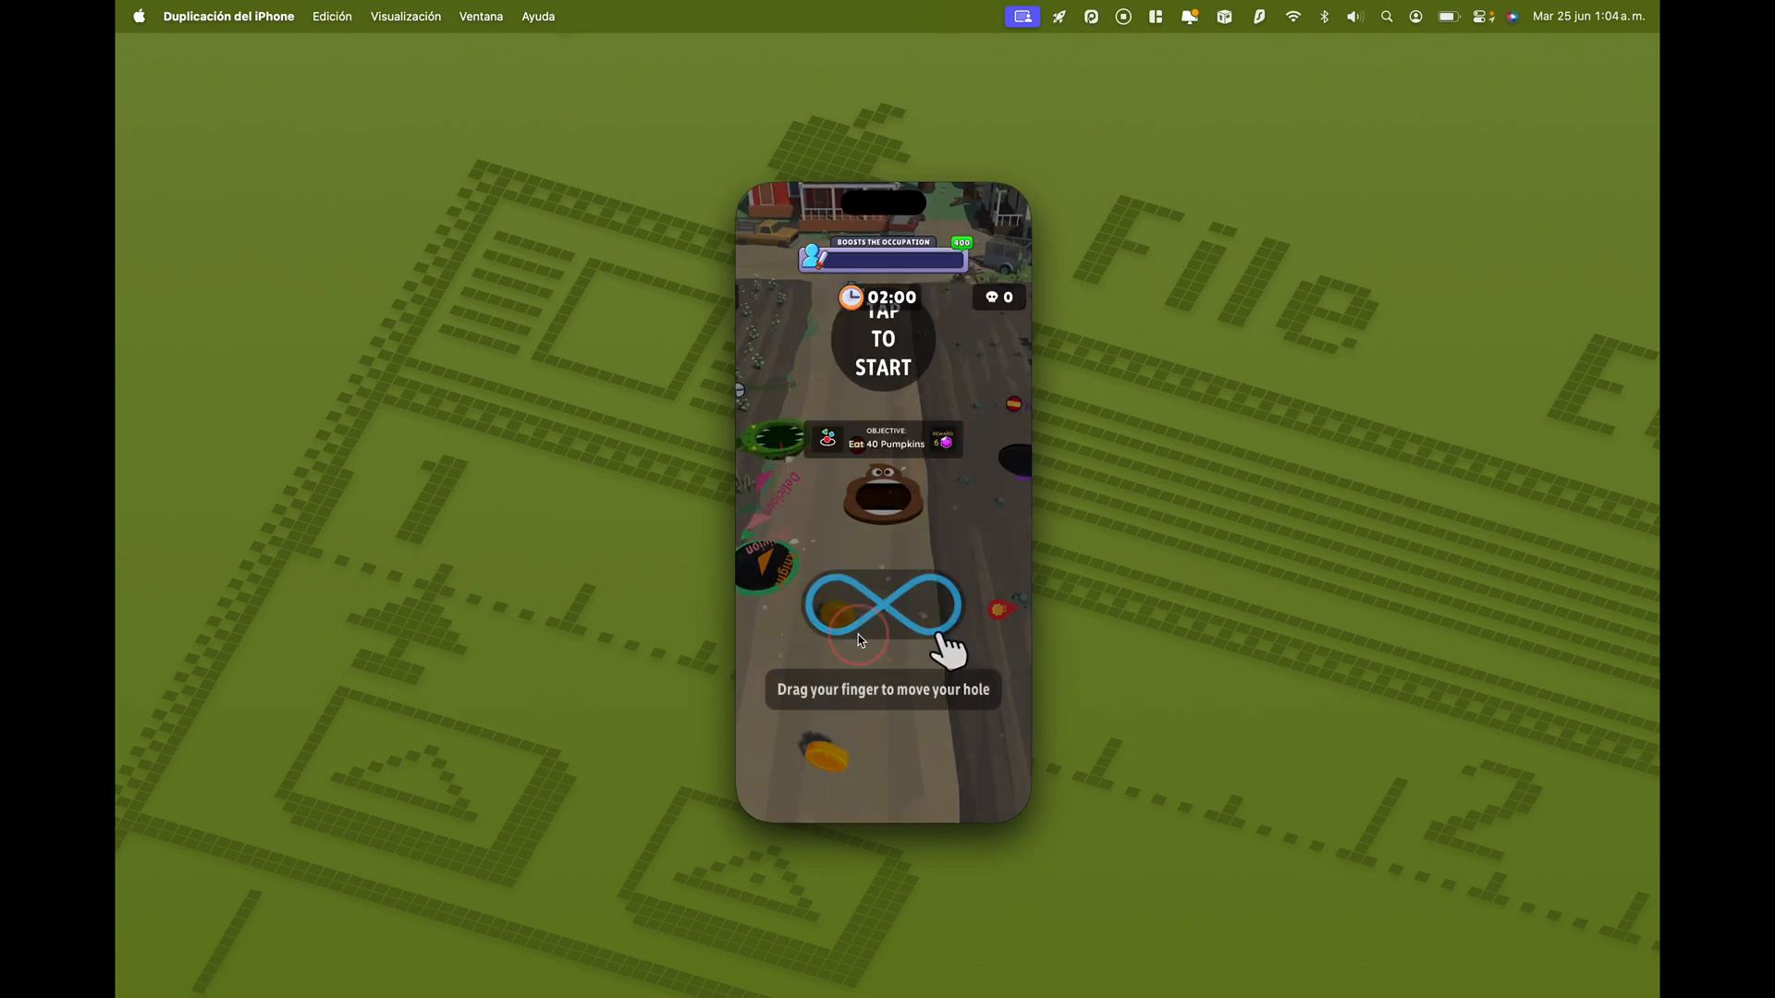
{"action": "left_click", "coordinate": [882, 339]}
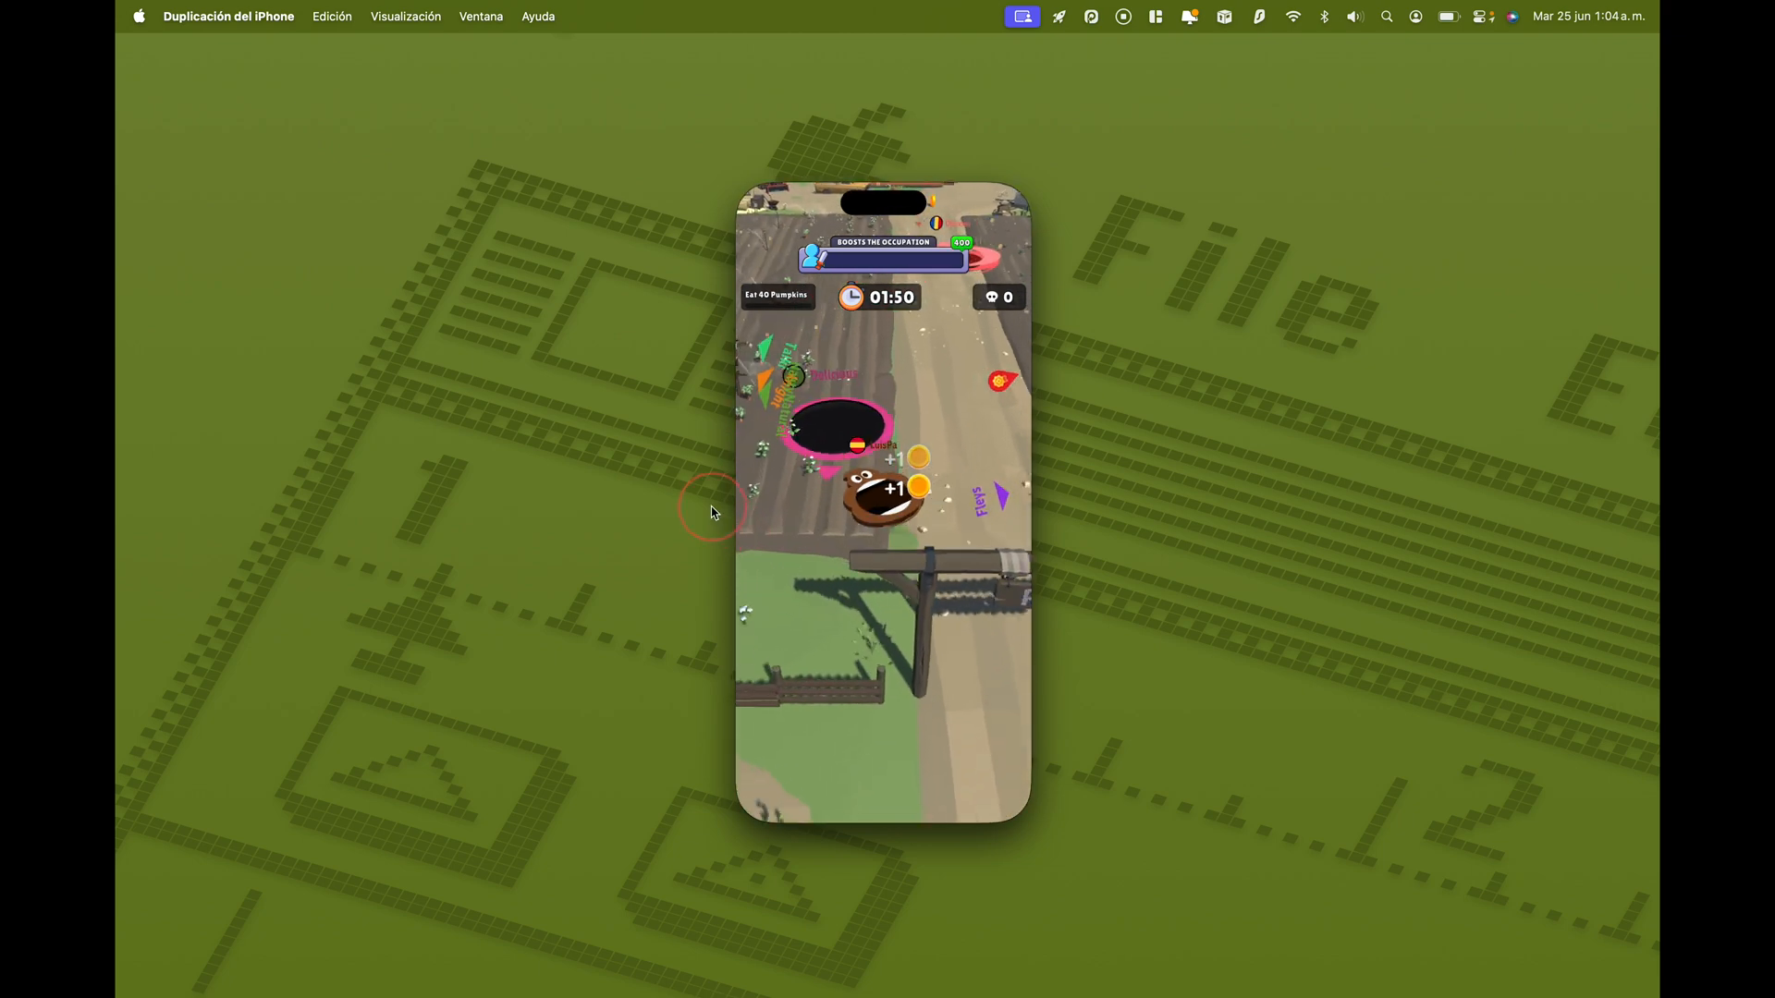
{"action": "mouse_move", "coordinate": [927, 314]}
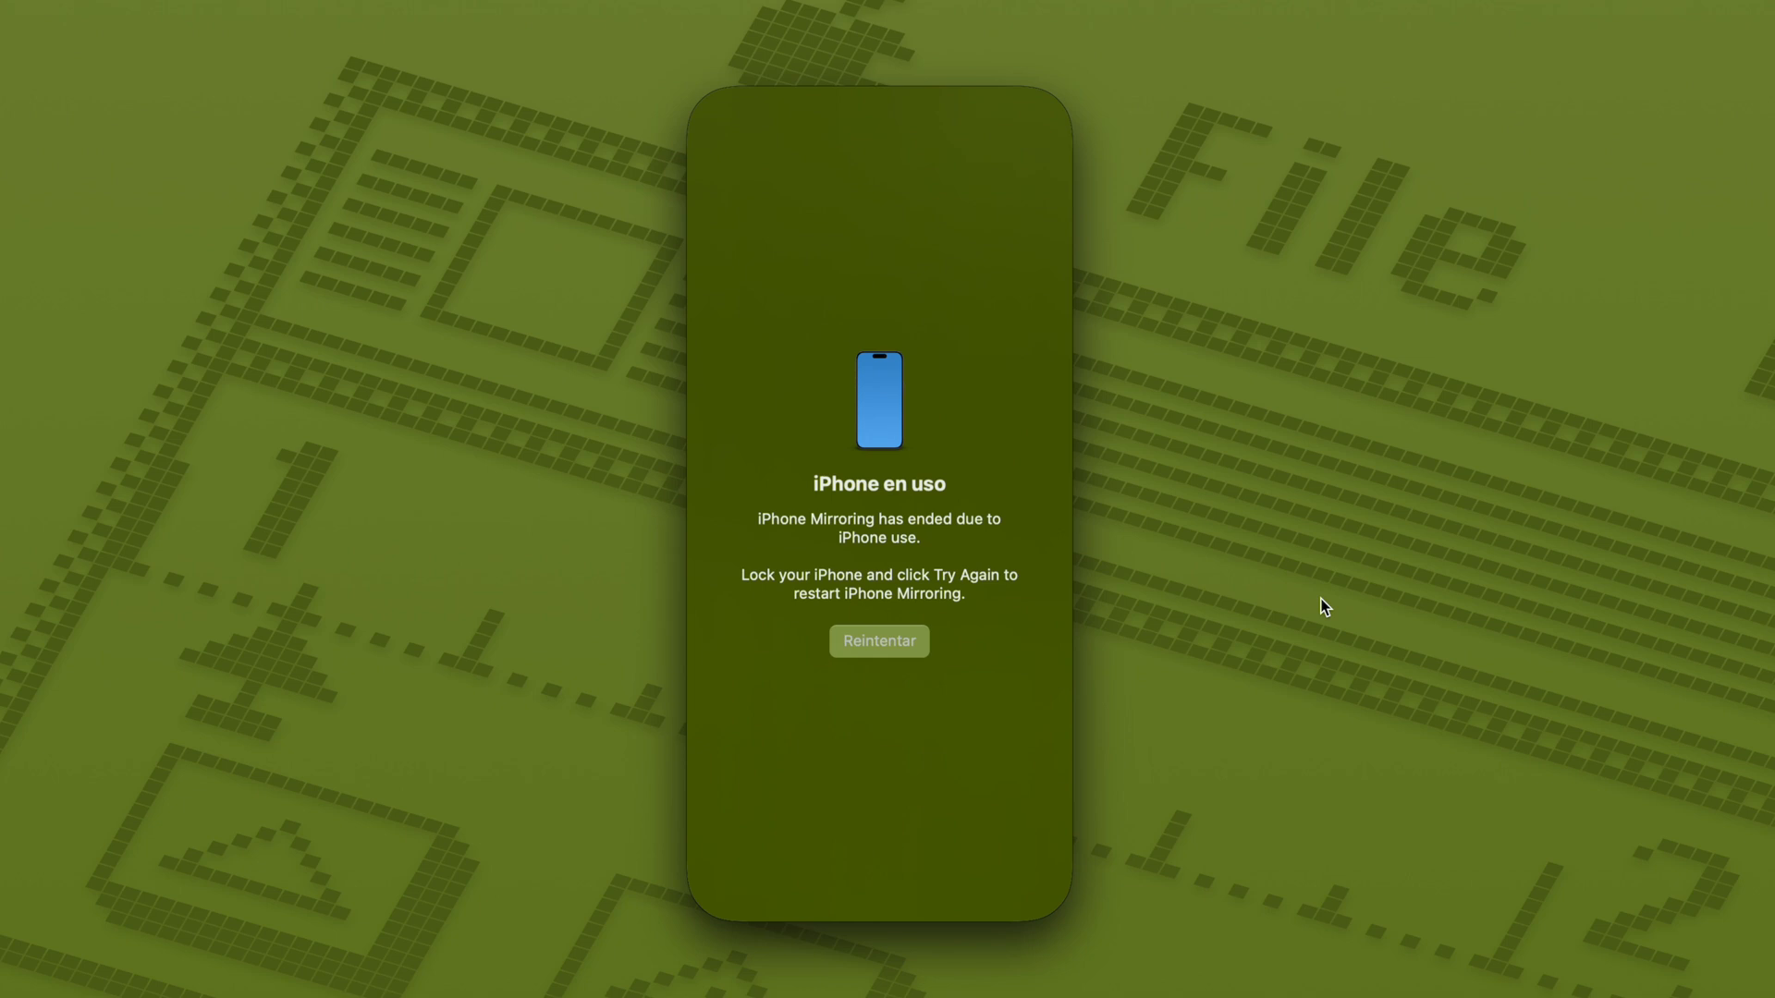
Retry on the 'iPhone en uso' screen repeatedly until mirroring starts reconnecting
{"action": "left_click", "coordinate": [879, 641]}
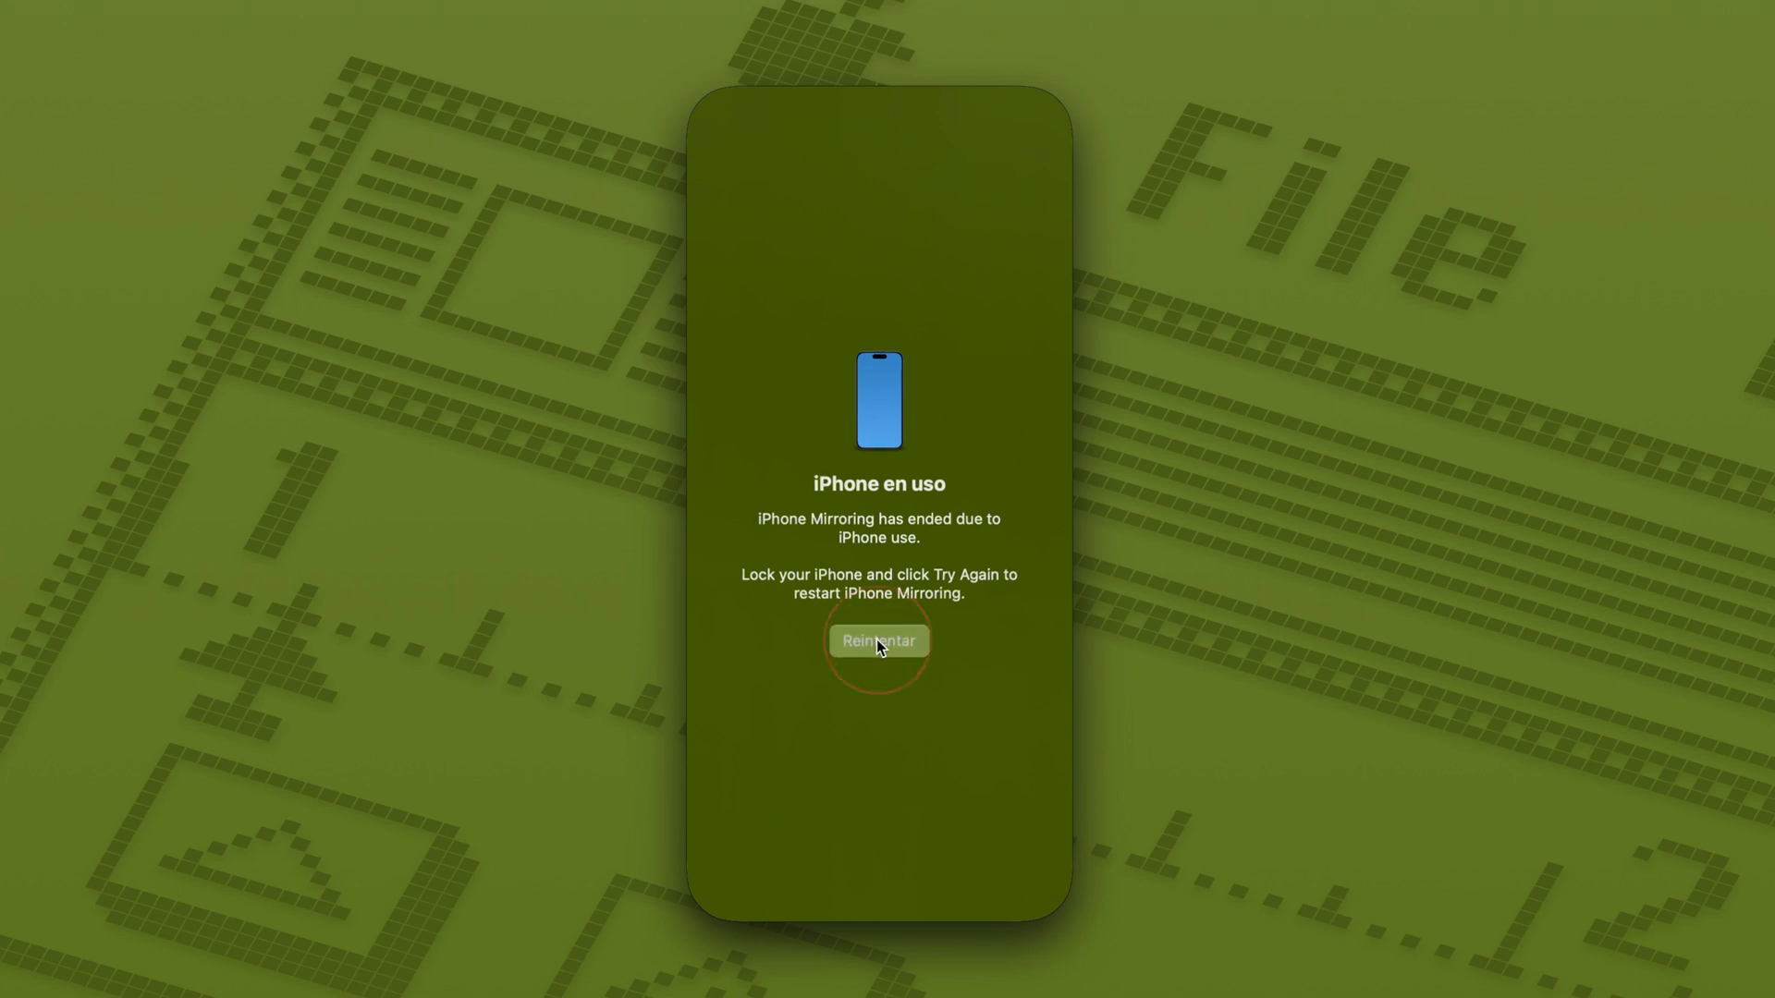
{"action": "left_click", "coordinate": [878, 641]}
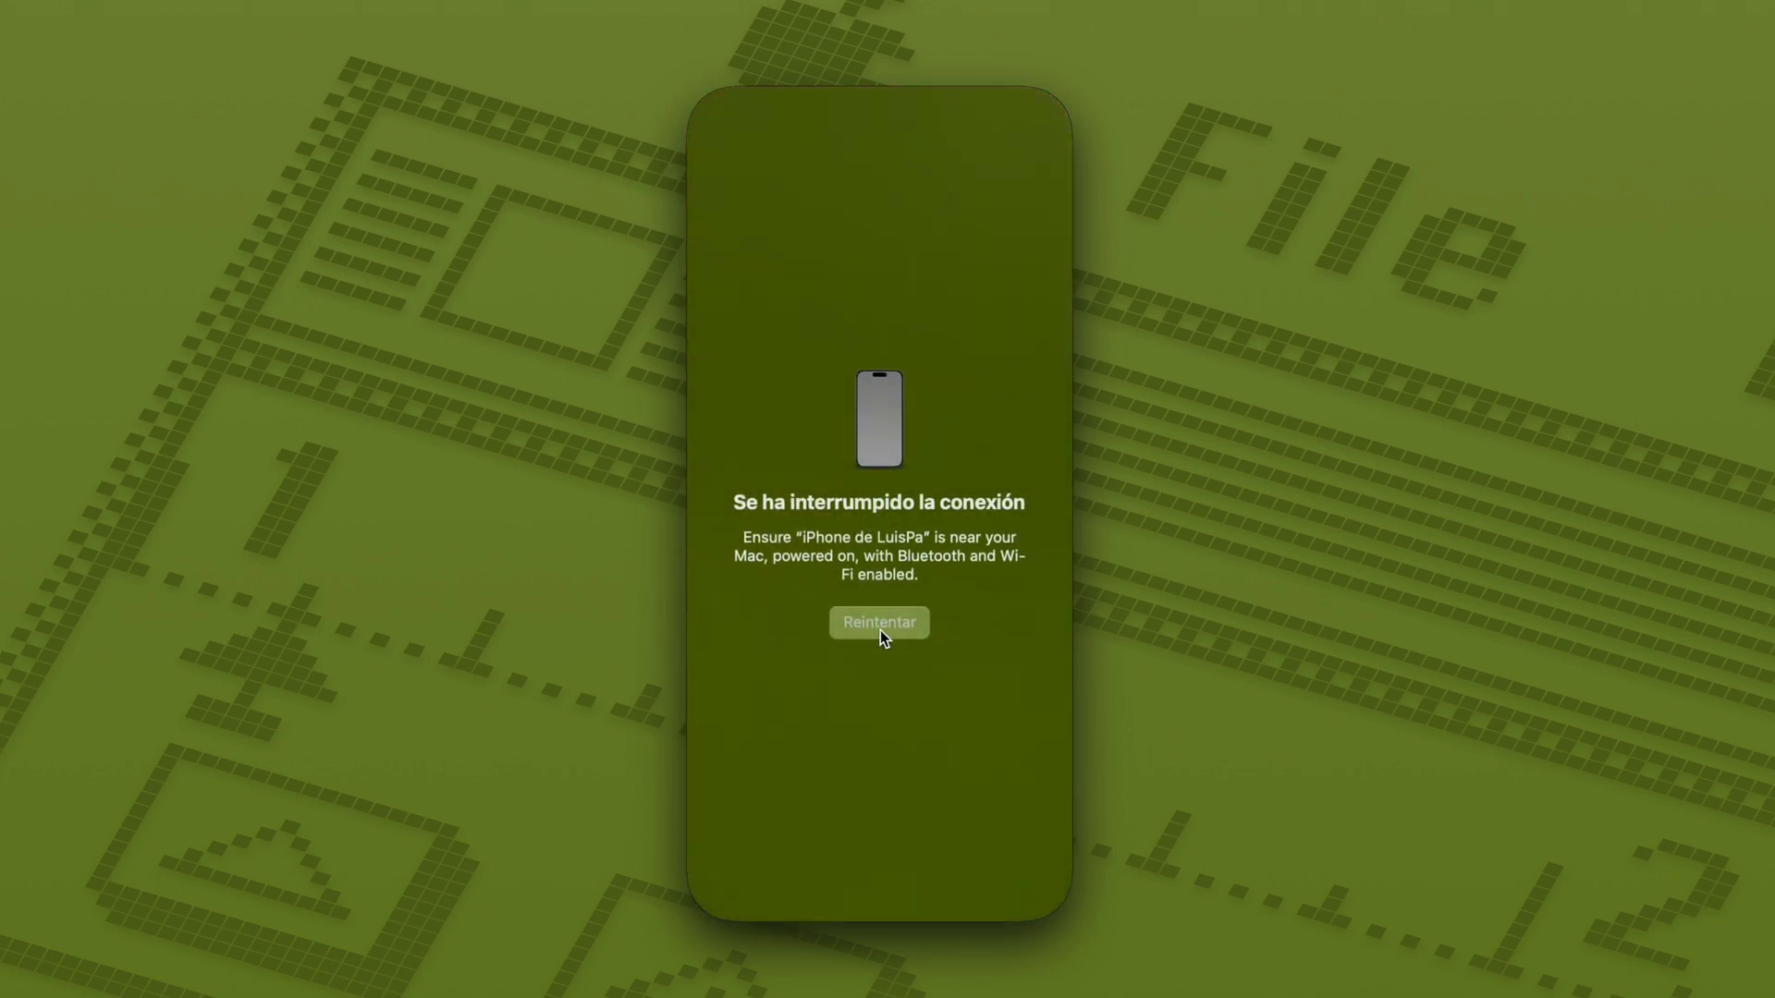
{"action": "left_click", "coordinate": [879, 622]}
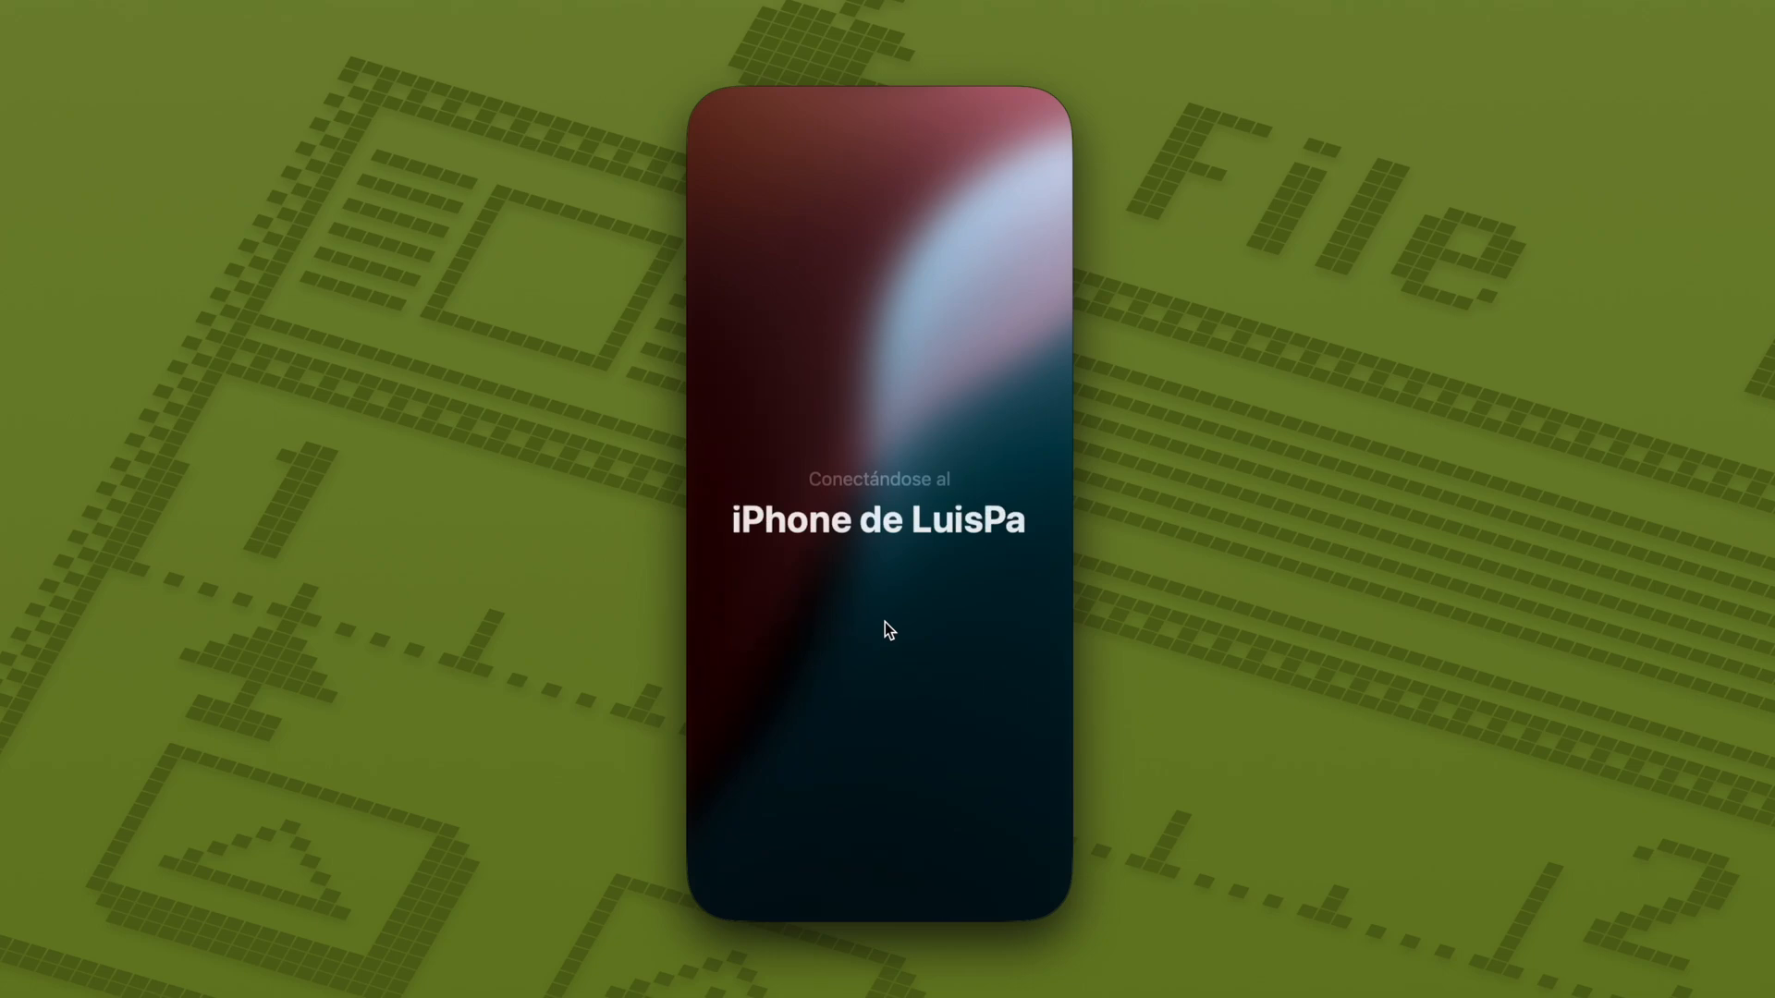